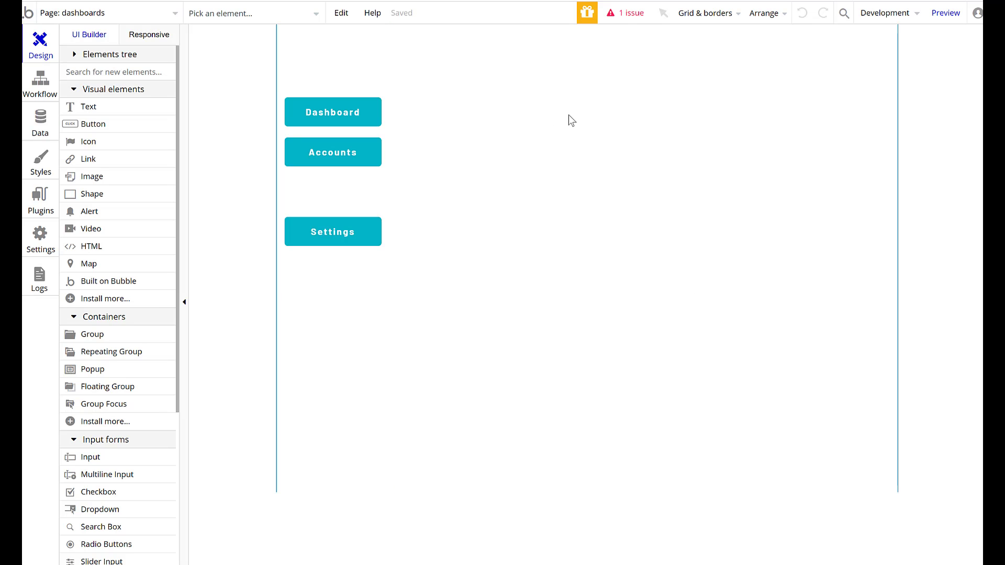
mouse_move(565, 120)
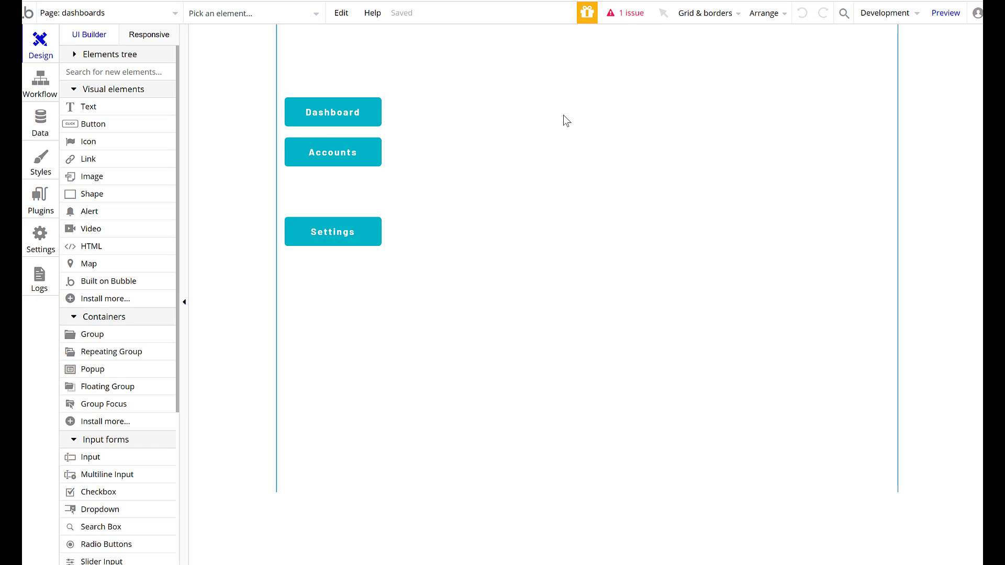
mouse_move(556, 127)
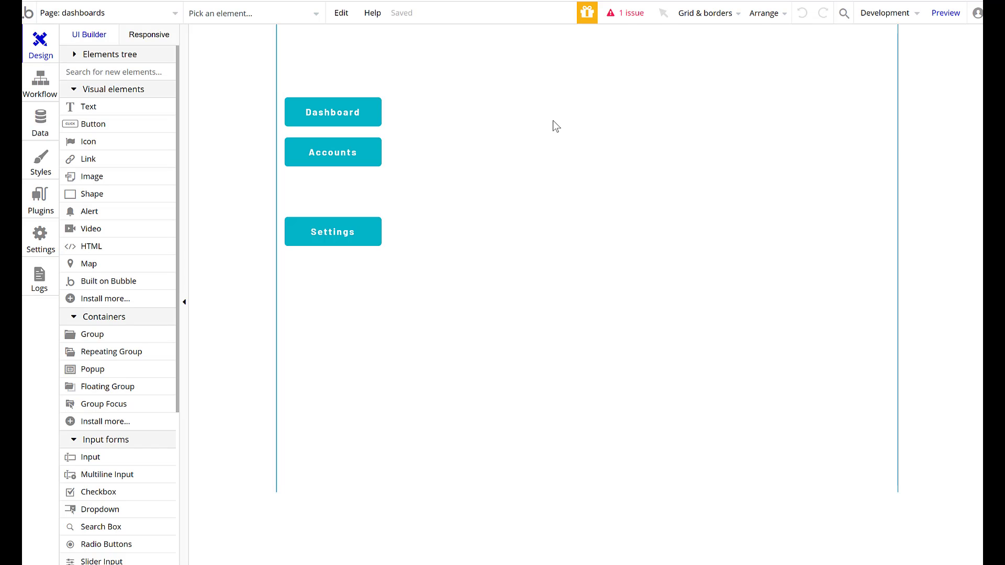
mouse_move(878, 223)
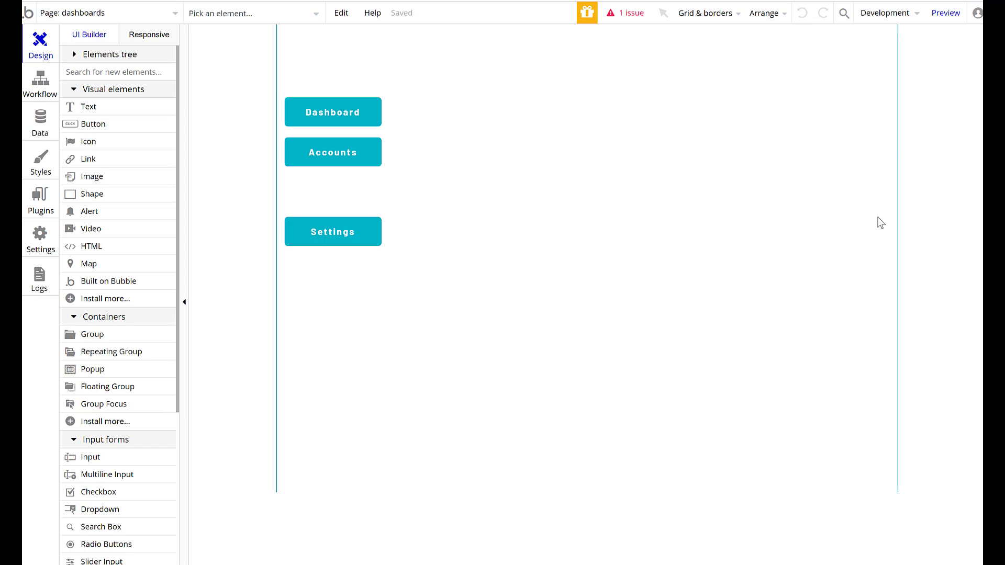
mouse_move(635, 115)
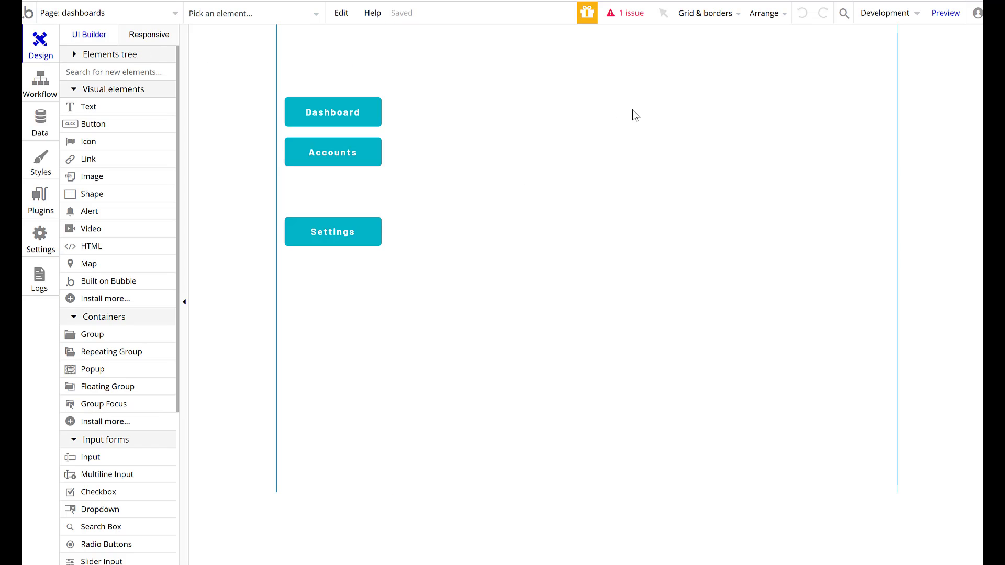
mouse_move(638, 85)
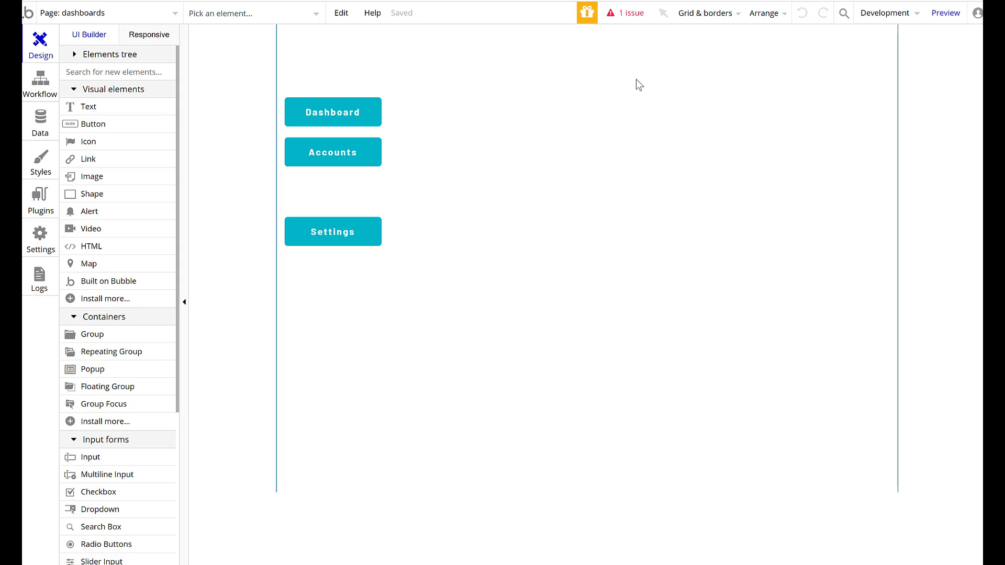
Step: Dismiss the Google Map key warning, open the accounts page and select its company name field
left_click(629, 13)
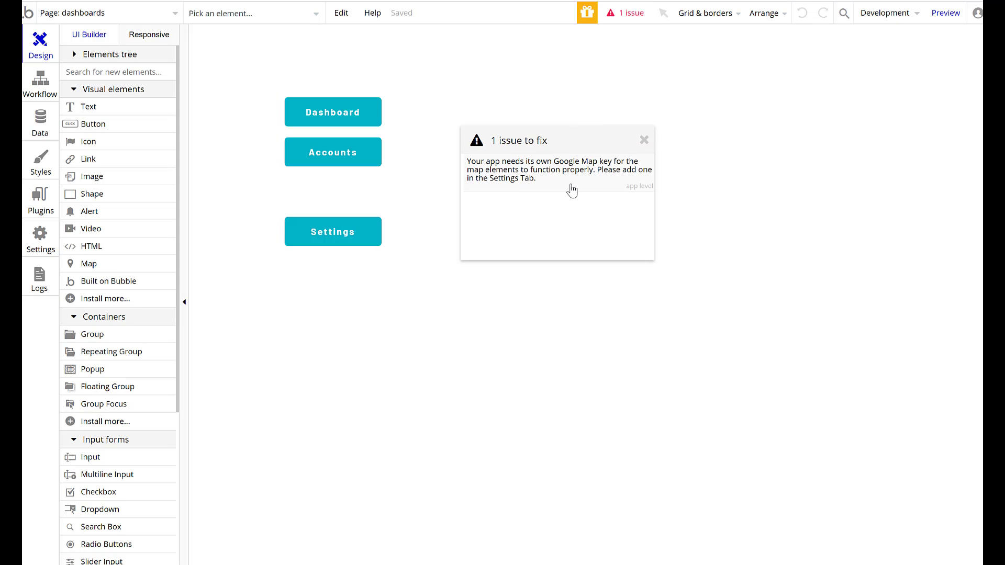
left_click(644, 140)
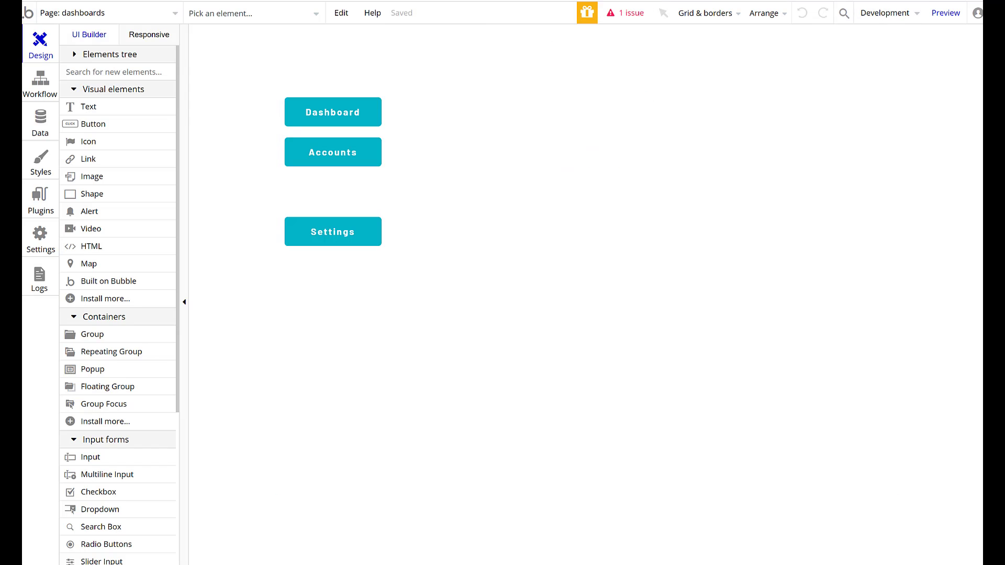
left_click(110, 12)
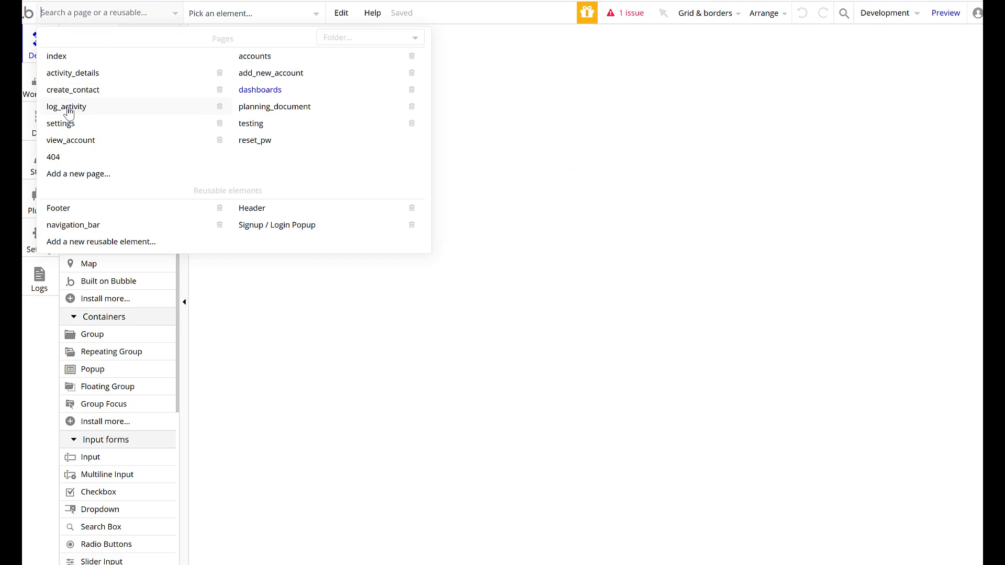
mouse_move(93, 123)
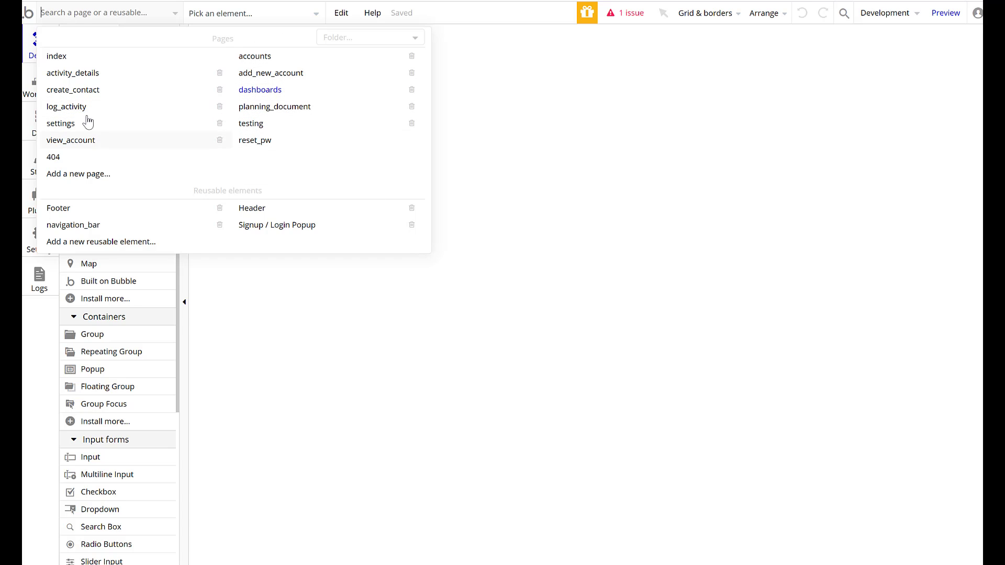
mouse_move(247, 110)
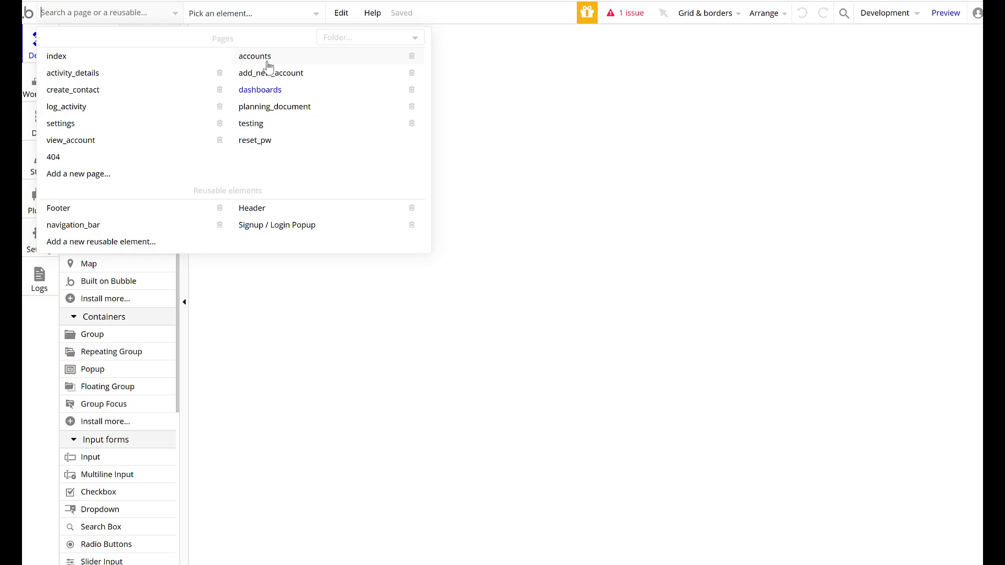
left_click(254, 56)
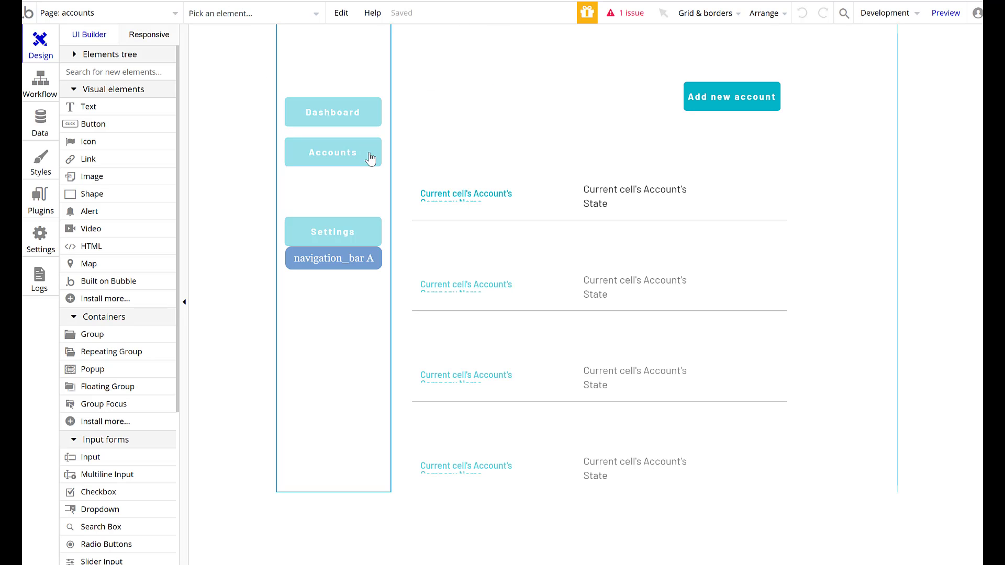
left_click(466, 194)
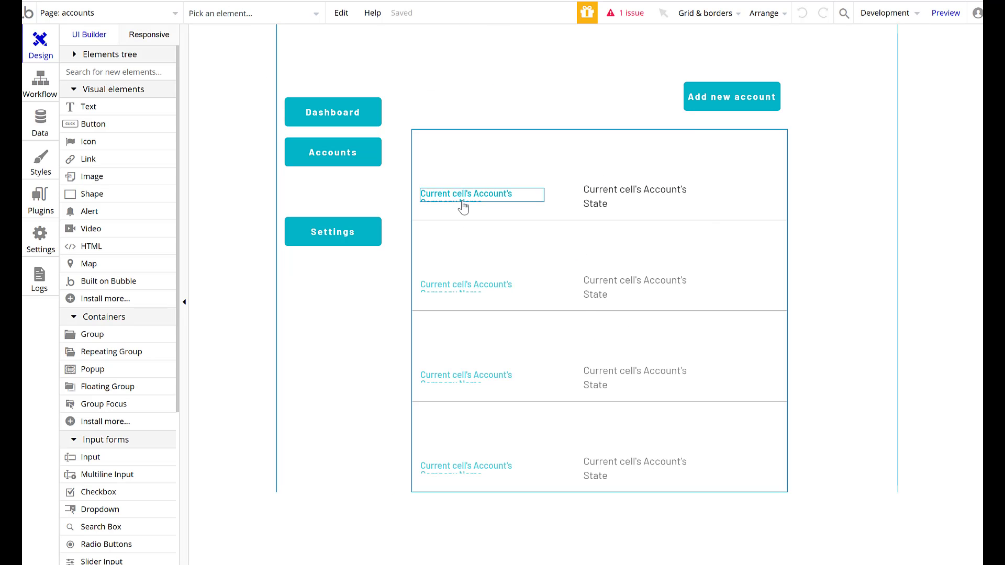
left_click(110, 13)
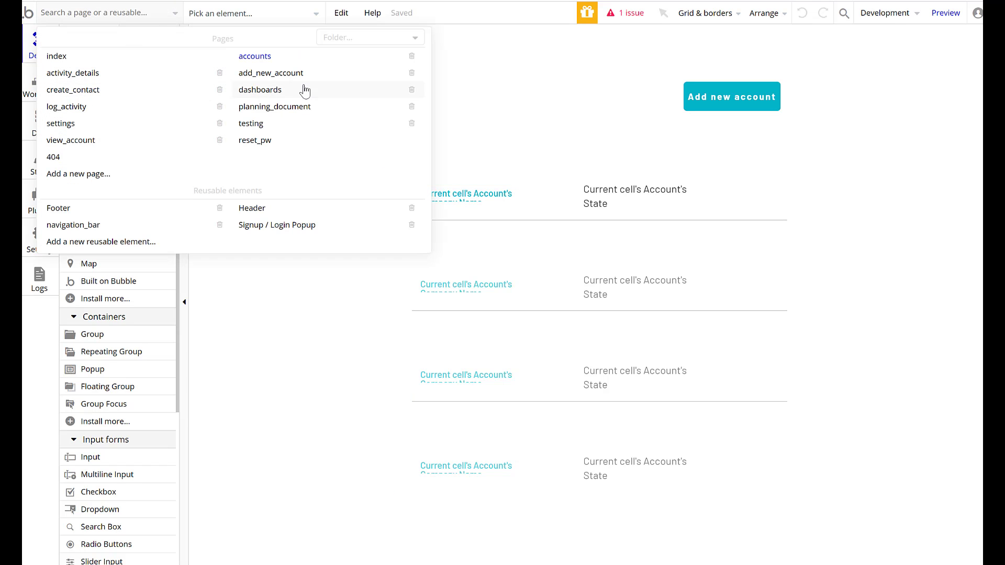
mouse_move(68, 157)
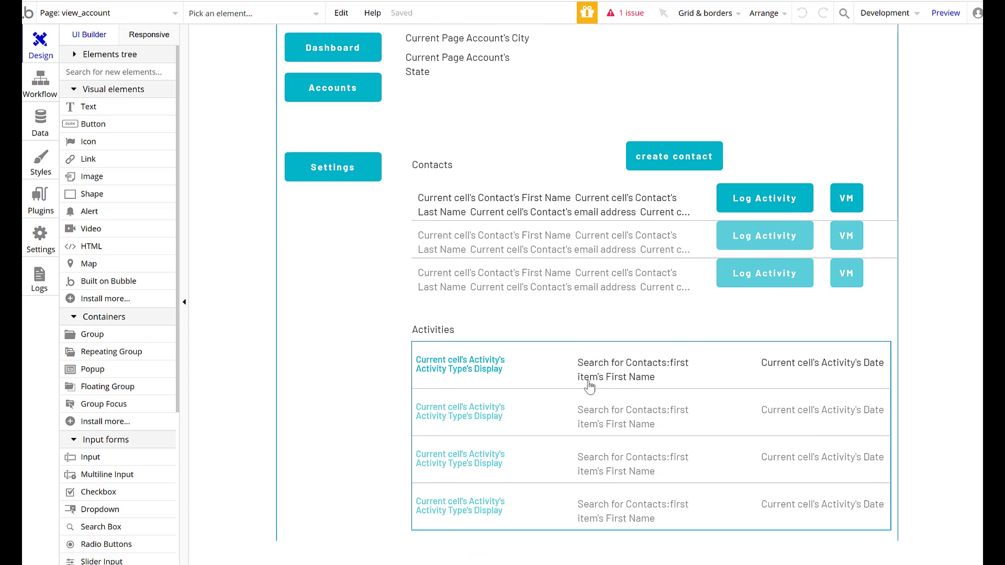
Step: On view_account, inspect the account State text, then select the Activities RepeatingGroup
scroll("up", 3)
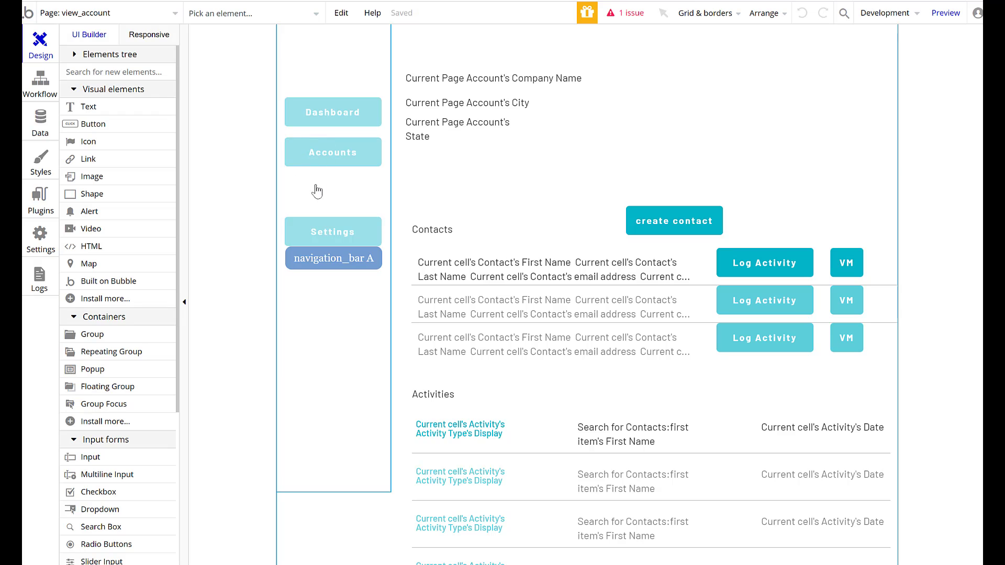
mouse_move(364, 194)
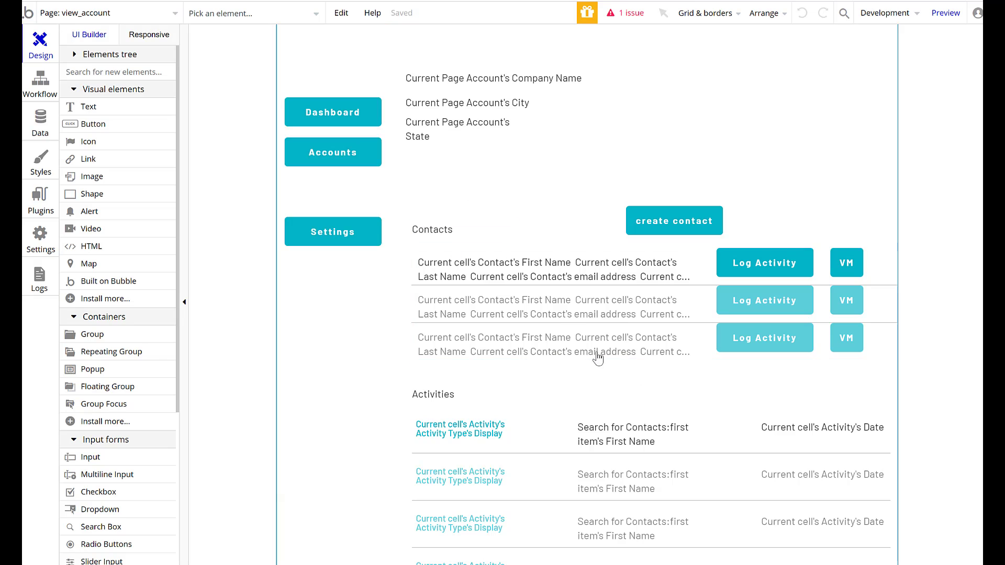
mouse_move(605, 99)
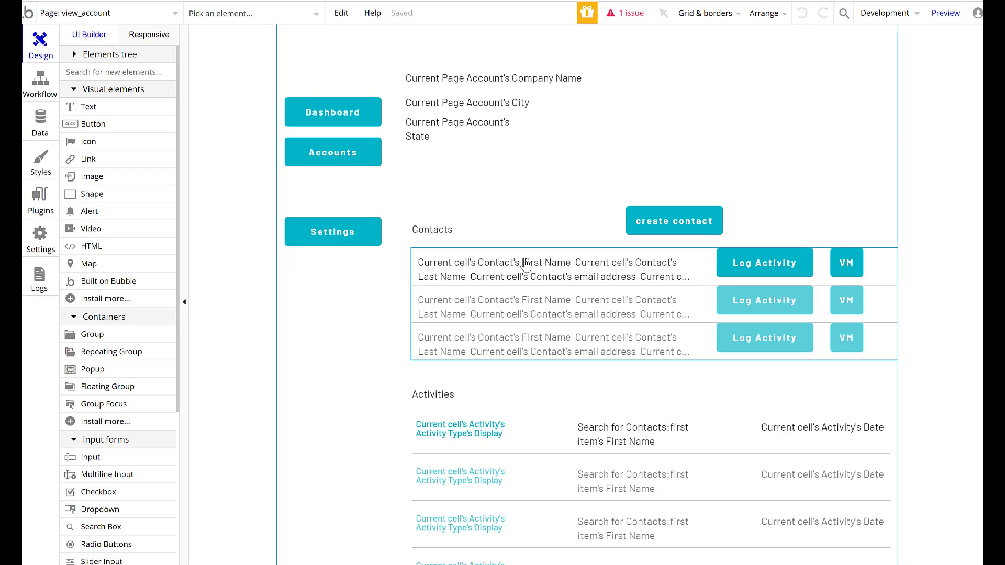
mouse_move(578, 304)
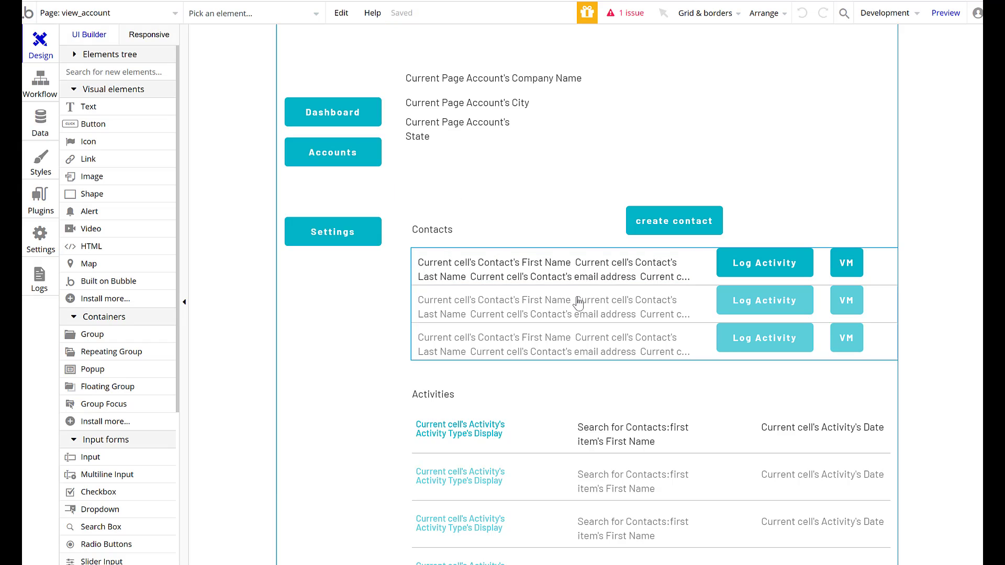
mouse_move(520, 292)
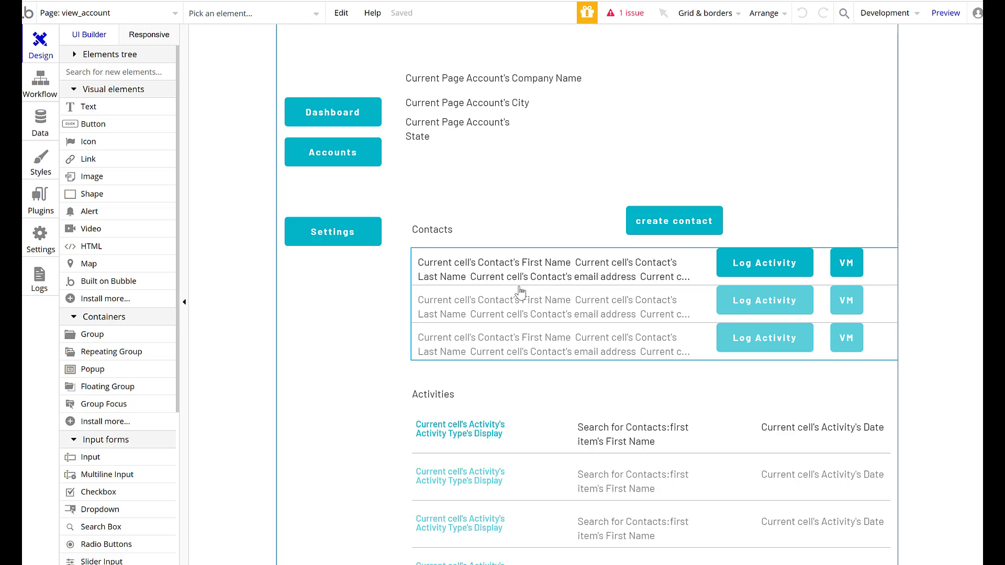
left_click(364, 187)
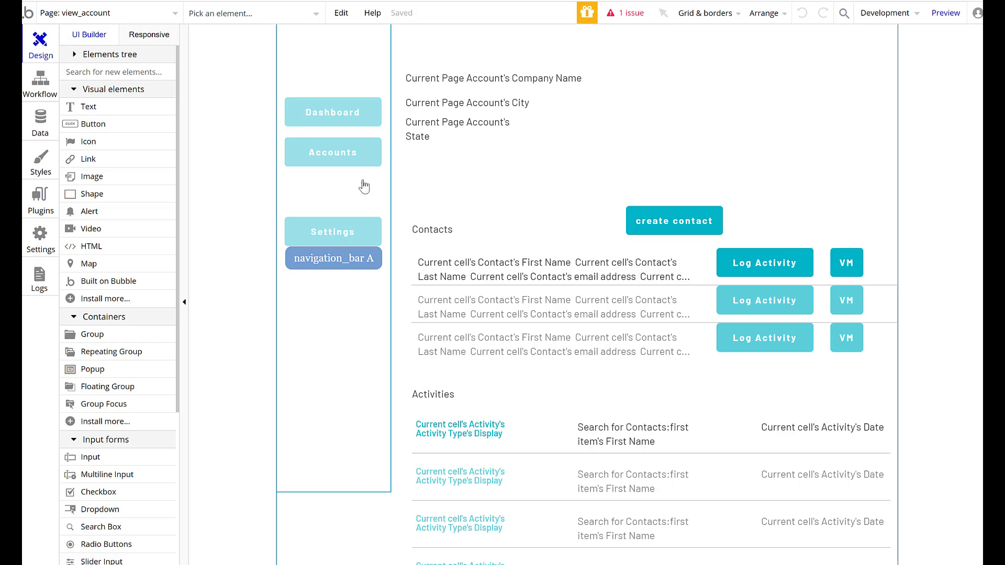
left_click(467, 128)
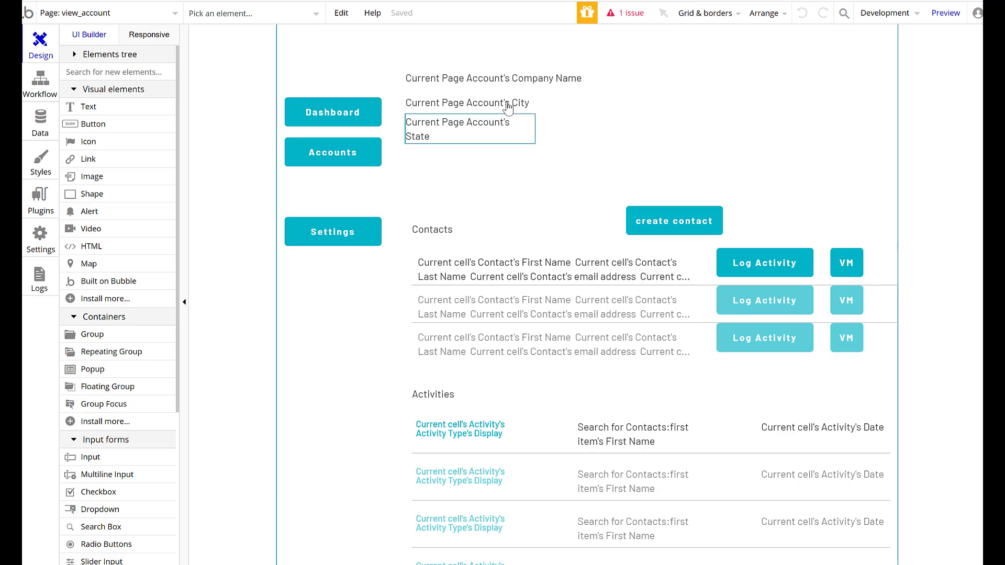
left_click(853, 184)
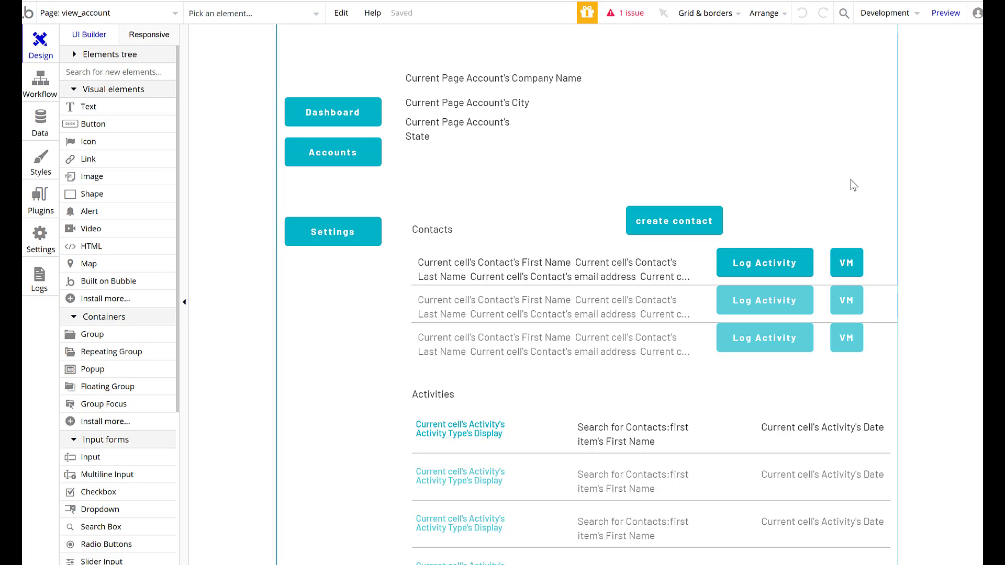
mouse_move(707, 417)
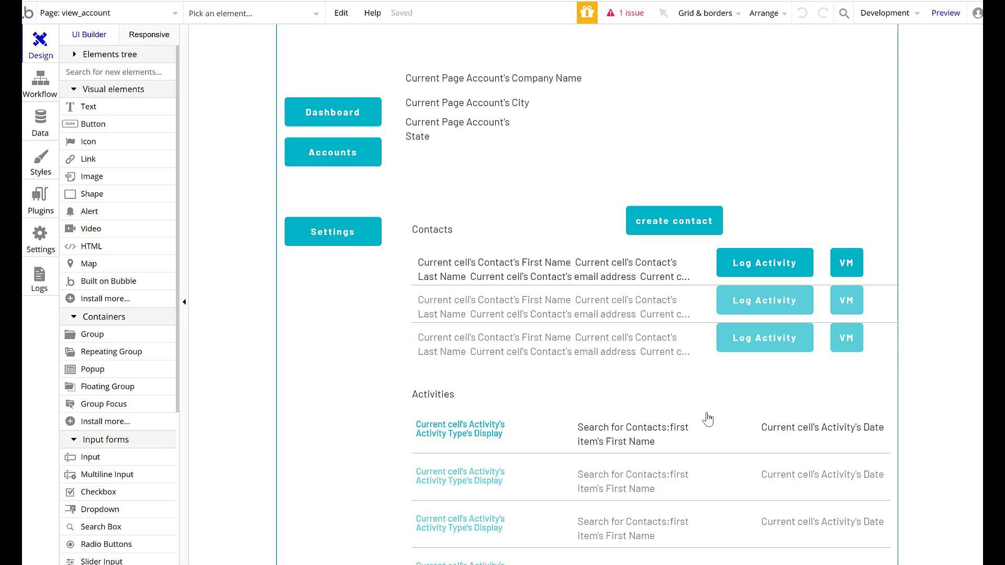
mouse_move(727, 387)
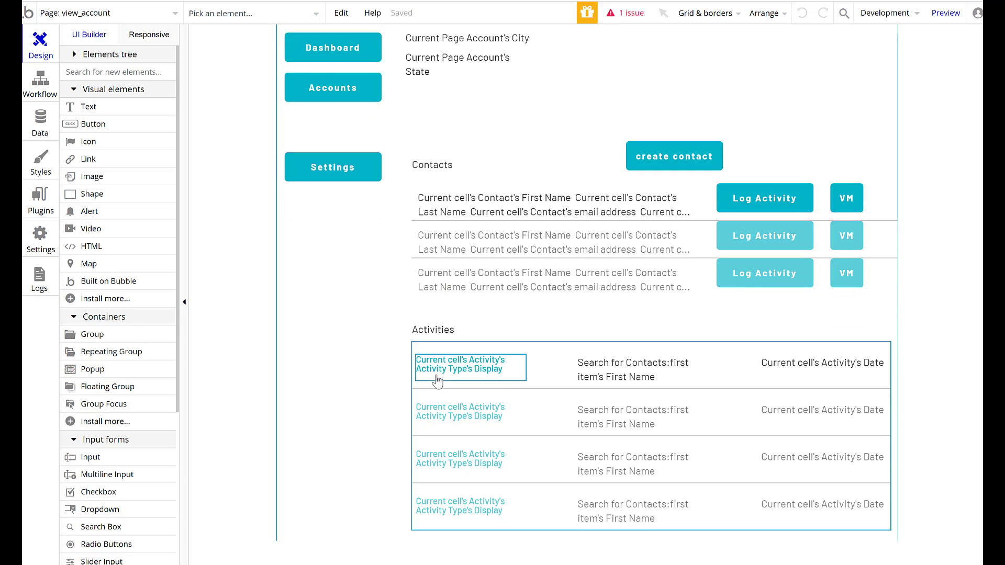
mouse_move(656, 423)
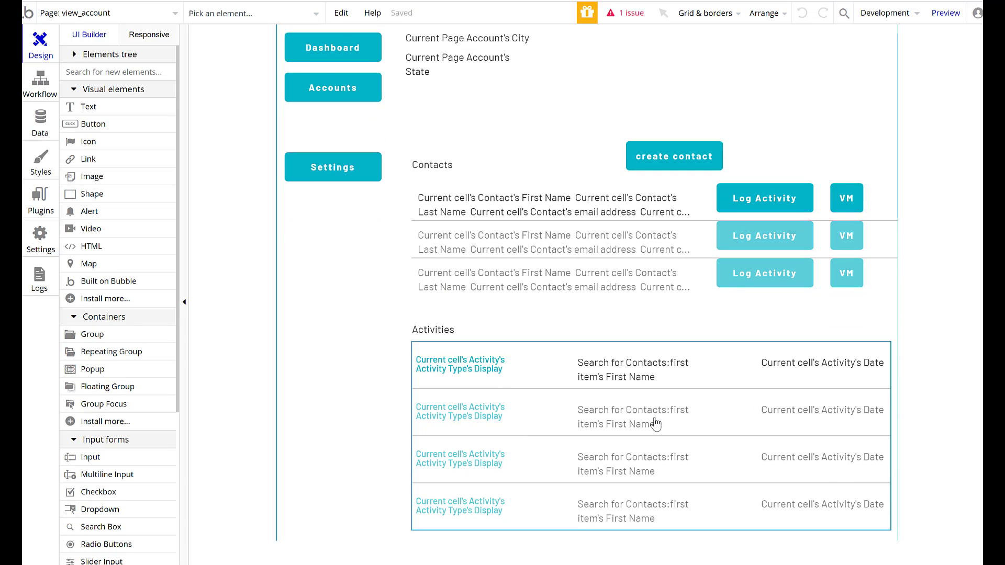
left_click(655, 418)
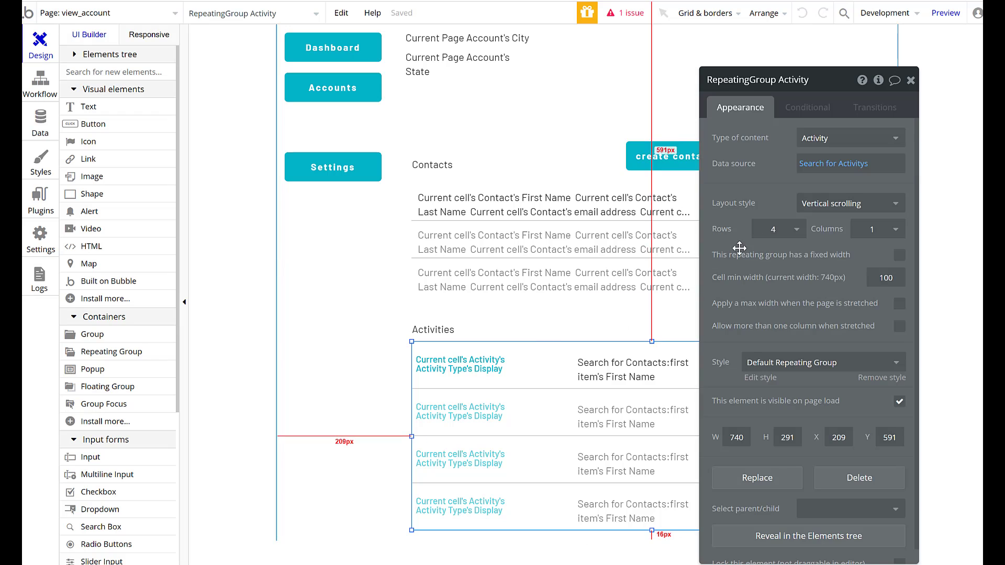
Step: Review the 'Search for Activitys' source: current account constraint and date descending sort
left_click(833, 163)
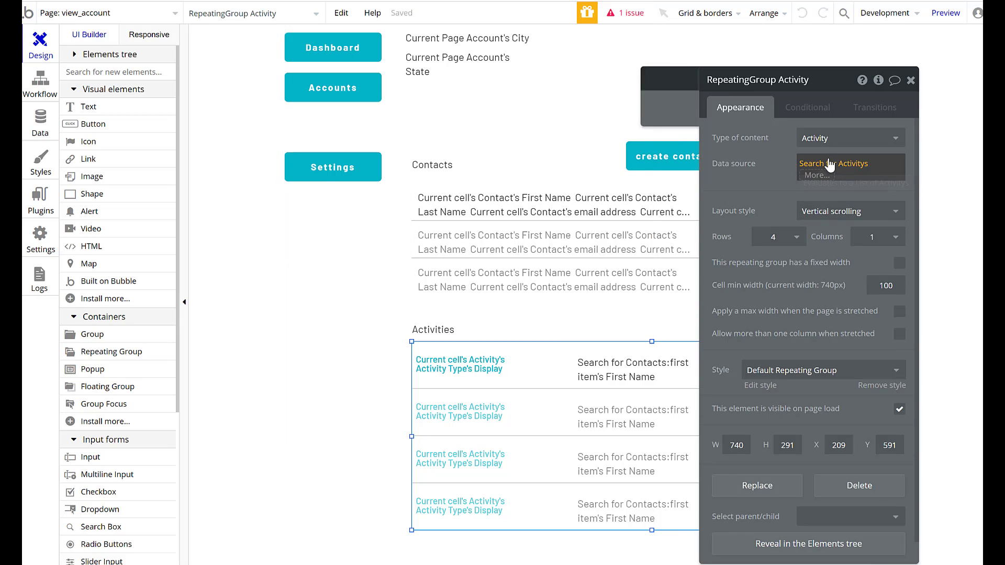
left_click(834, 164)
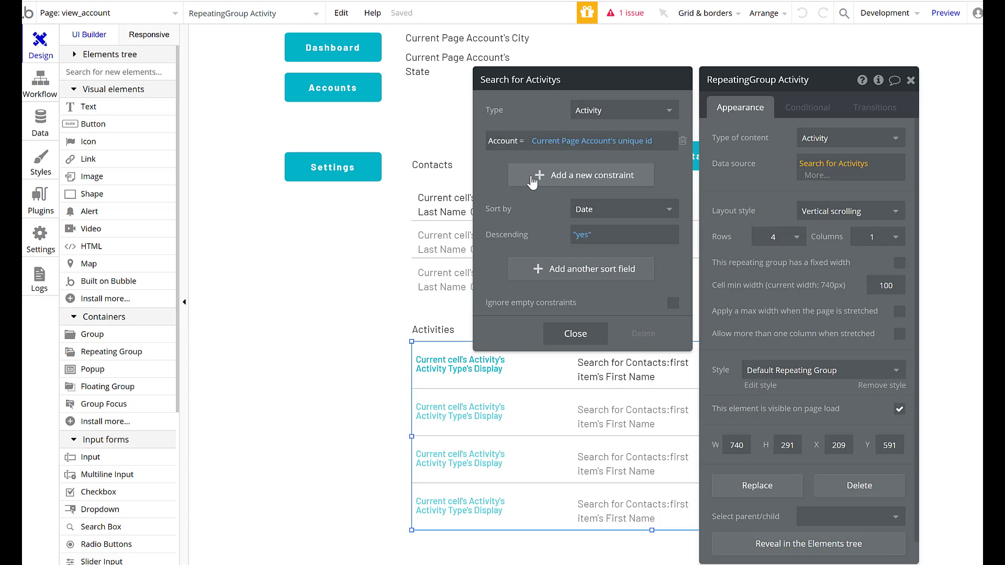
mouse_move(644, 156)
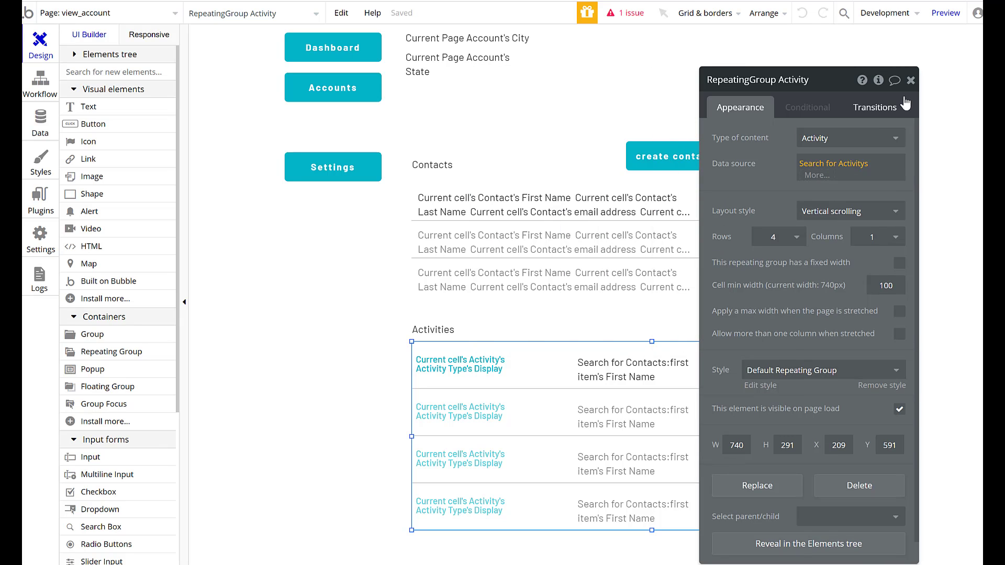
left_click(911, 80)
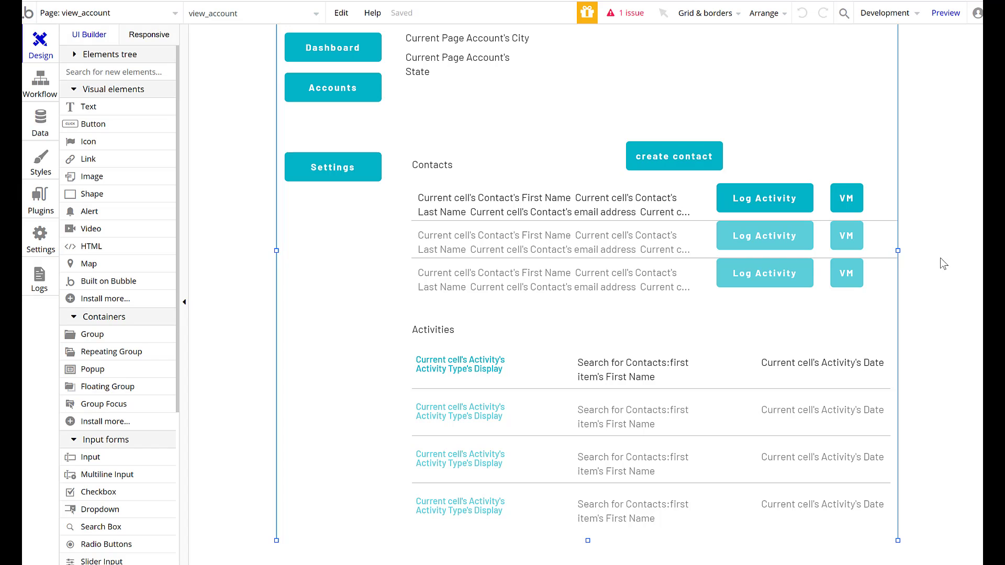
Step: Pick 'accounts' from the page dropdown to leave view_account
left_click(460, 364)
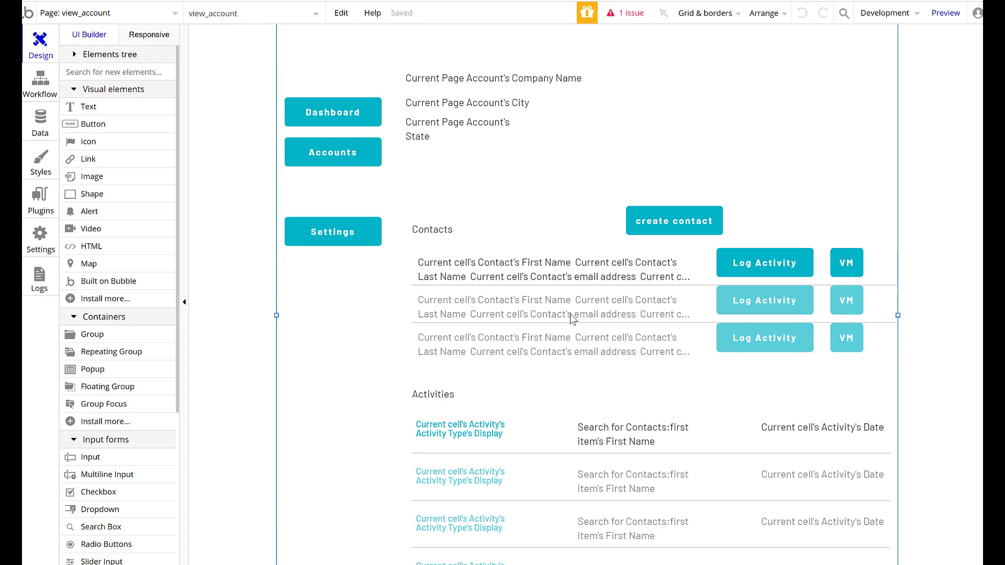
left_click(104, 13)
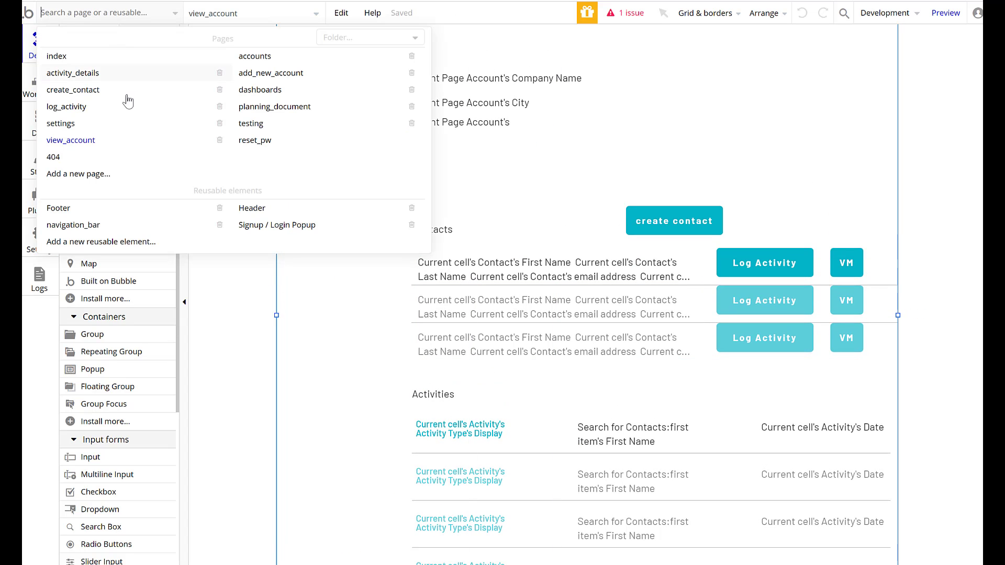
mouse_move(244, 74)
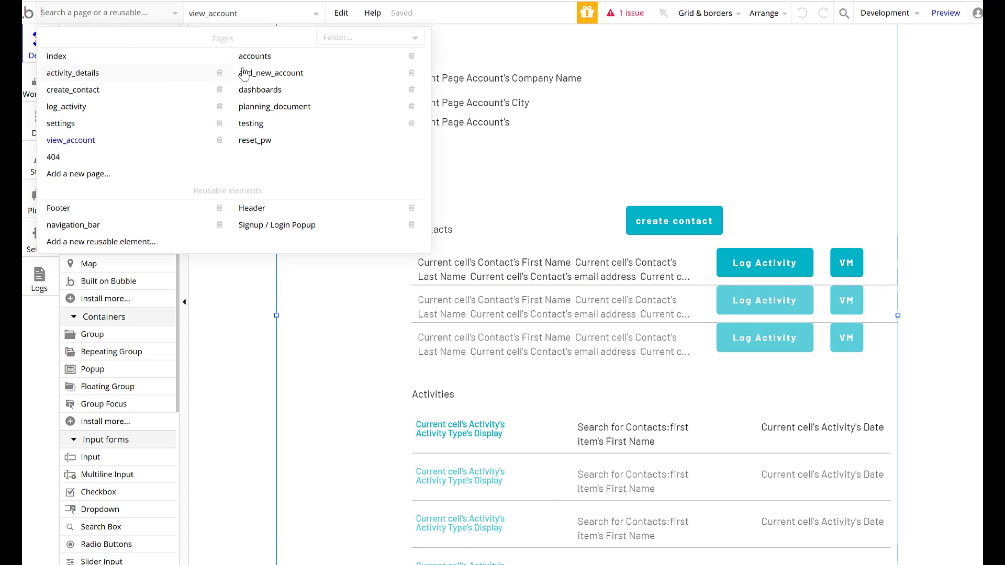
left_click(255, 56)
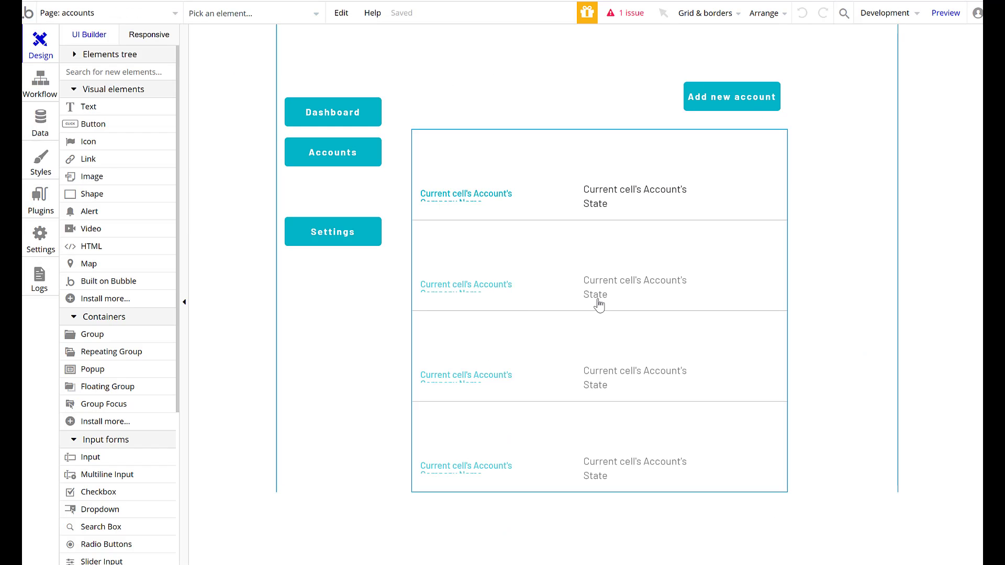
mouse_move(589, 300)
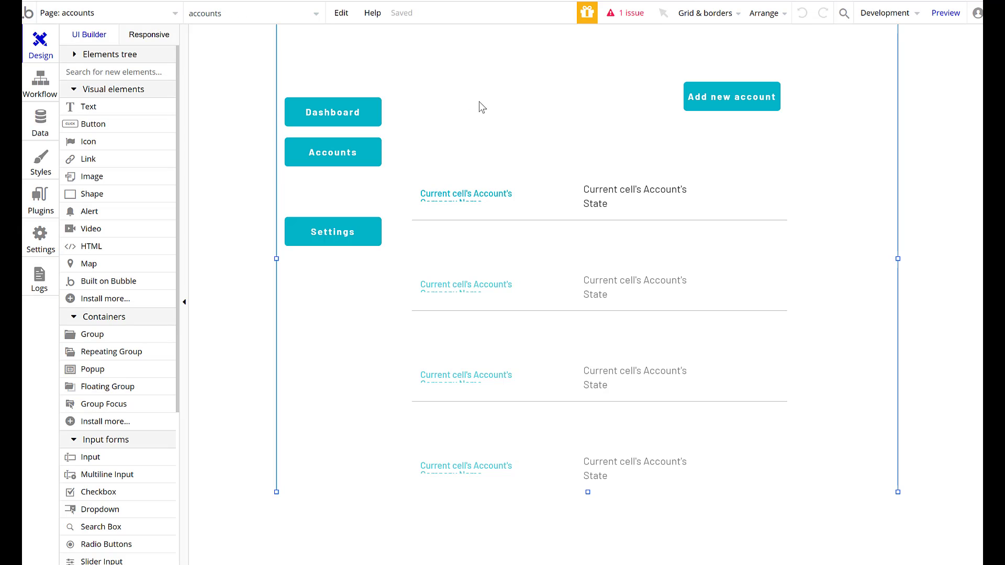
mouse_move(459, 115)
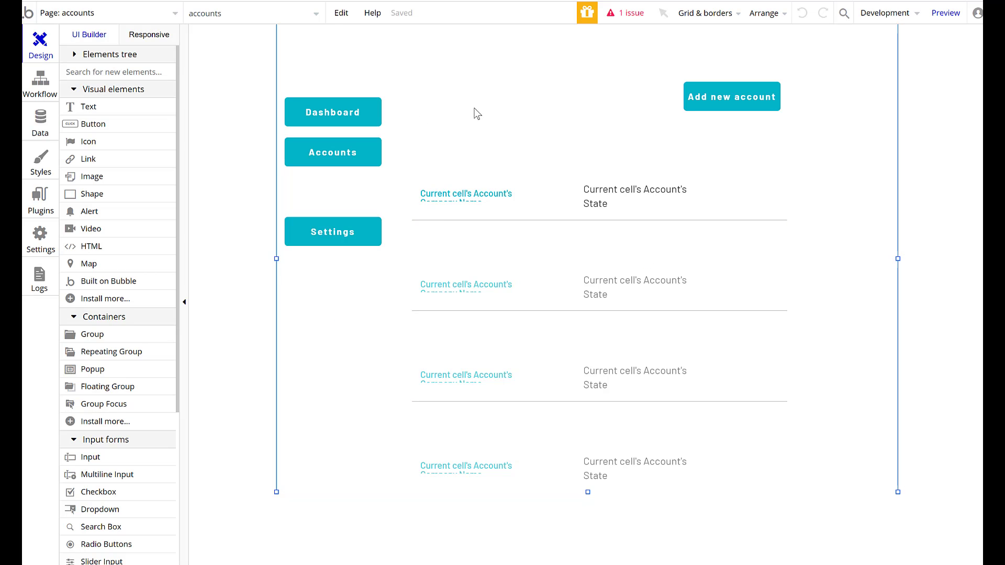
mouse_move(471, 115)
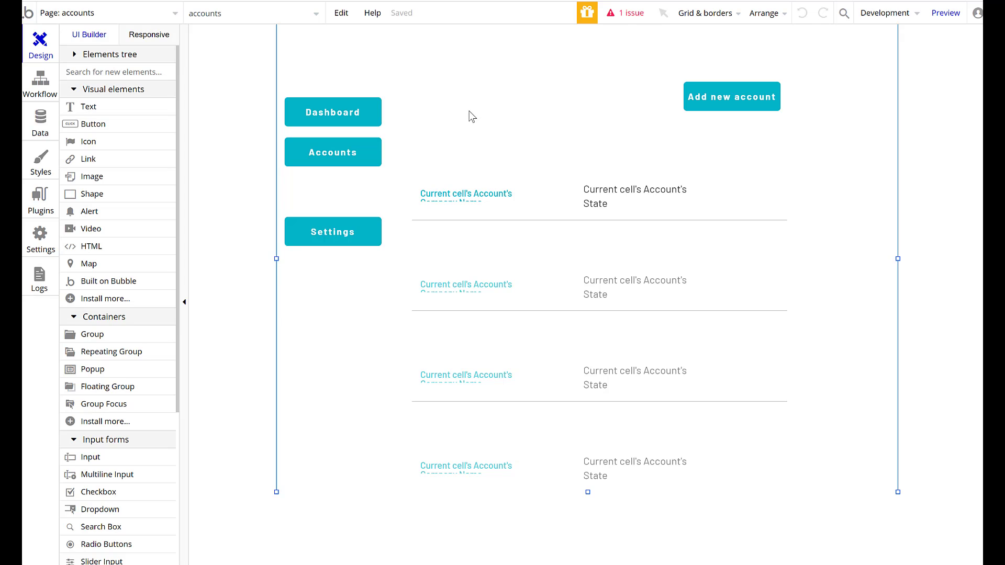
mouse_move(465, 127)
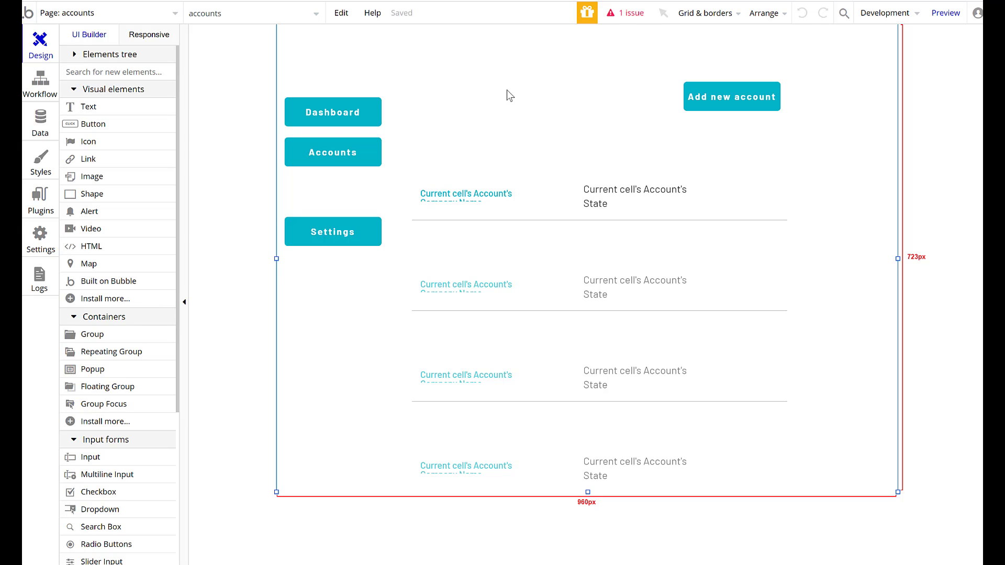
mouse_move(499, 103)
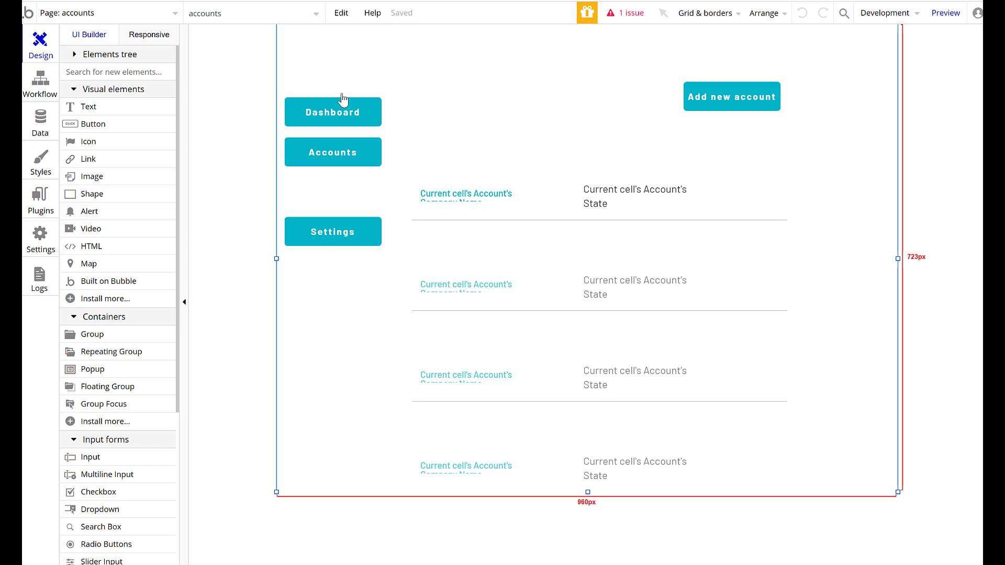
mouse_move(496, 183)
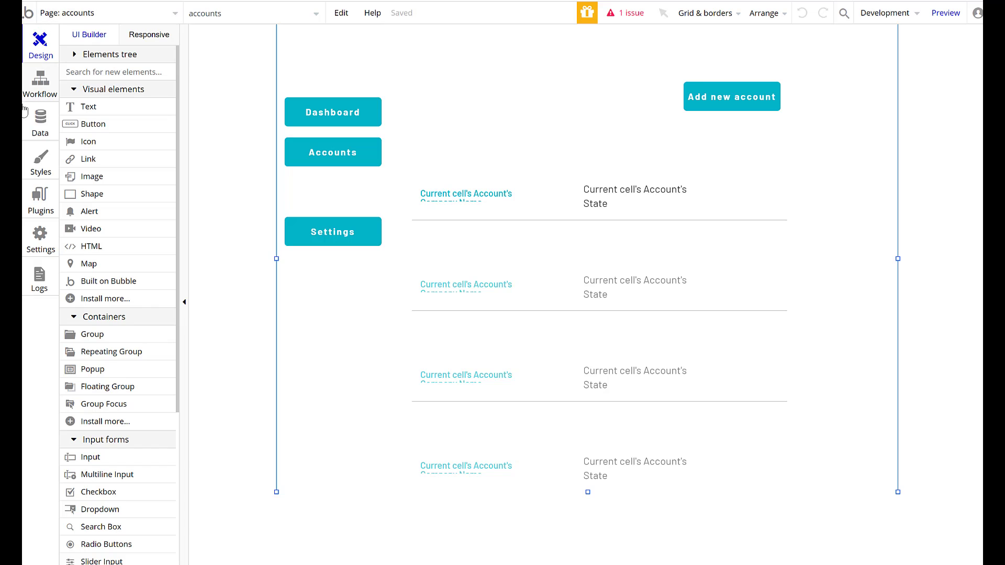
Step: Open Data > App data and view all Activity records
left_click(39, 117)
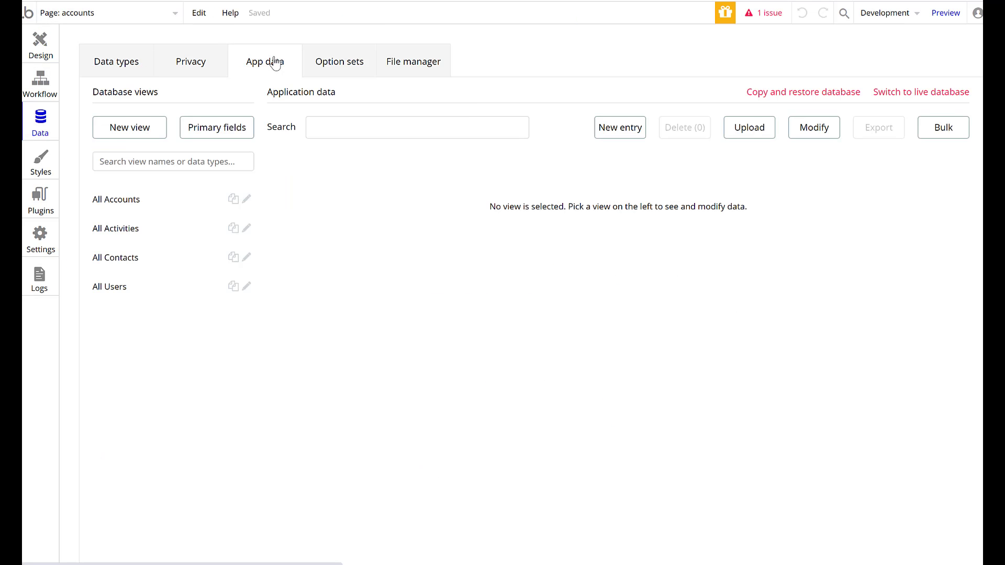
left_click(116, 229)
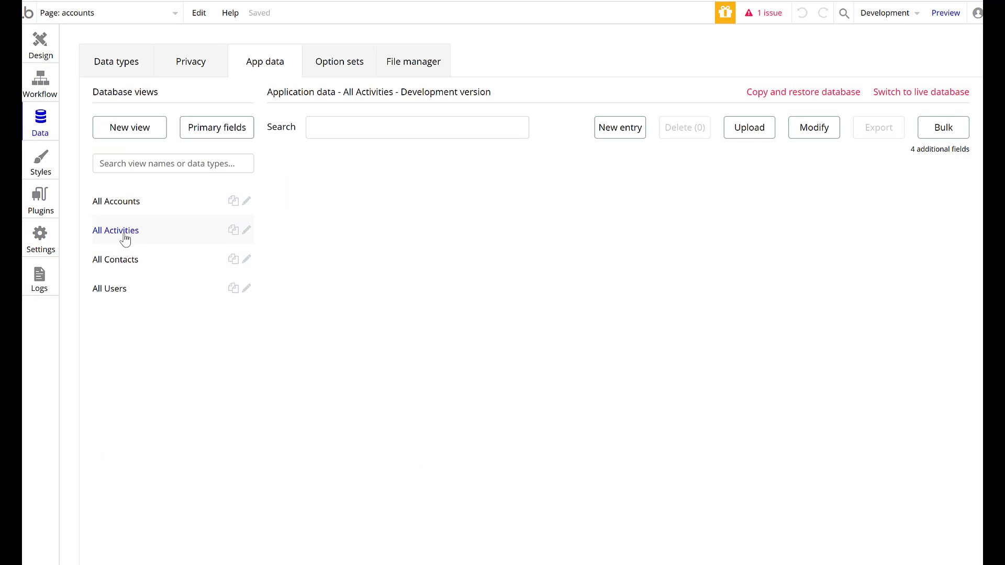
left_click(115, 231)
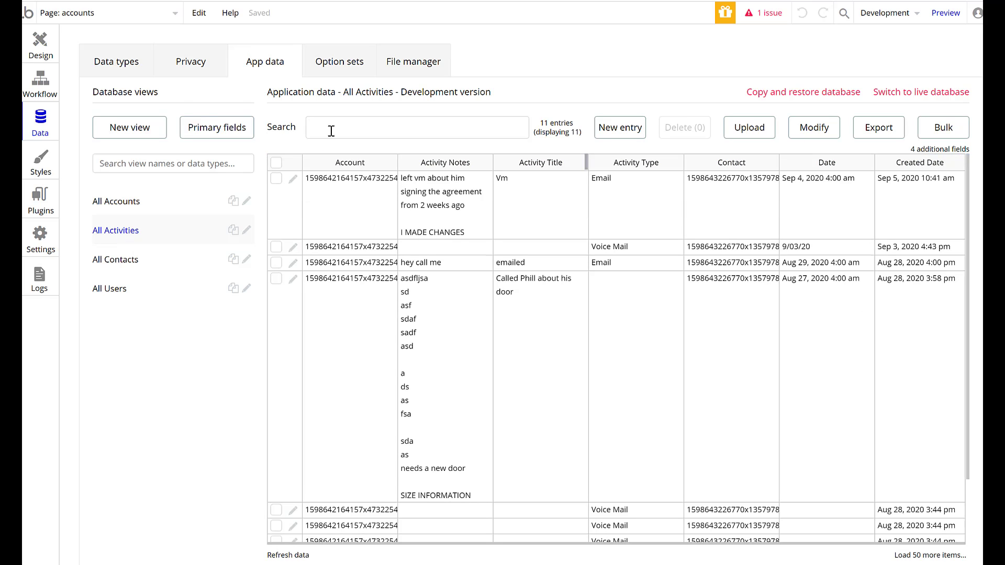
Step: Under Data types > Activity, create a new text field named 'Completed'
left_click(116, 61)
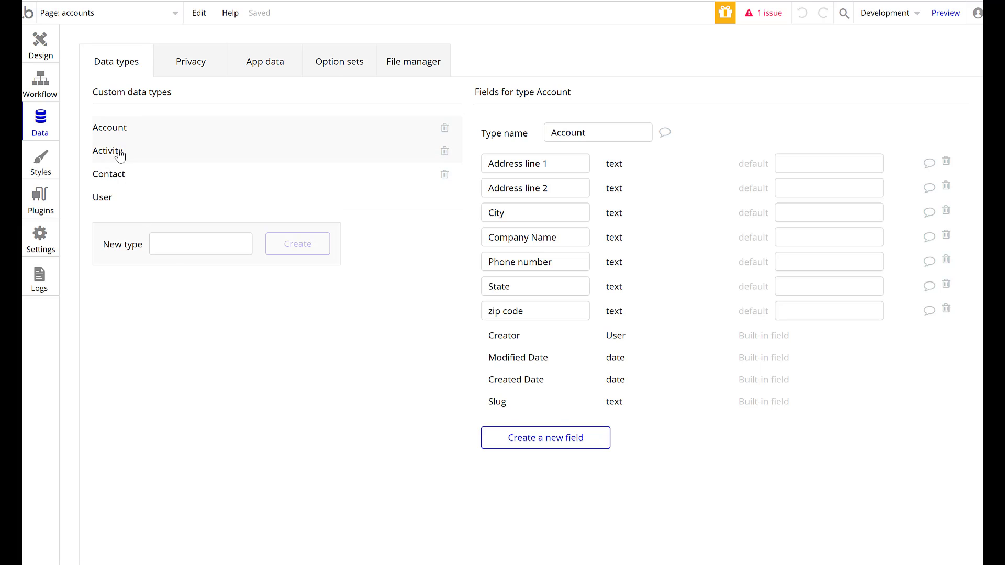
left_click(107, 151)
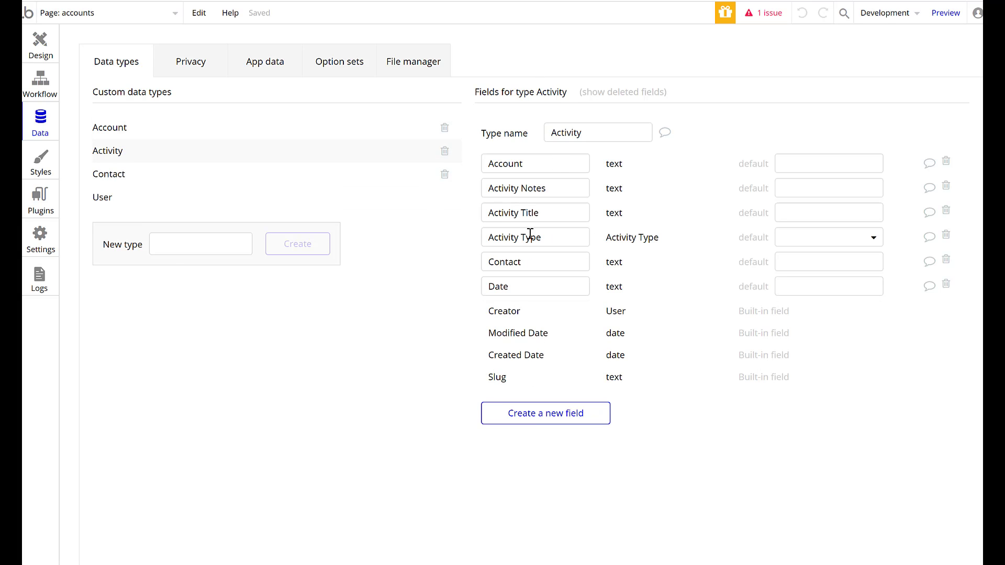
mouse_move(441, 337)
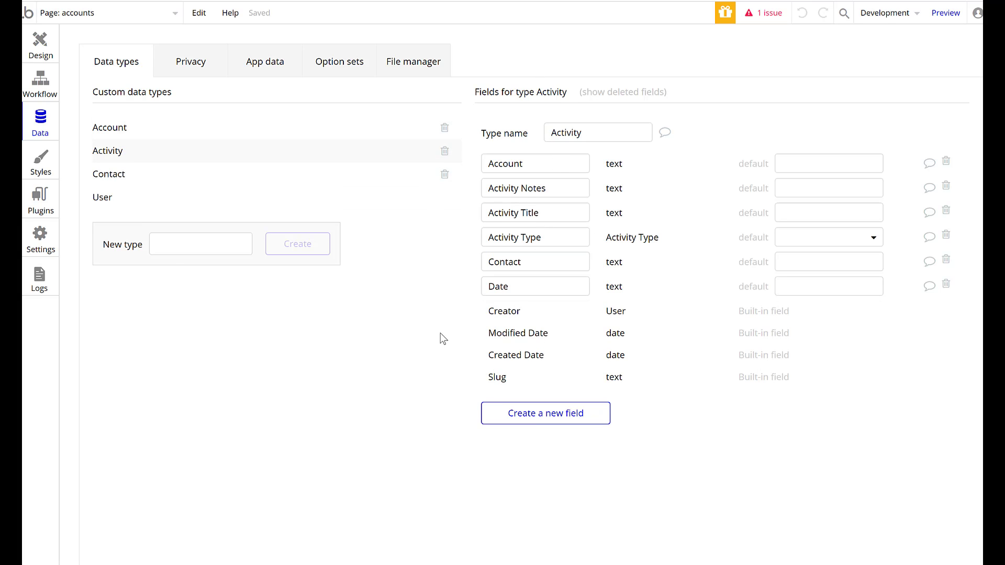
left_click(535, 163)
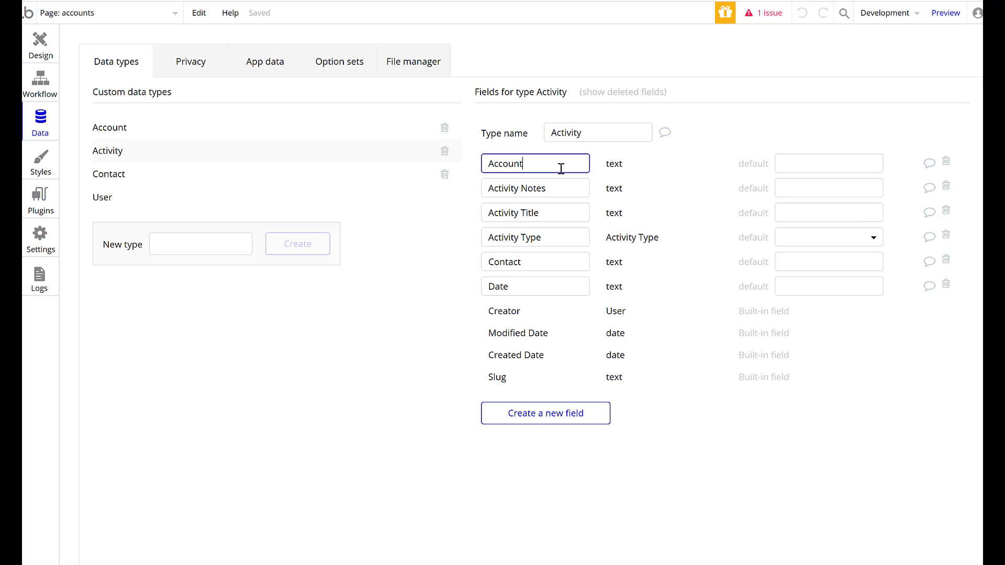
left_click(545, 413)
type("Completed")
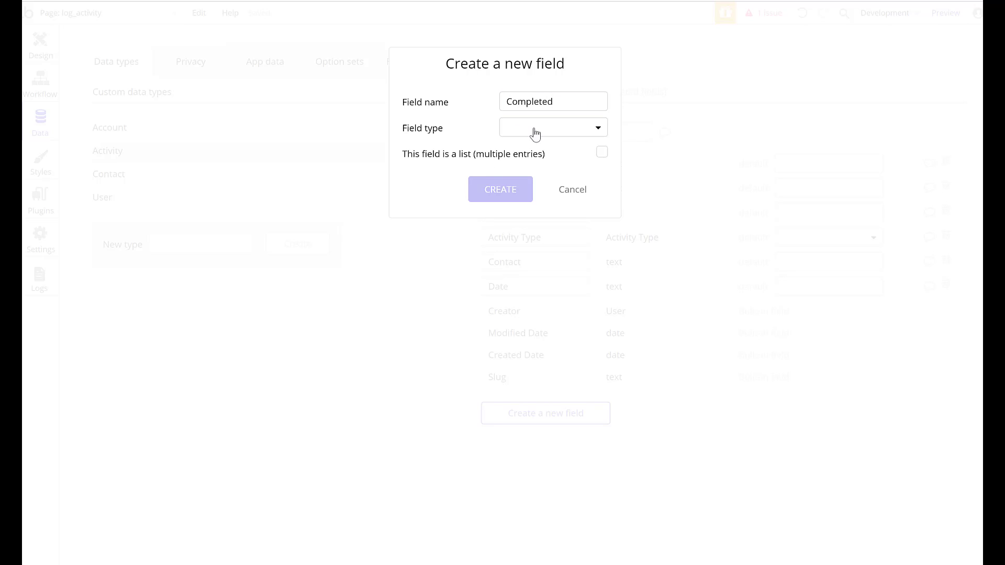
left_click(553, 127)
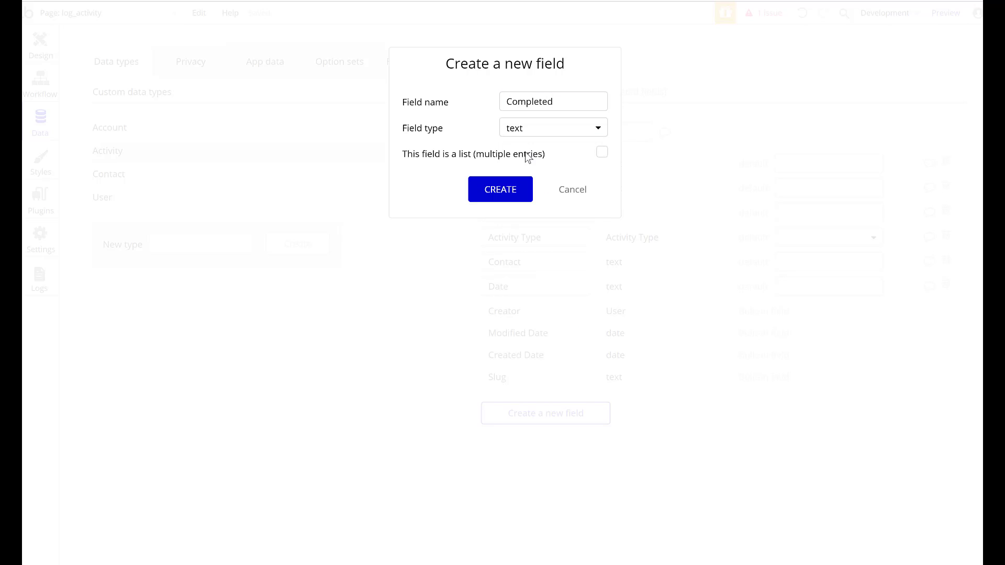
left_click(500, 189)
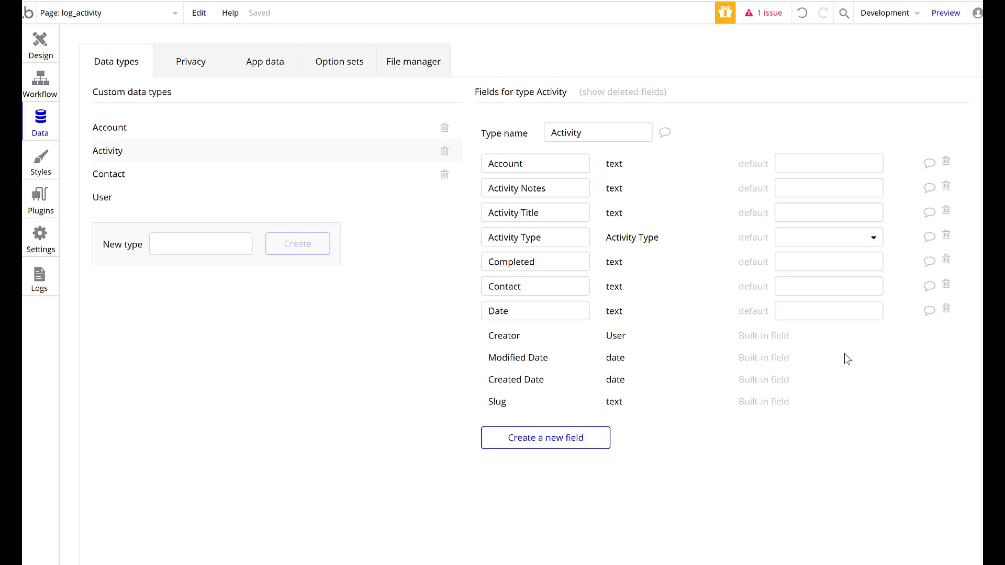
mouse_move(33, 39)
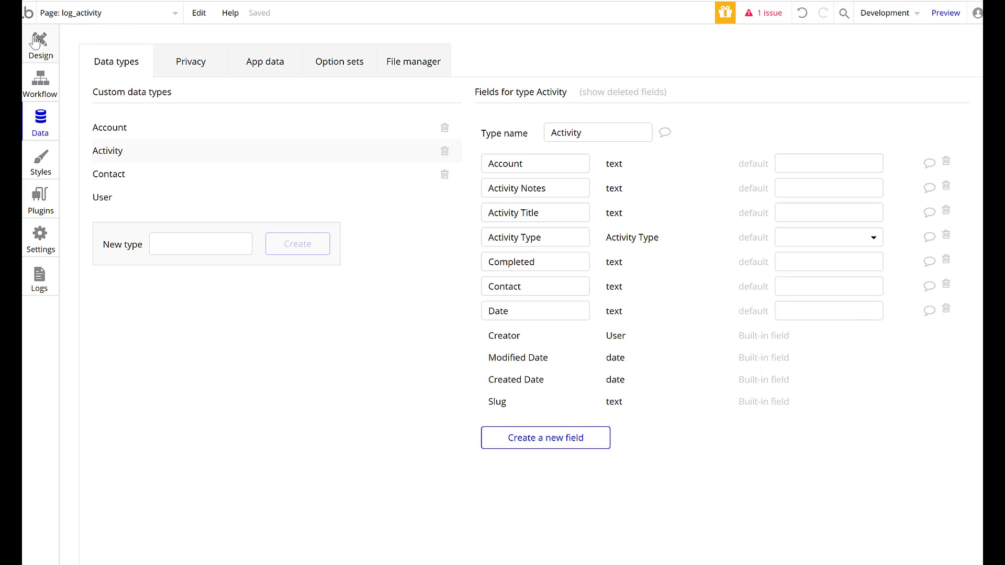
mouse_move(35, 40)
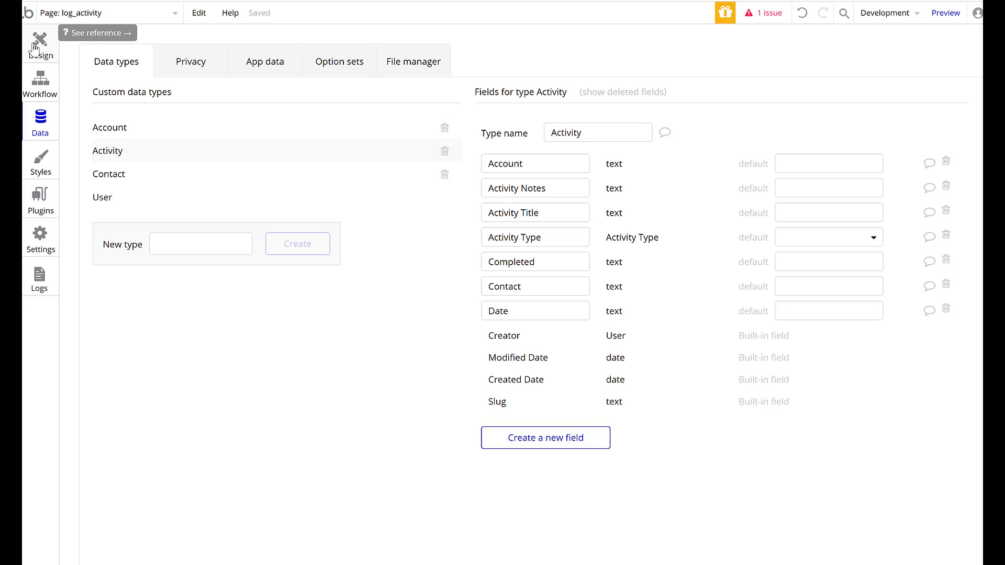
left_click(829, 262)
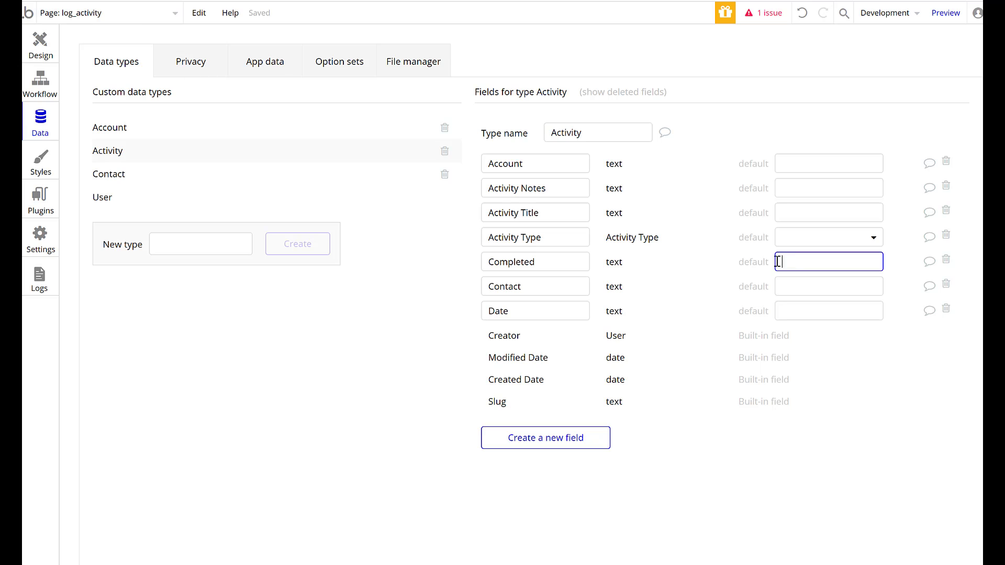
Step: Place a dropdown beside Activity Title, placeholder 'Activity Completed', with choice 'Yes'
left_click(33, 39)
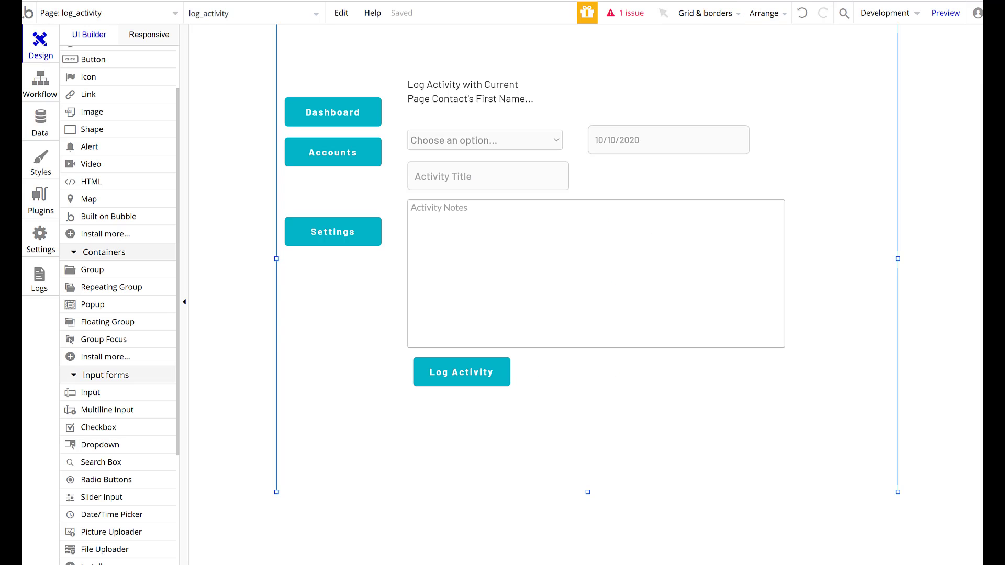
mouse_move(97, 421)
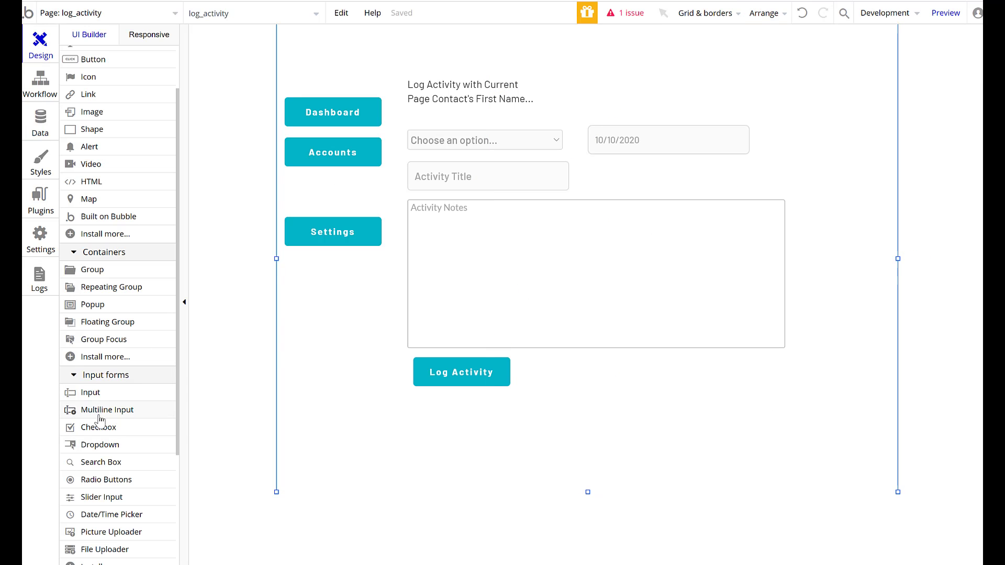
mouse_move(90, 456)
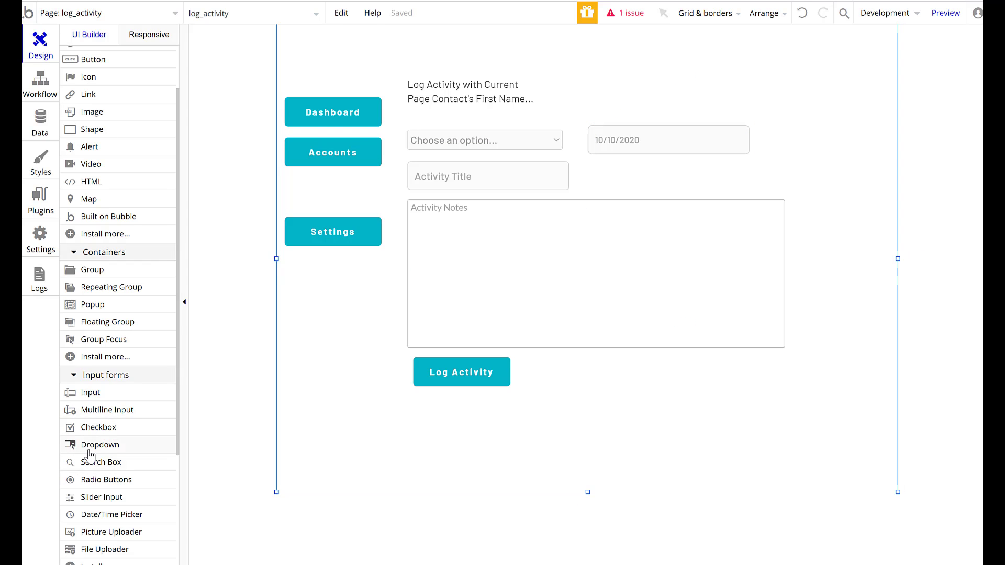
left_click(99, 444)
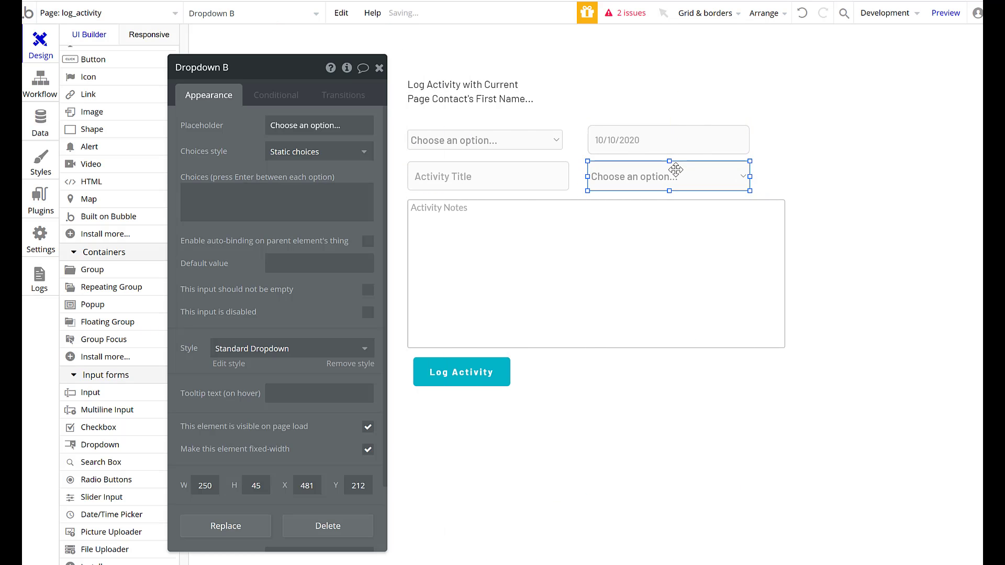
left_click(319, 125)
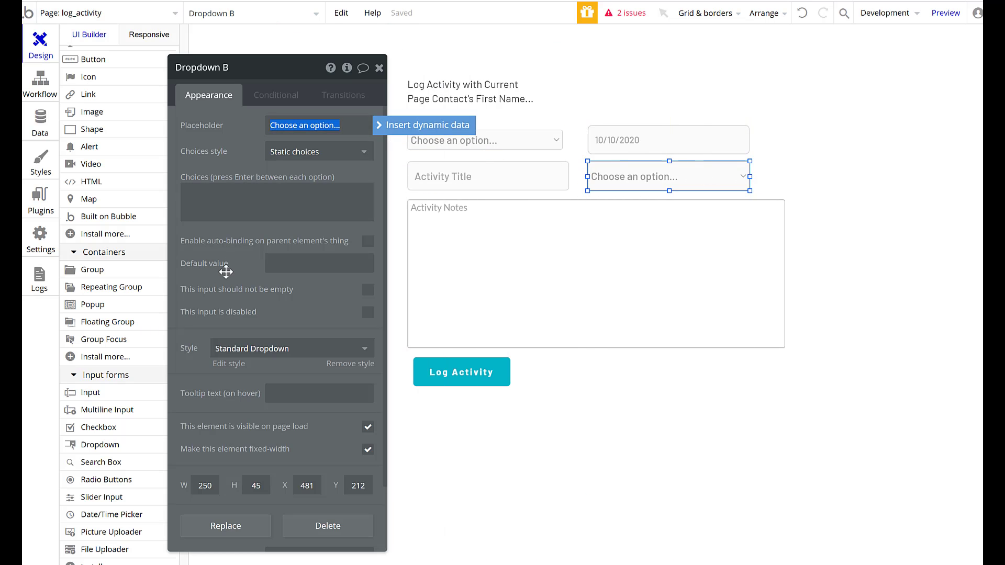
type("A")
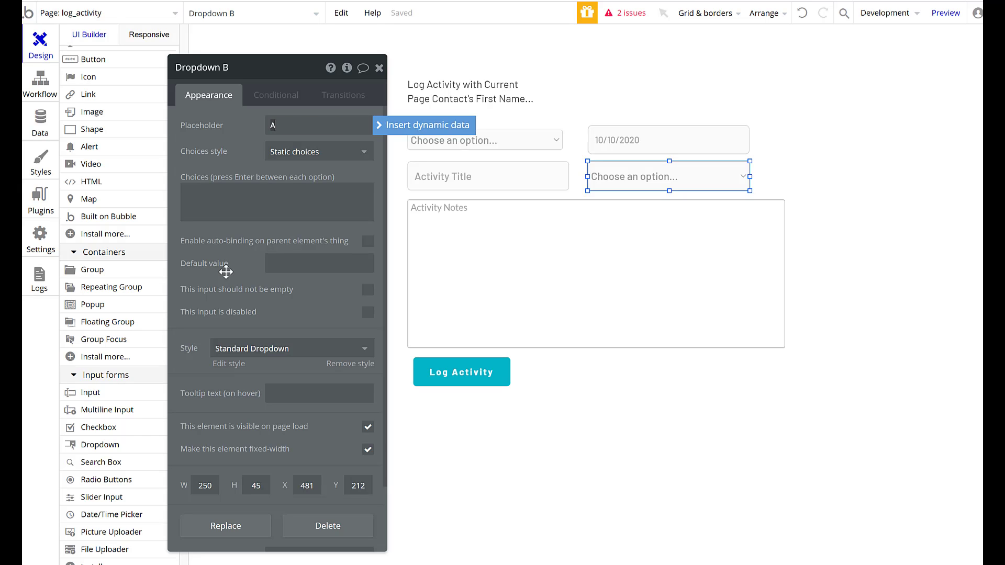
type("ctivity Completed")
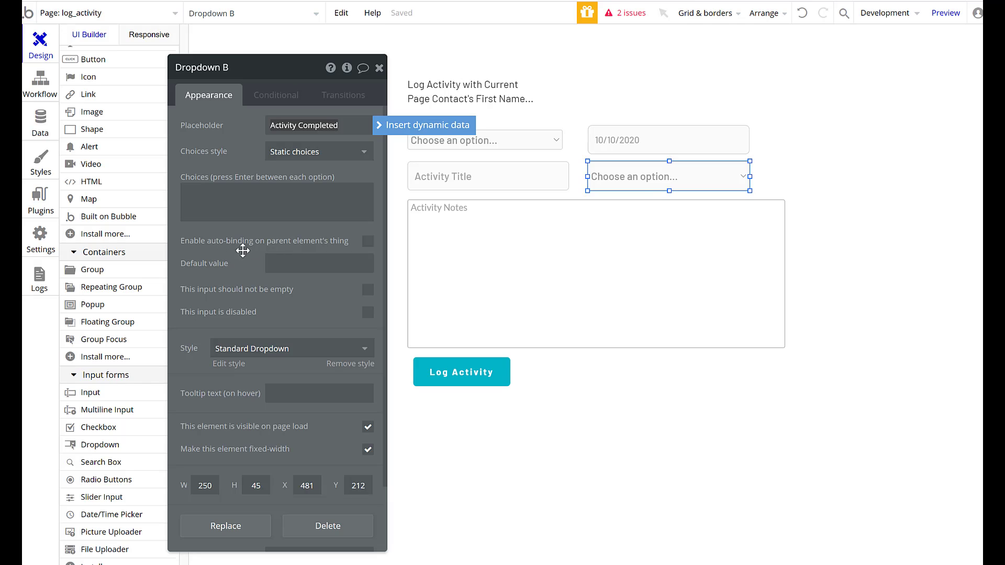
left_click(319, 151)
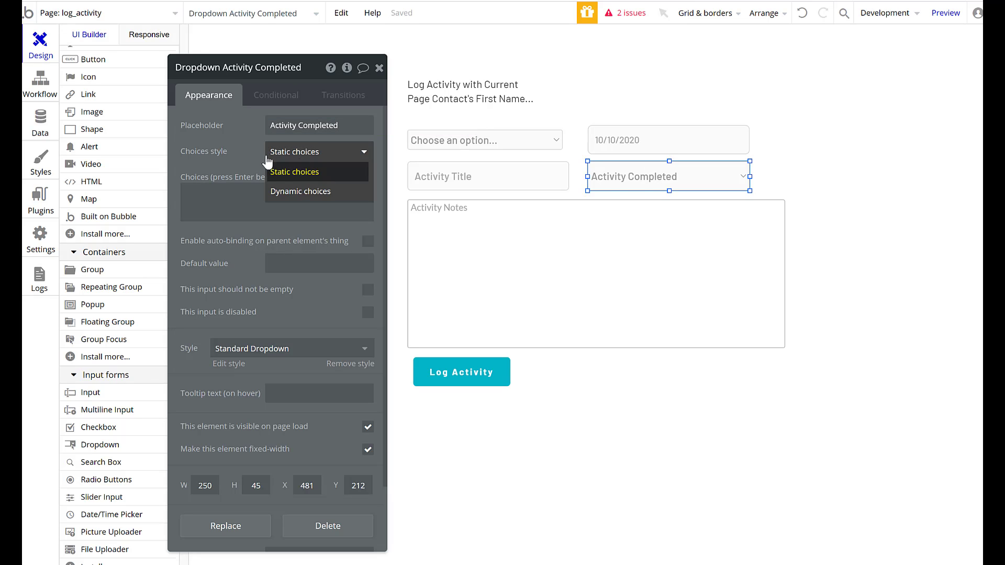
type("Yes")
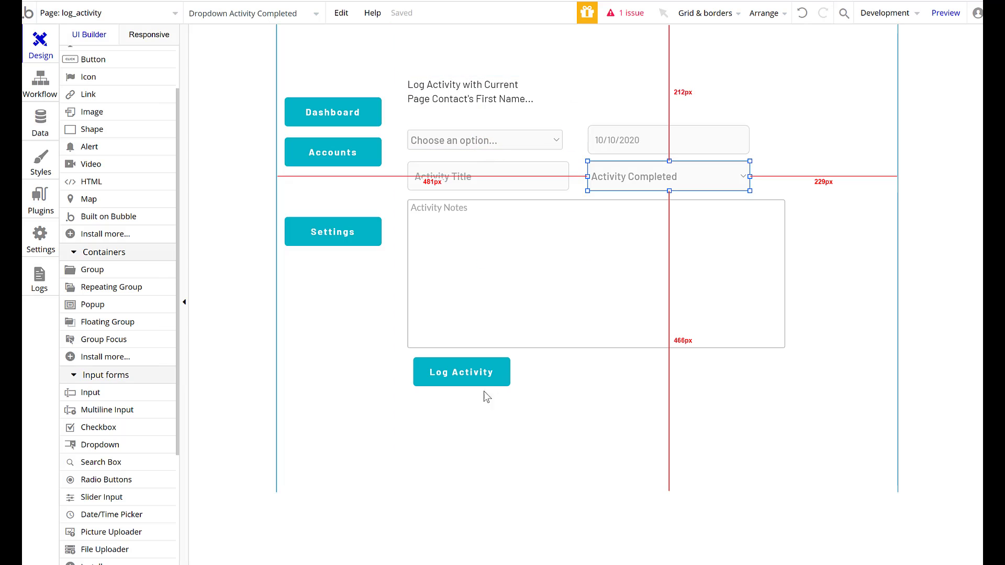
Step: In the Log Activity workflow's create step, set Completed to Dropdown Activity Completed's value
left_click(462, 372)
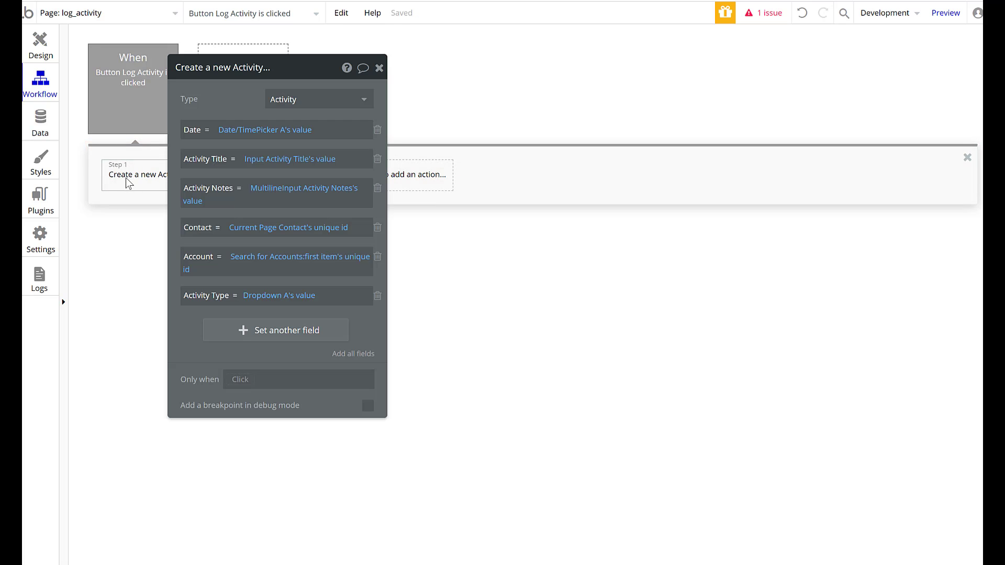
left_click(276, 330)
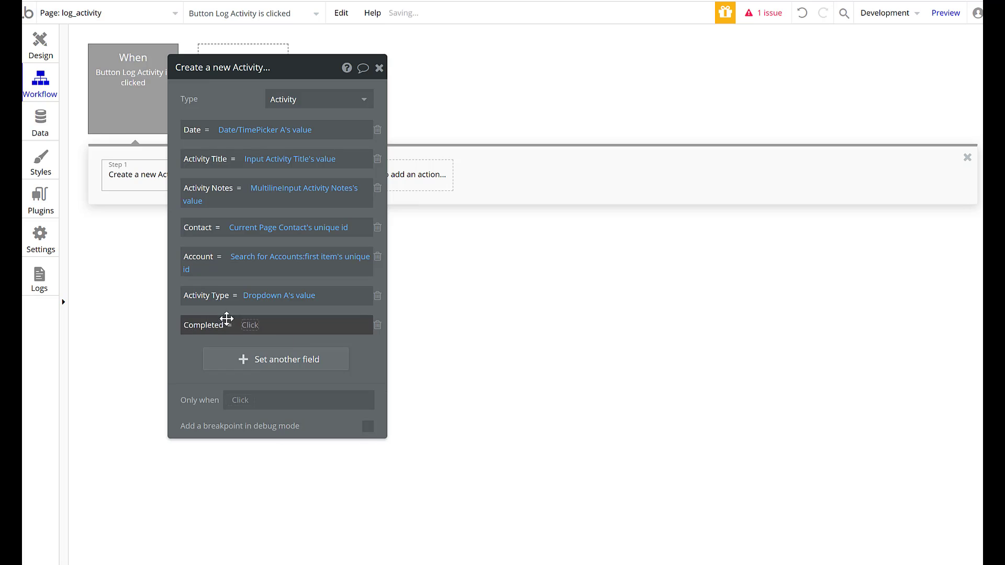
left_click(273, 325)
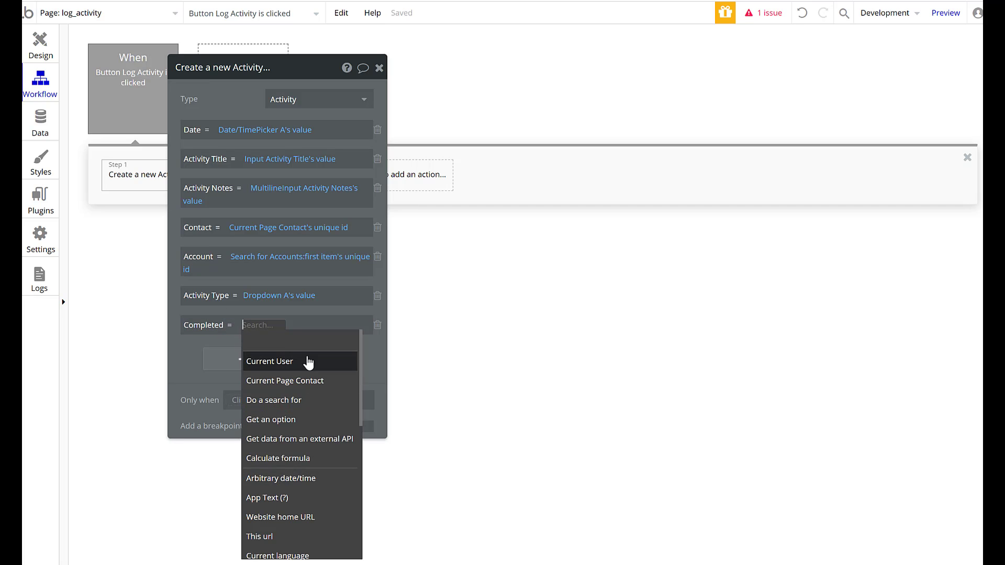
scroll("down", 3)
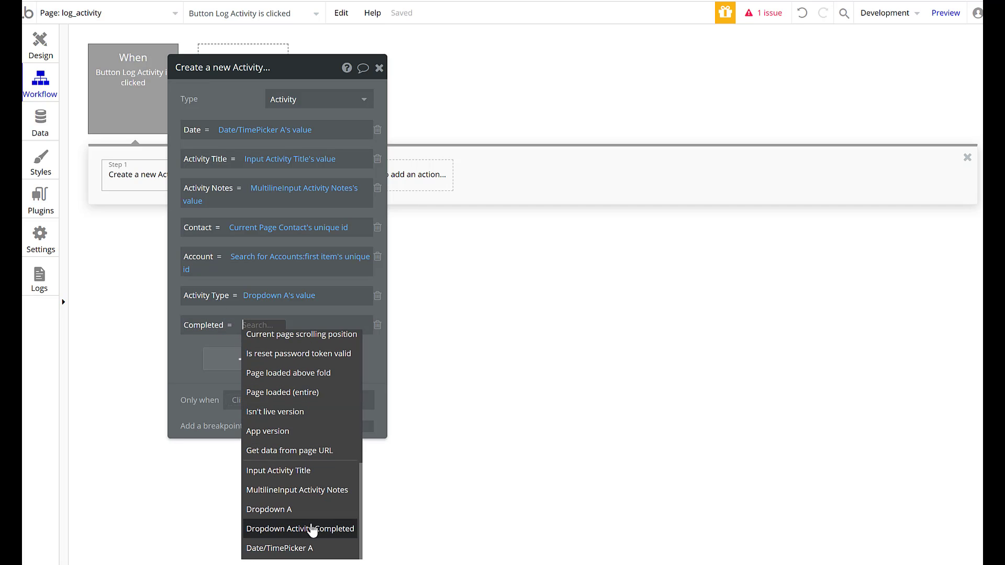
left_click(300, 529)
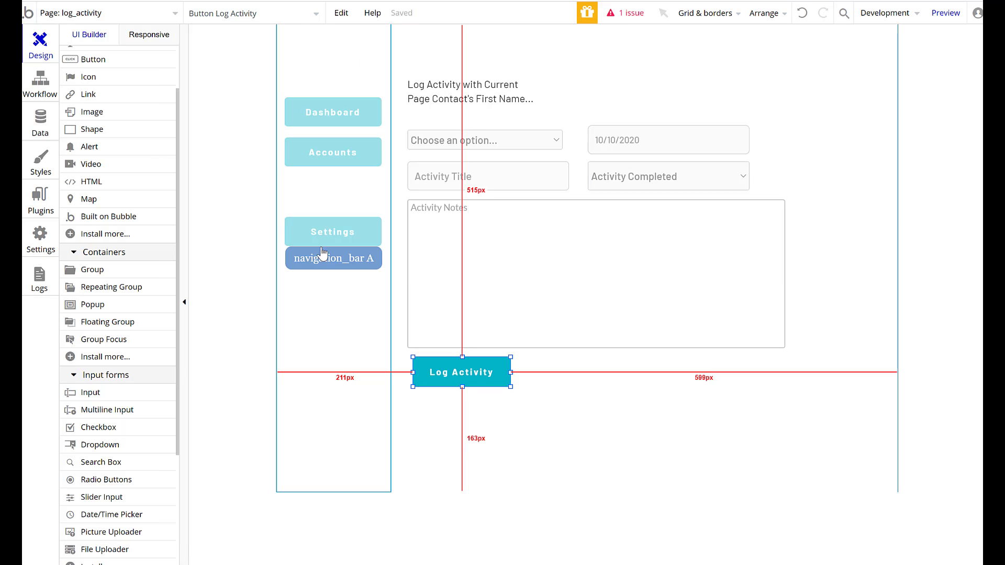
Step: Open the view_account page and edit the Activities list's search
left_click(105, 12)
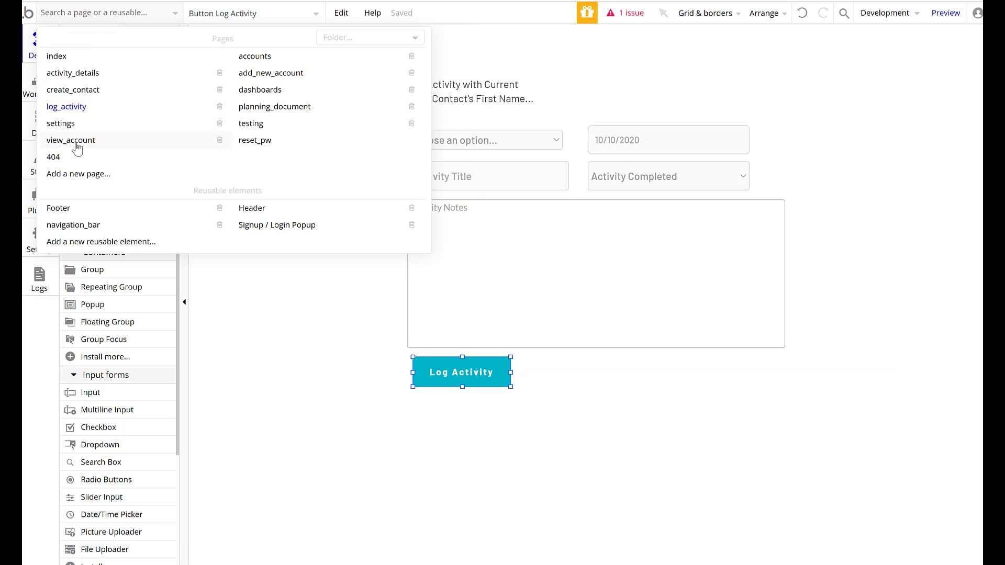
mouse_move(280, 79)
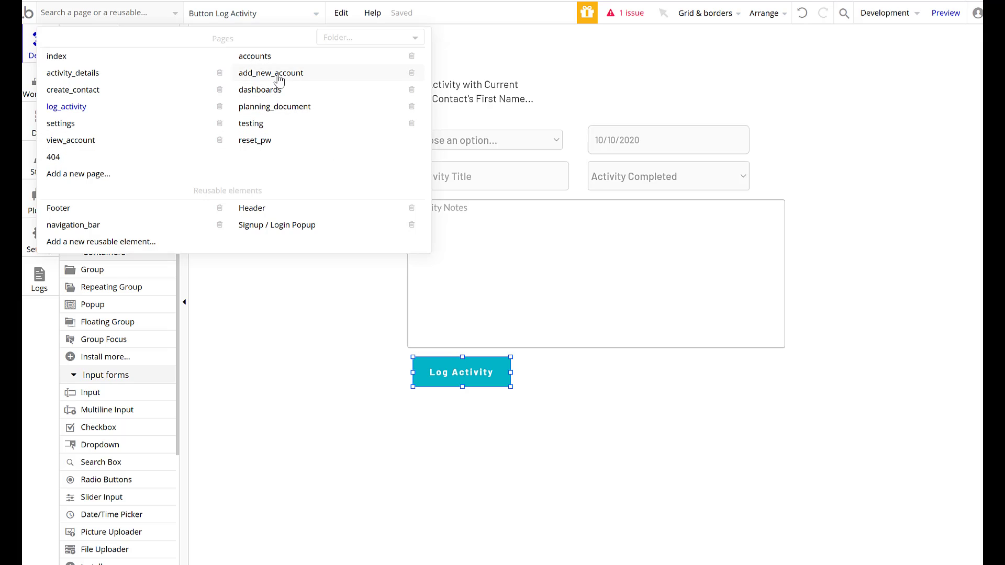
mouse_move(62, 141)
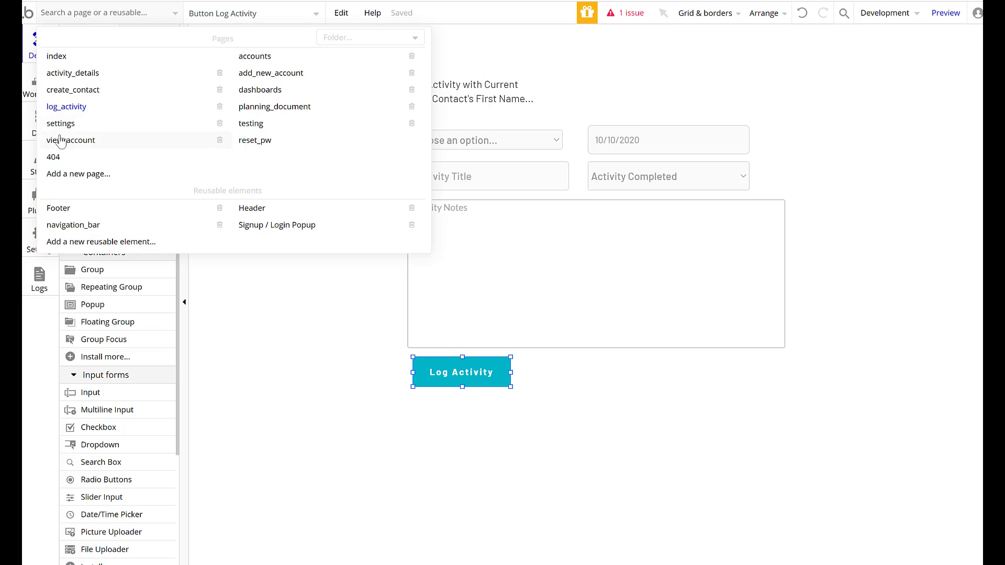
left_click(71, 140)
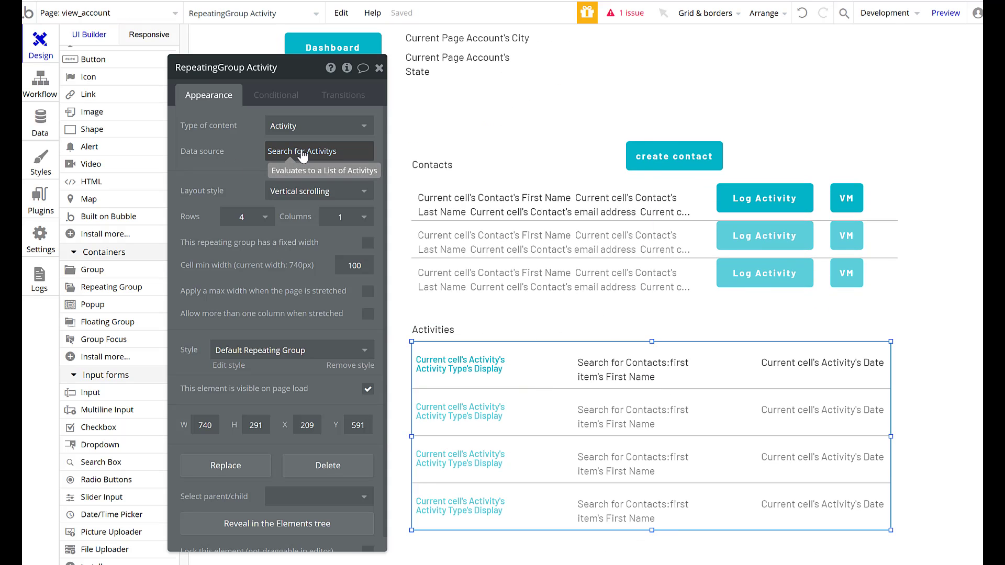
left_click(310, 152)
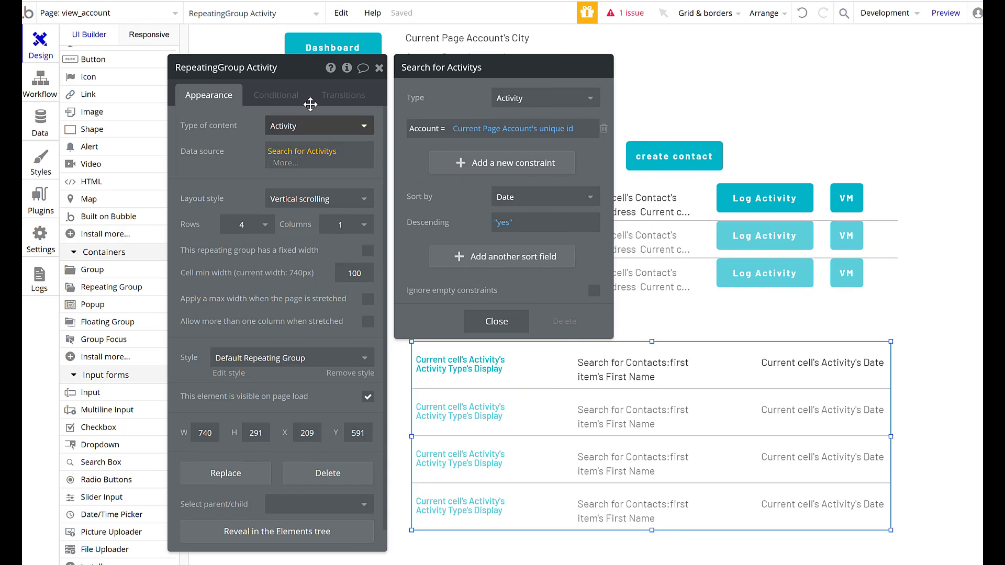
mouse_move(298, 156)
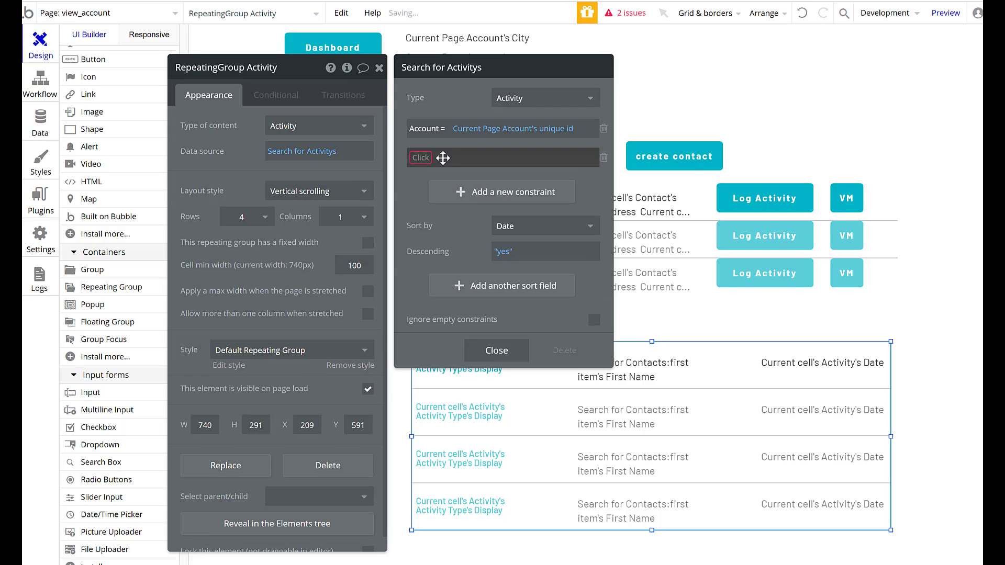
Step: Add the constraint Completed = Yes and close the list's properties
left_click(420, 158)
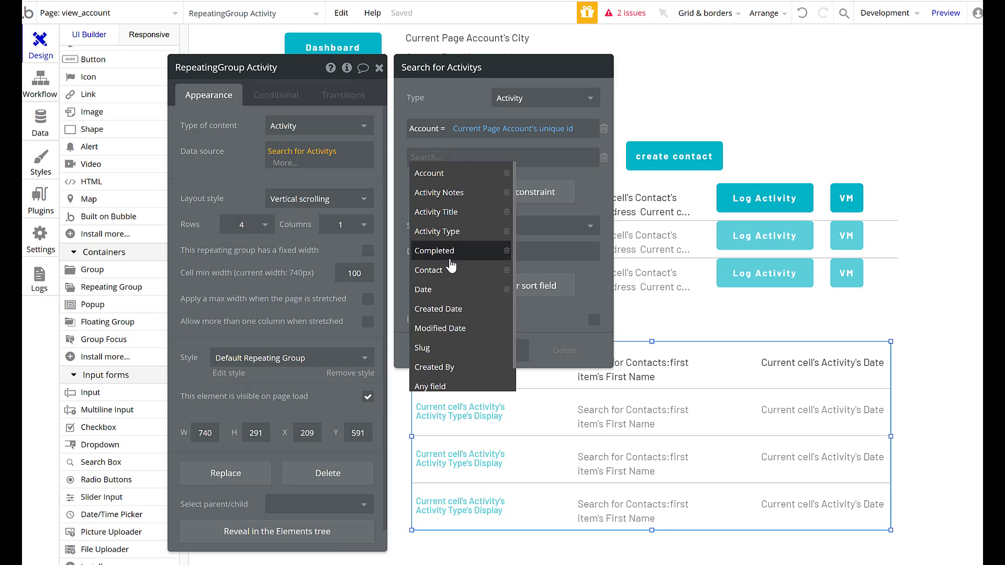
left_click(434, 251)
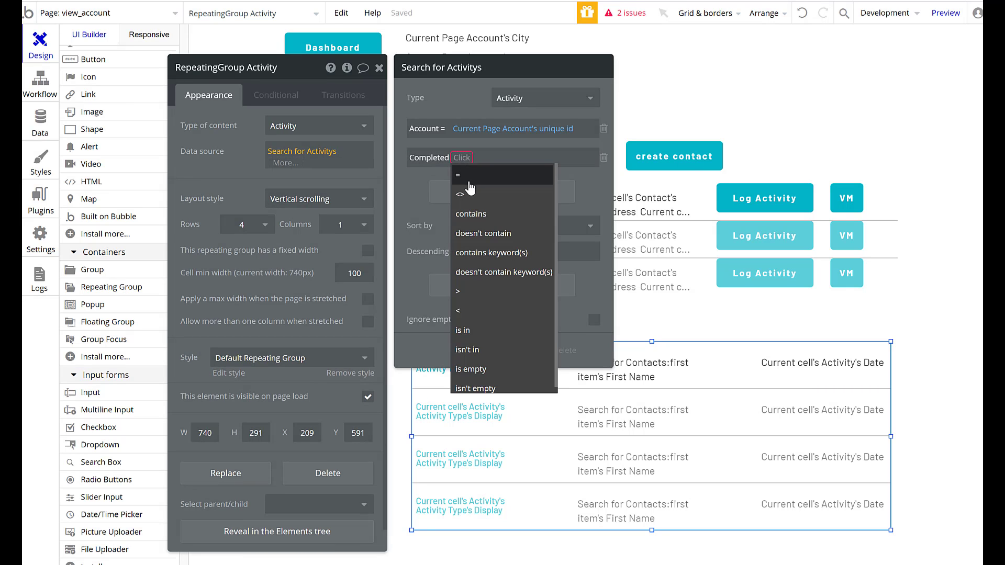
left_click(457, 175)
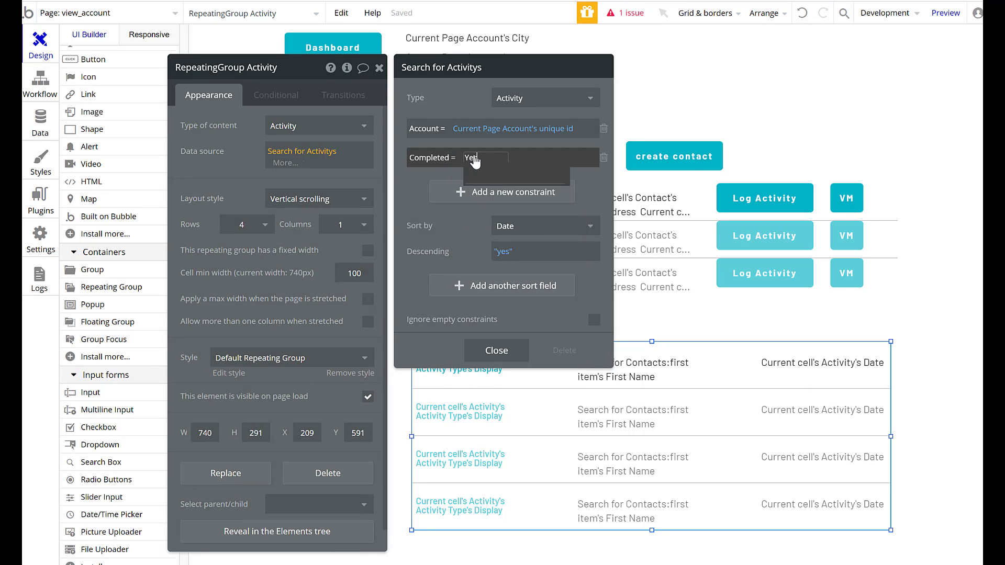
left_click(486, 158)
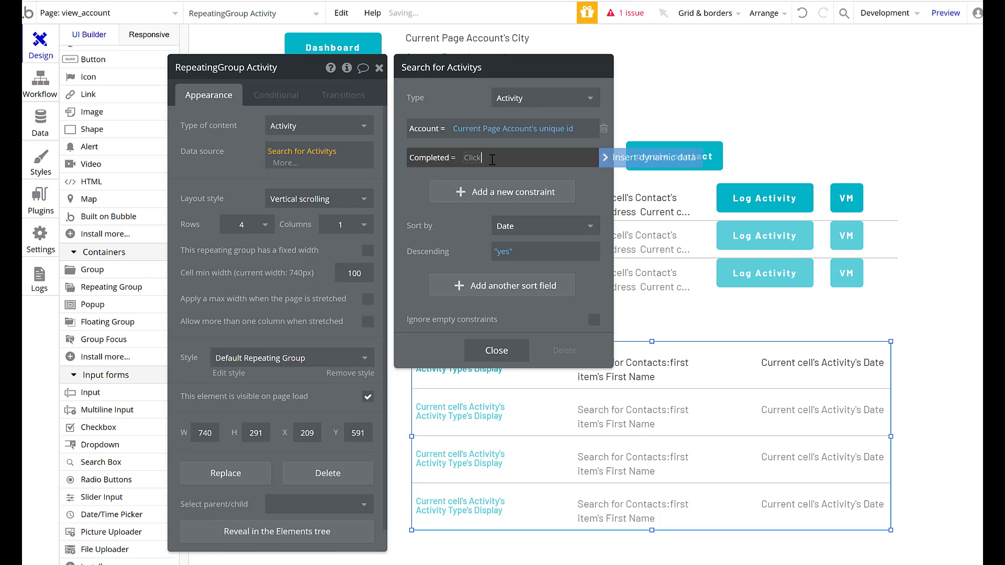
type("Yes")
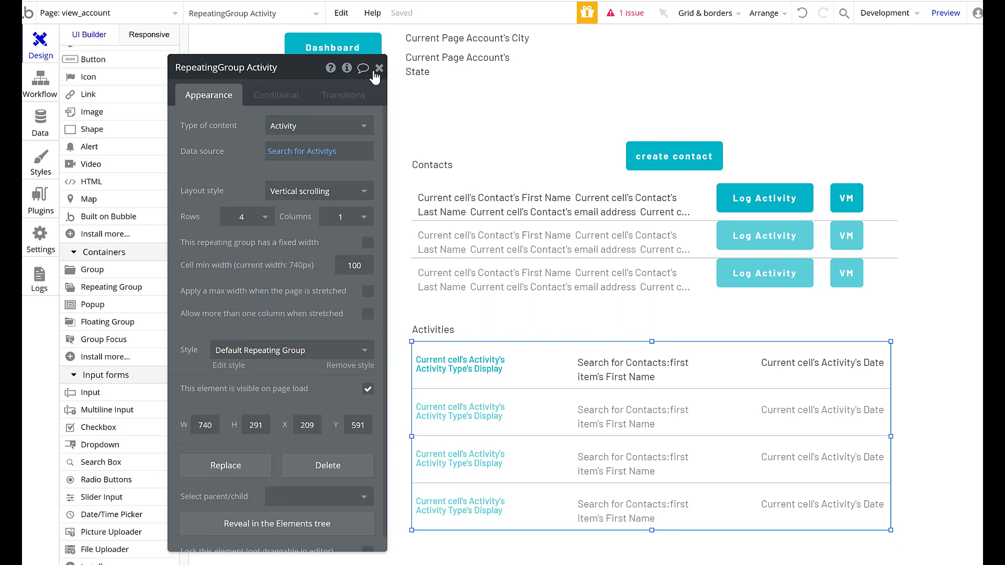
left_click(379, 68)
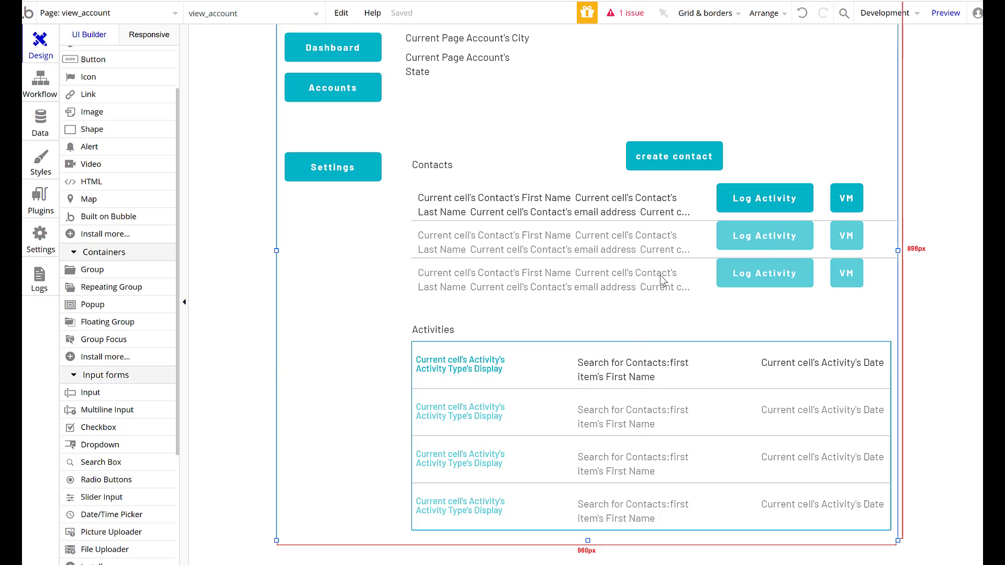
Step: Browse All Users and All Accounts in App data, then return to Data types
left_click(40, 120)
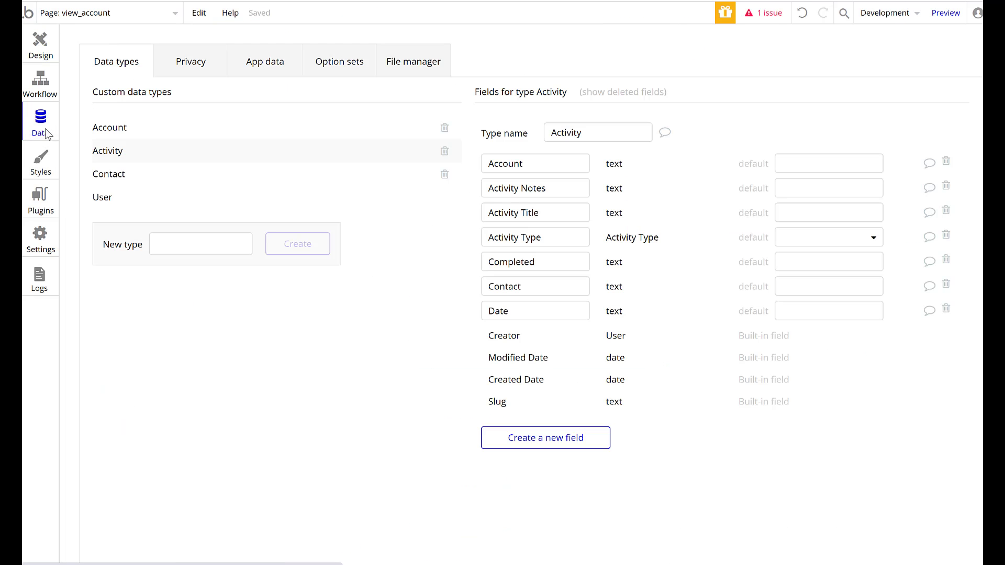
left_click(265, 61)
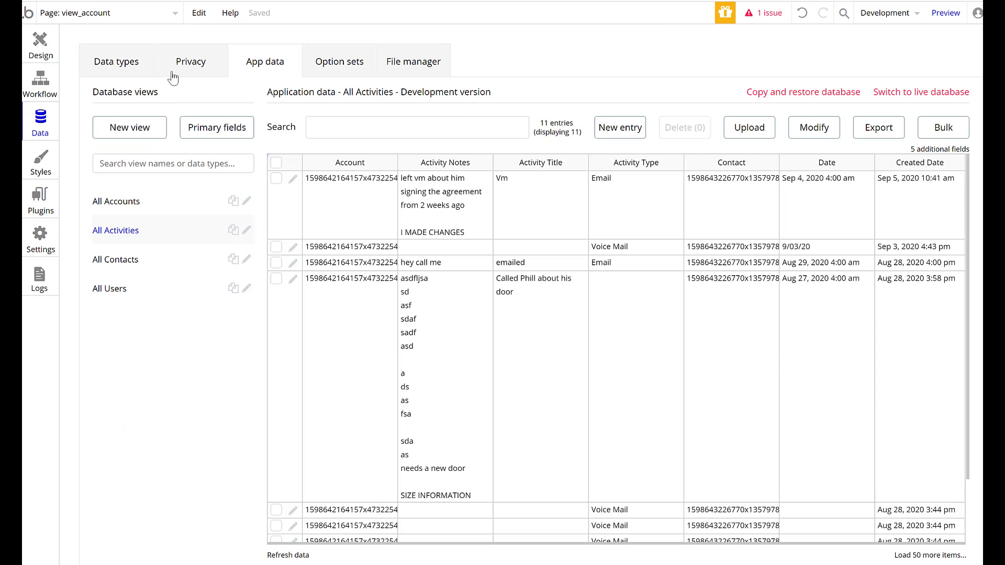
left_click(109, 288)
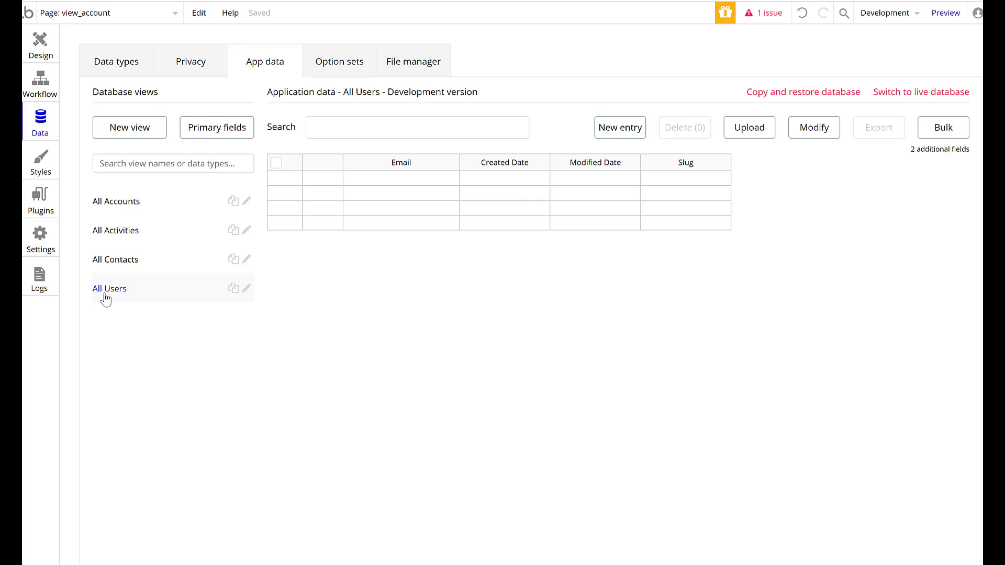
left_click(116, 201)
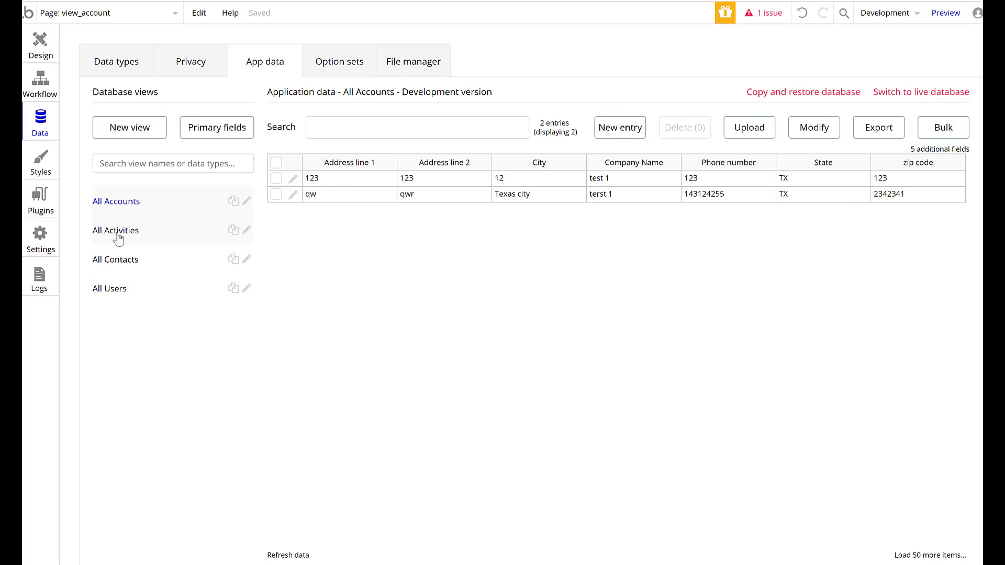
left_click(110, 289)
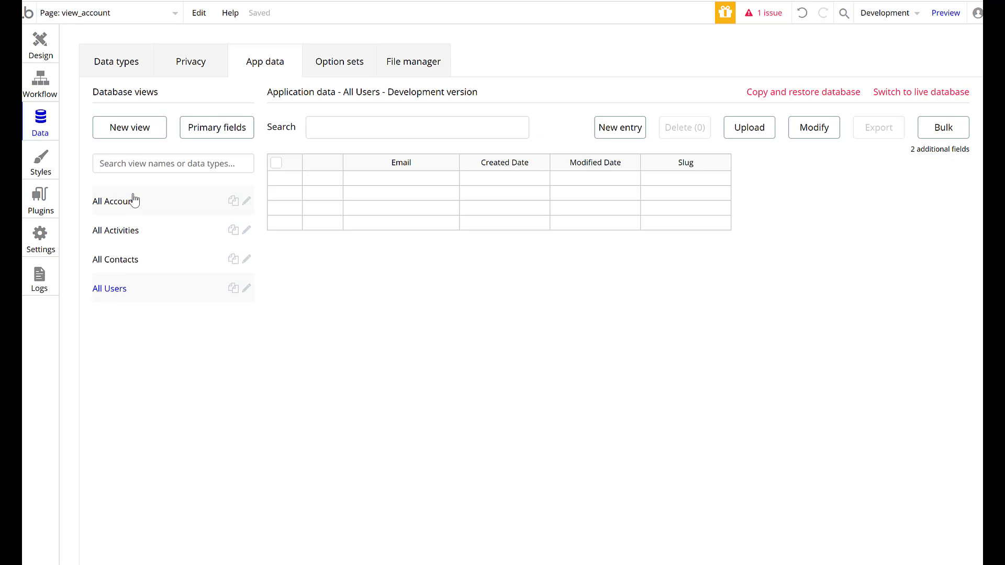
left_click(116, 61)
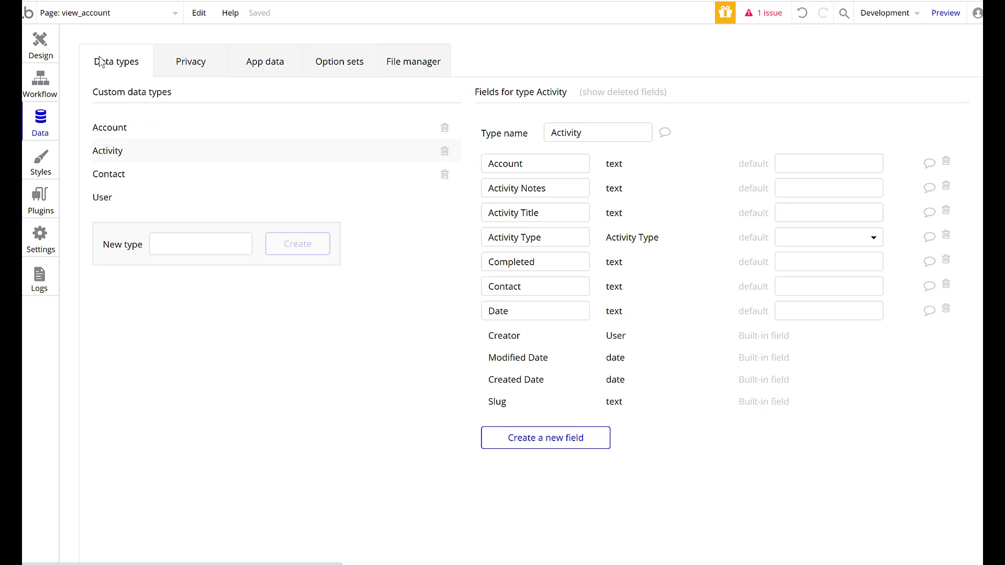
mouse_move(228, 34)
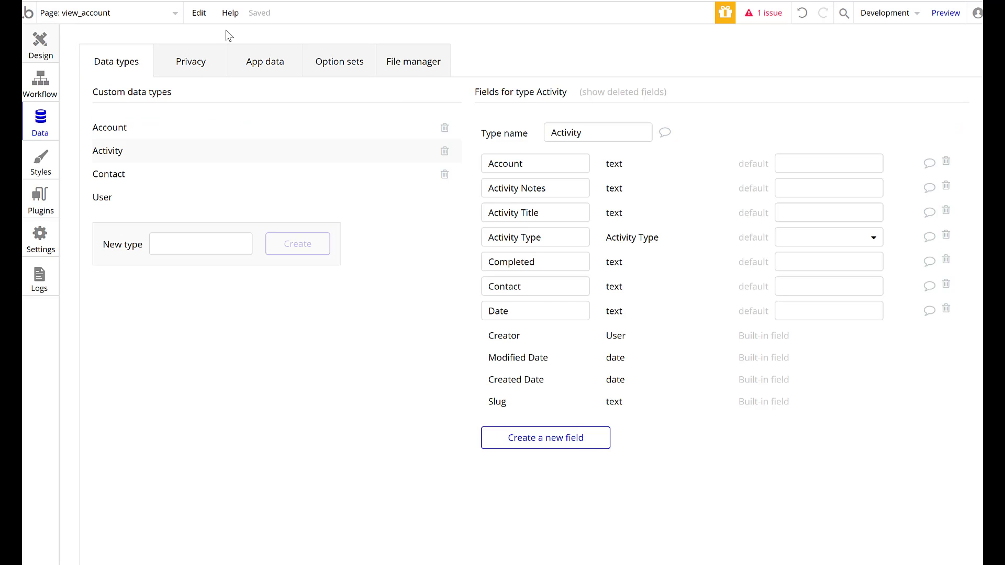
Step: Launch the preview, go to Accounts and open the test 1 account
left_click(947, 13)
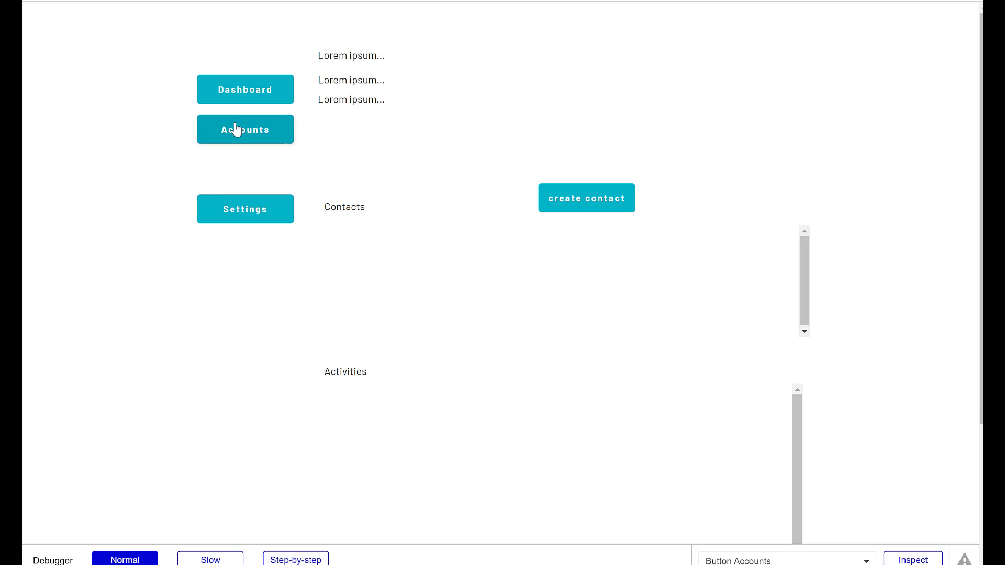
left_click(245, 129)
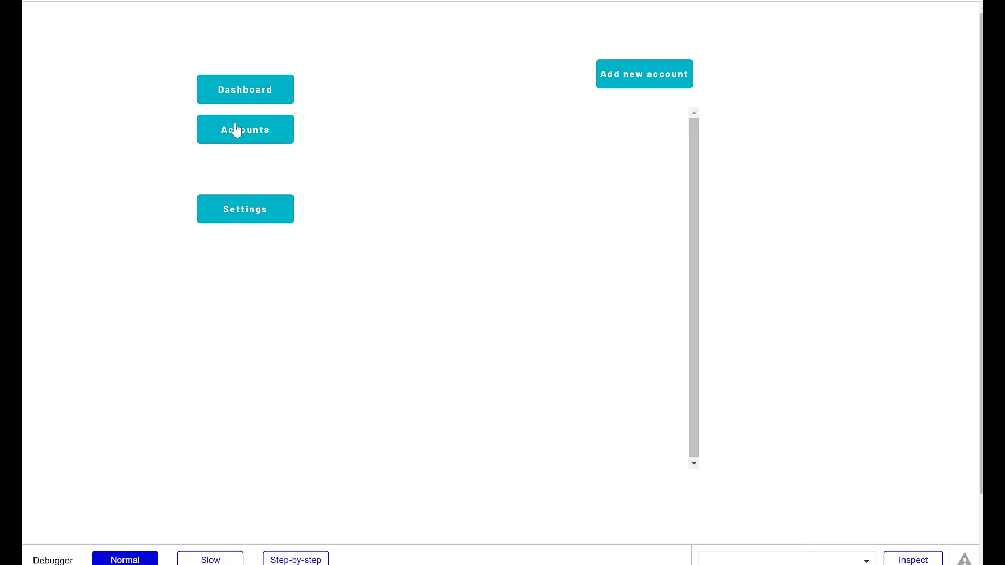
left_click(245, 129)
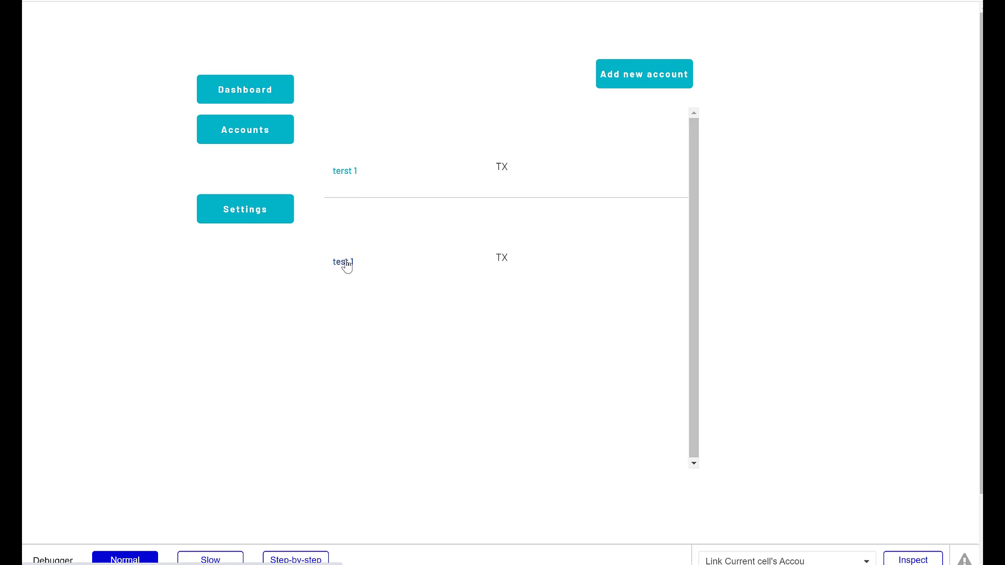
left_click(343, 262)
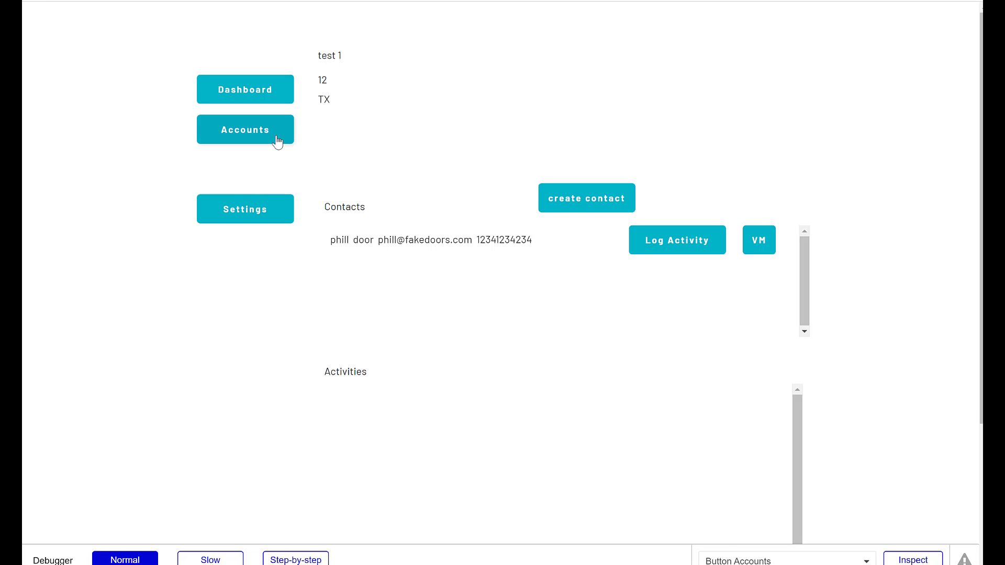
Step: Open the terst 1 account page, then return to the accounts list
left_click(245, 129)
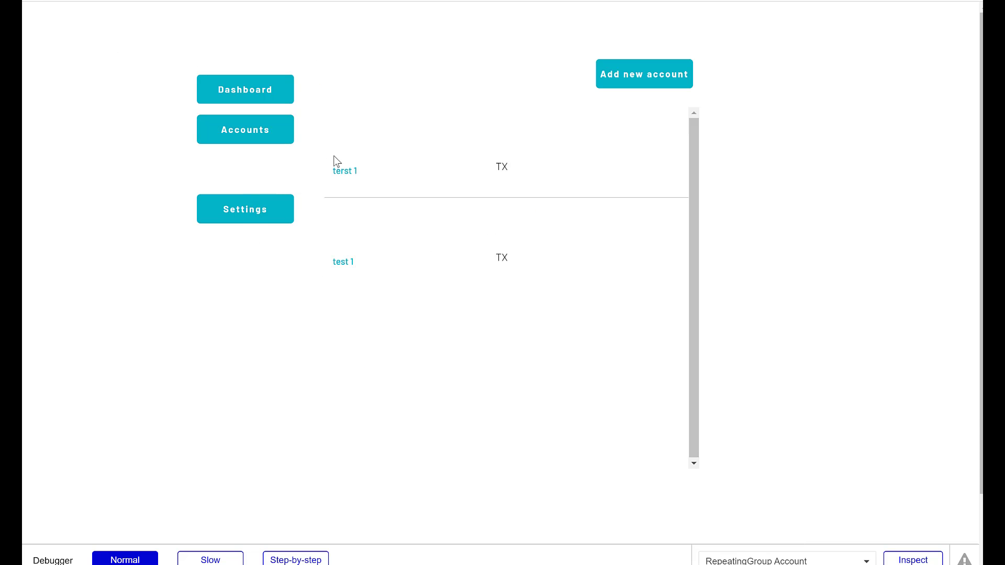
left_click(345, 171)
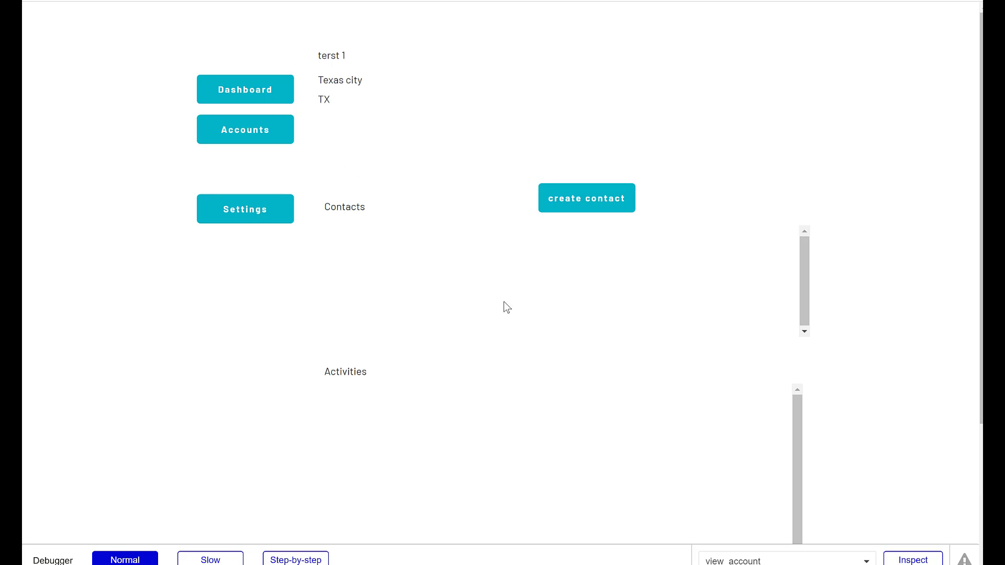
mouse_move(570, 427)
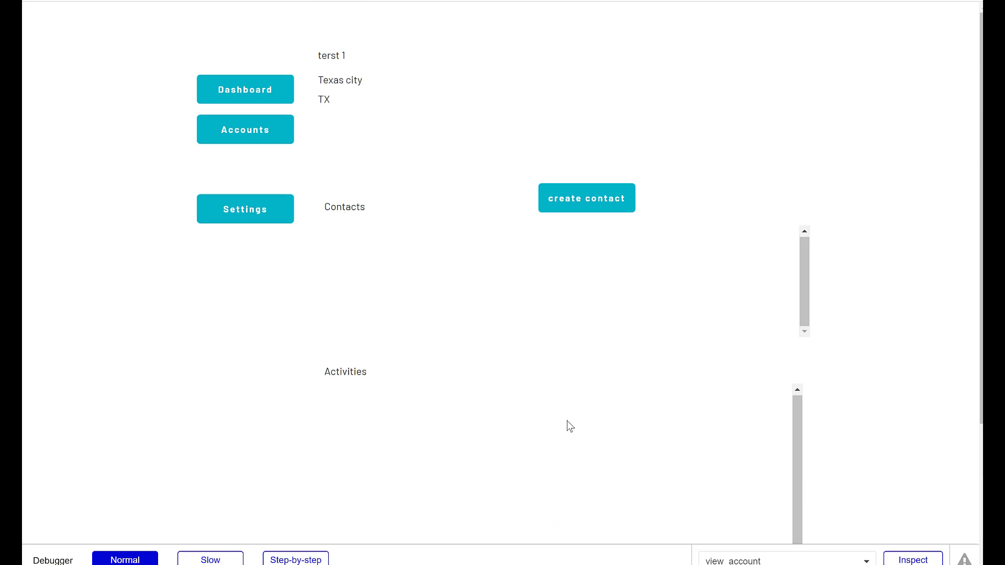
mouse_move(362, 229)
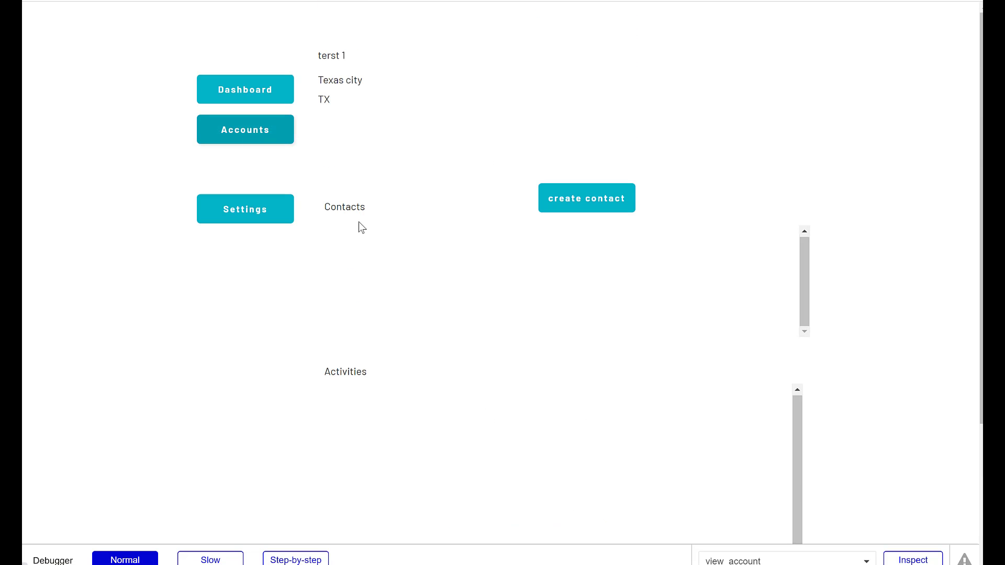
left_click(245, 129)
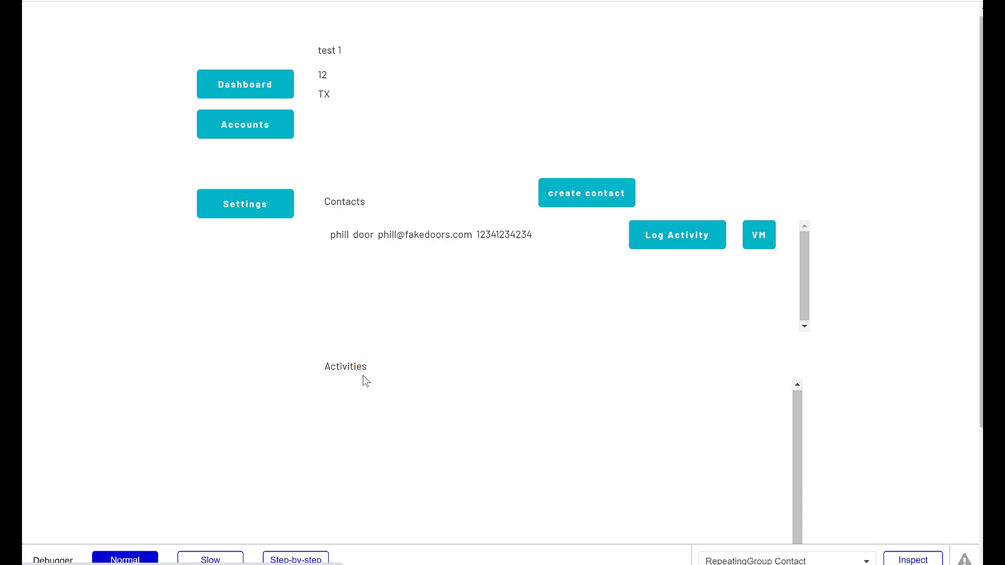
Step: Start a Call activity titled 'Called' with notes 'Call again'
left_click(678, 234)
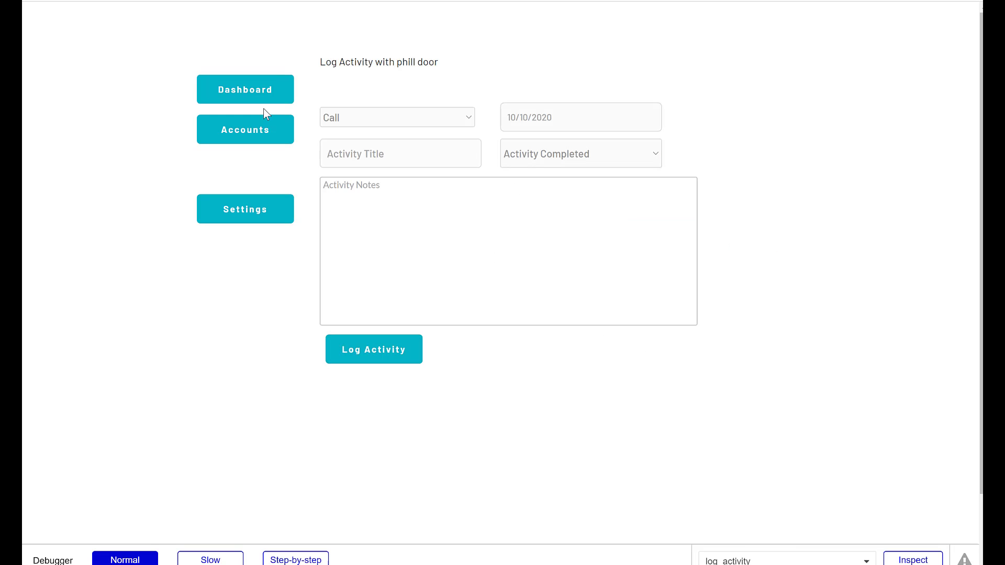
left_click(397, 117)
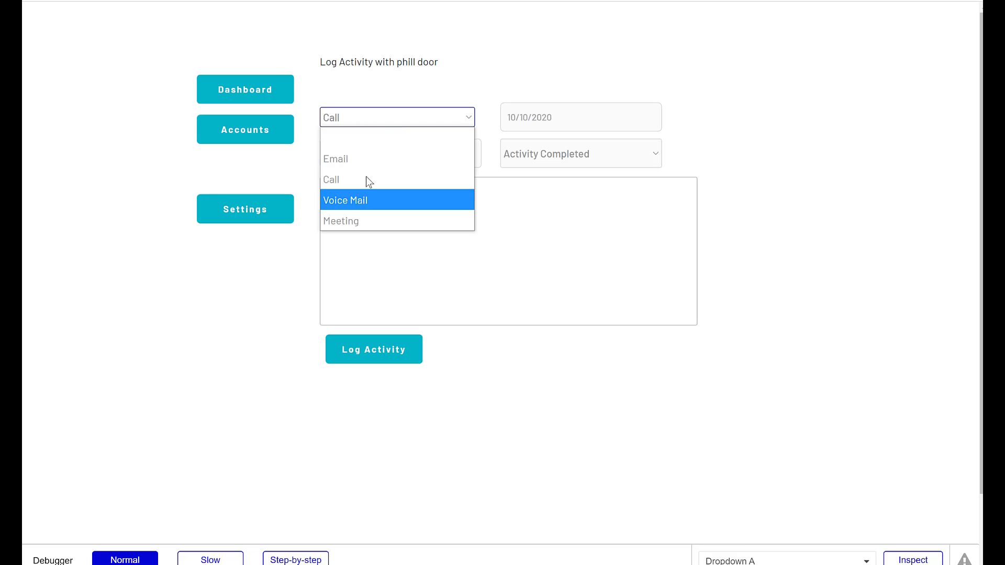
left_click(401, 154)
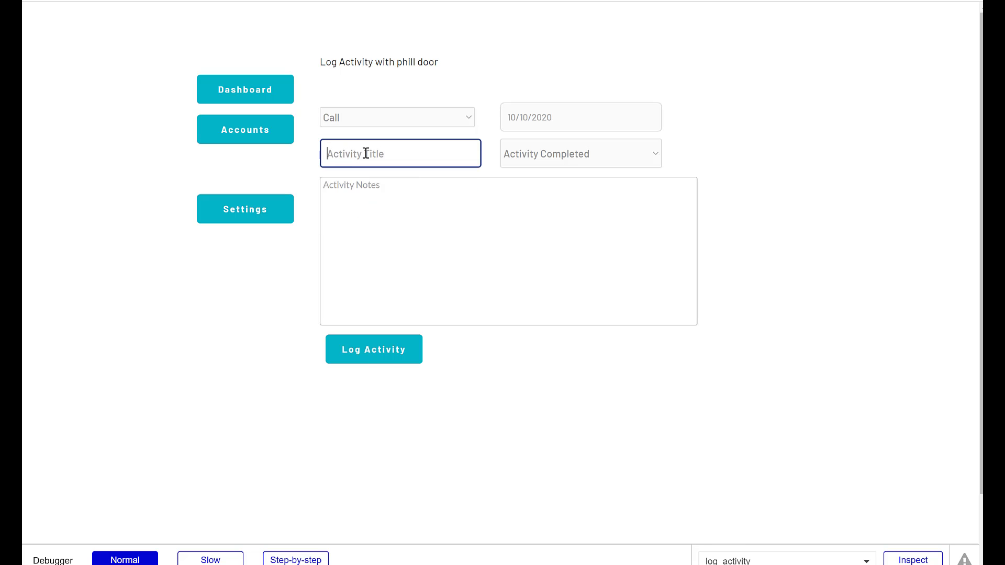
type("Called")
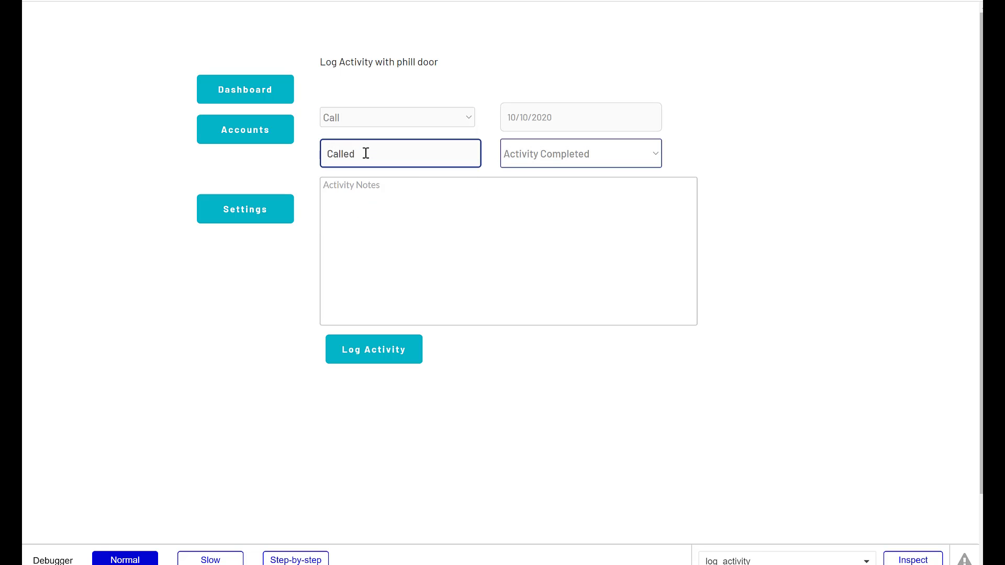
type("Call again")
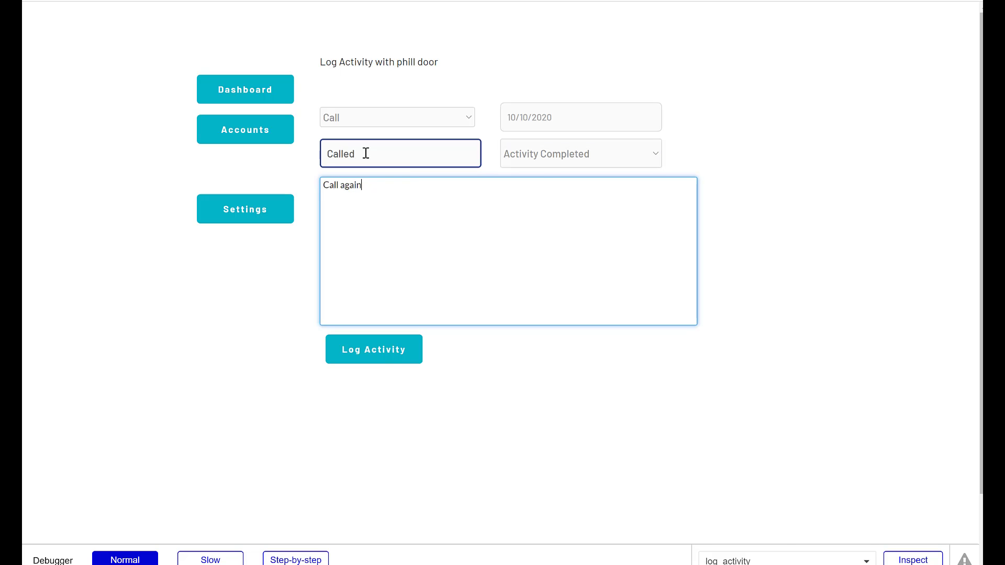
Step: Set the date, mark Activity Completed as Yes, submit, and return to the editor
left_click(581, 117)
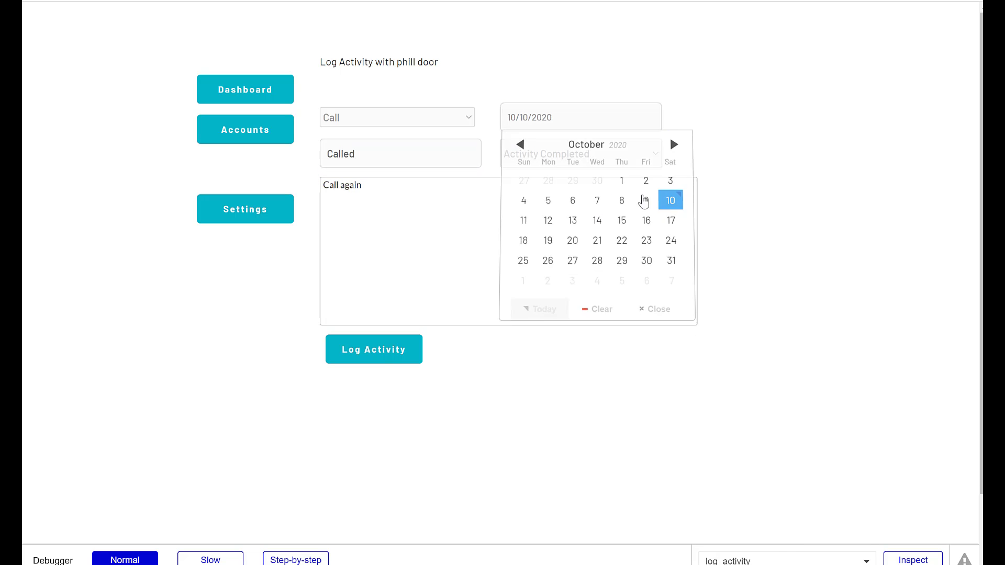
left_click(581, 153)
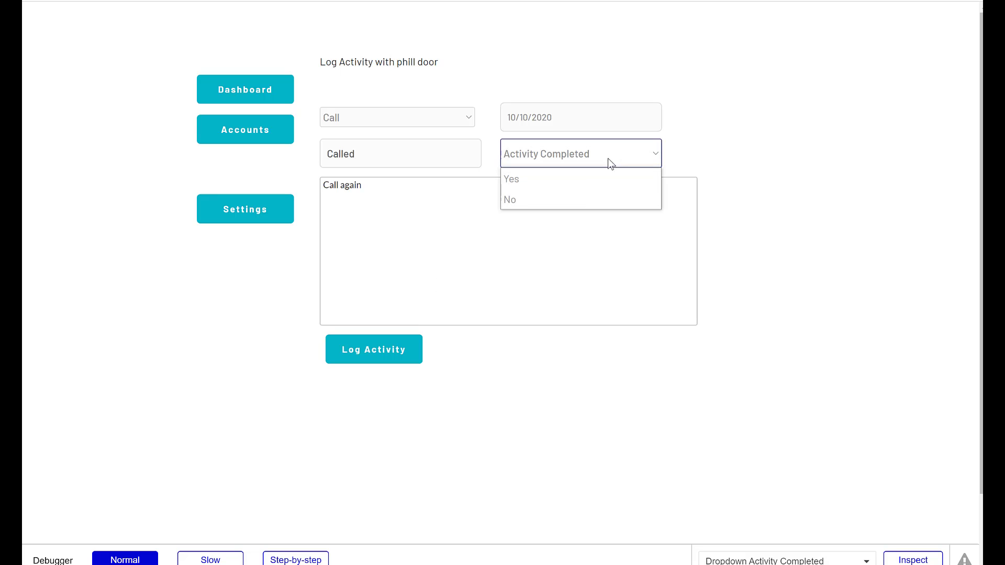
left_click(511, 179)
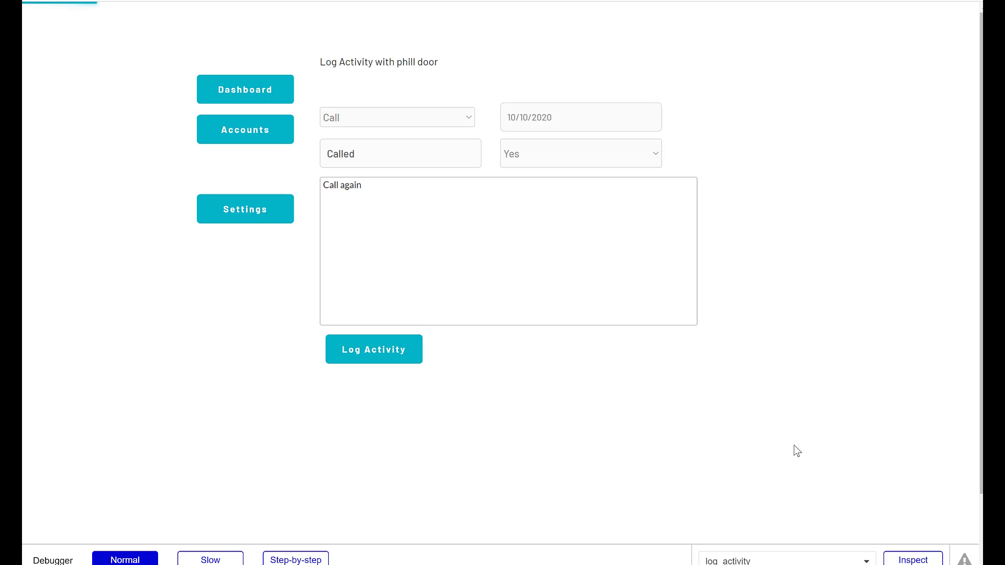
left_click(373, 350)
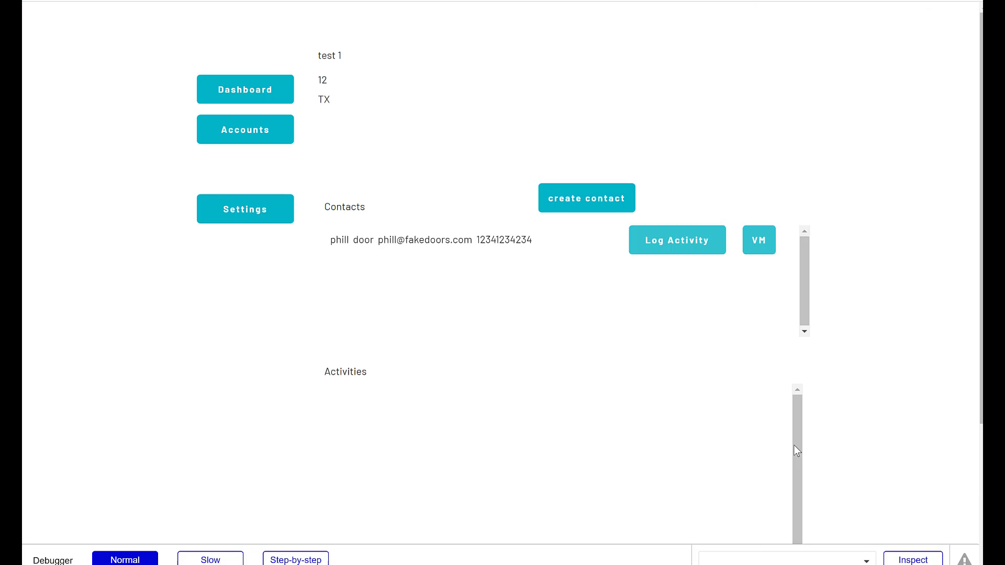
left_click(678, 240)
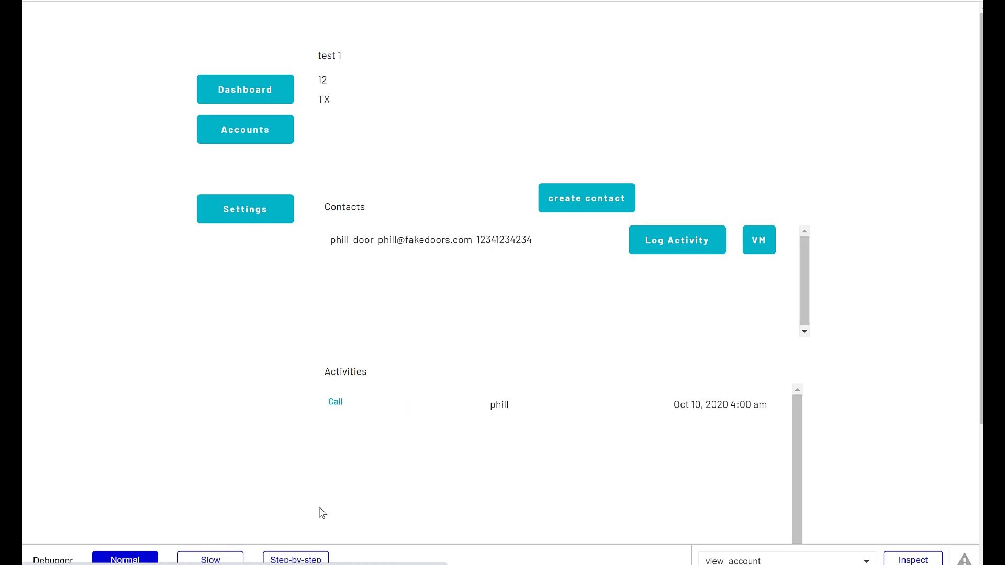
mouse_move(89, 371)
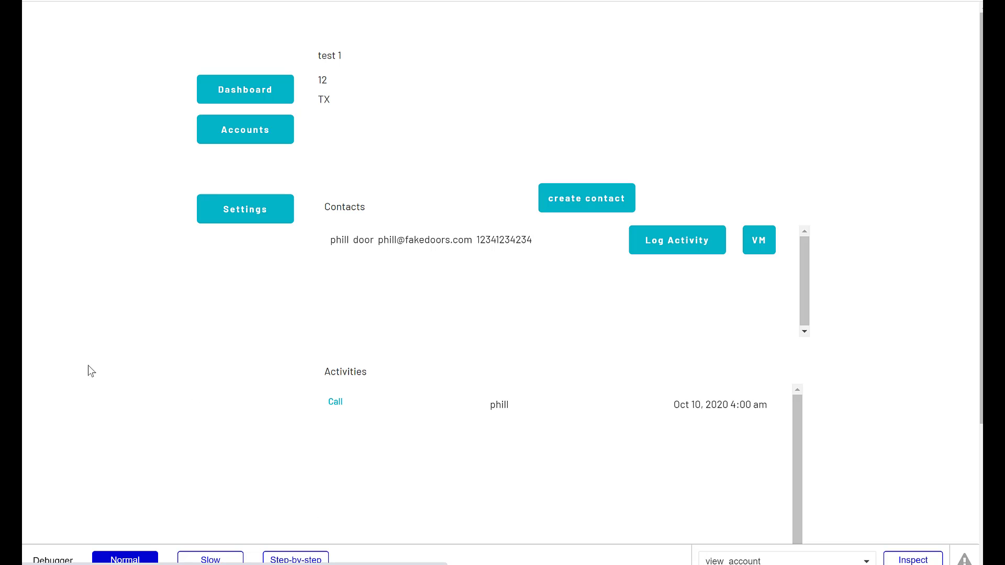
left_click(335, 401)
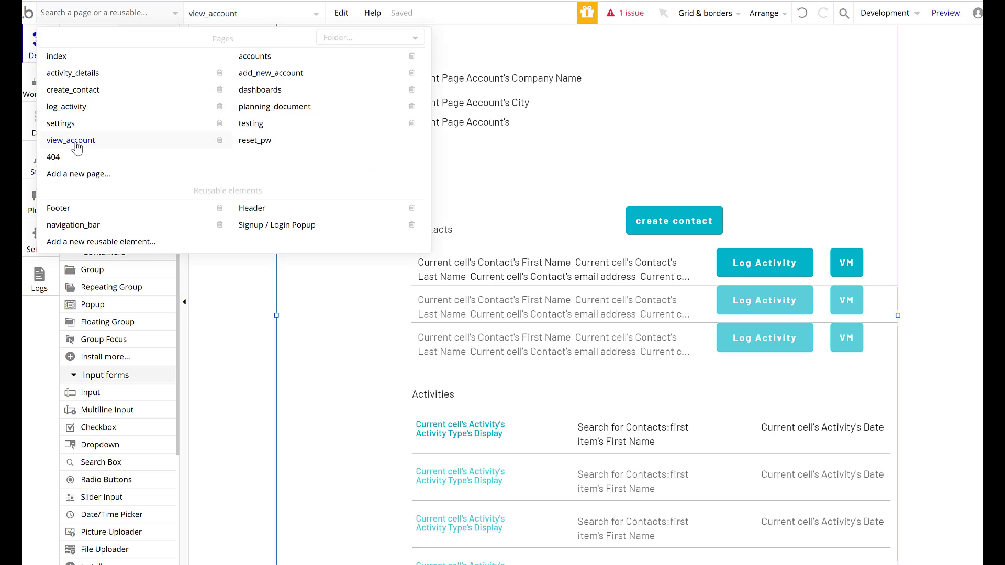
mouse_move(73, 147)
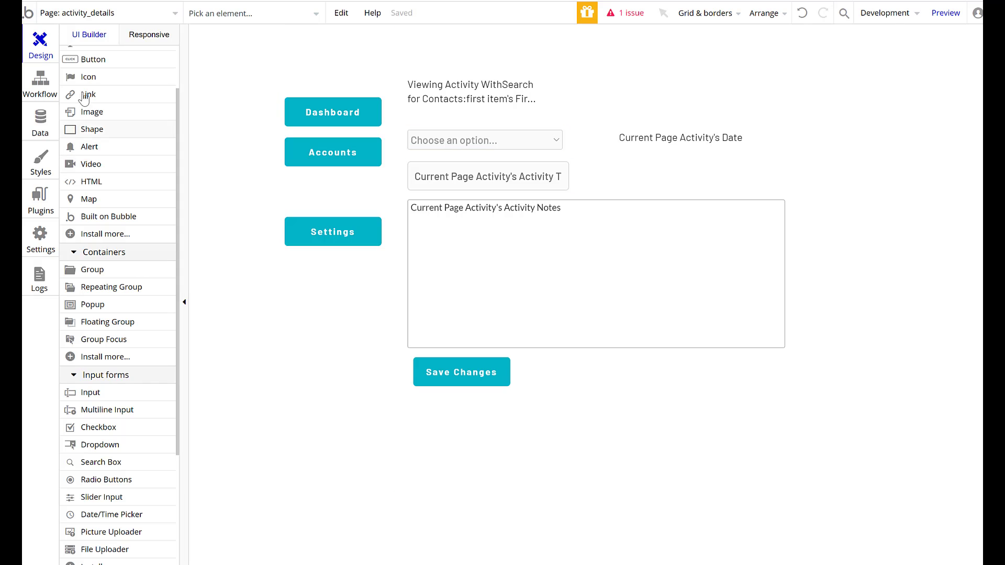
mouse_move(109, 438)
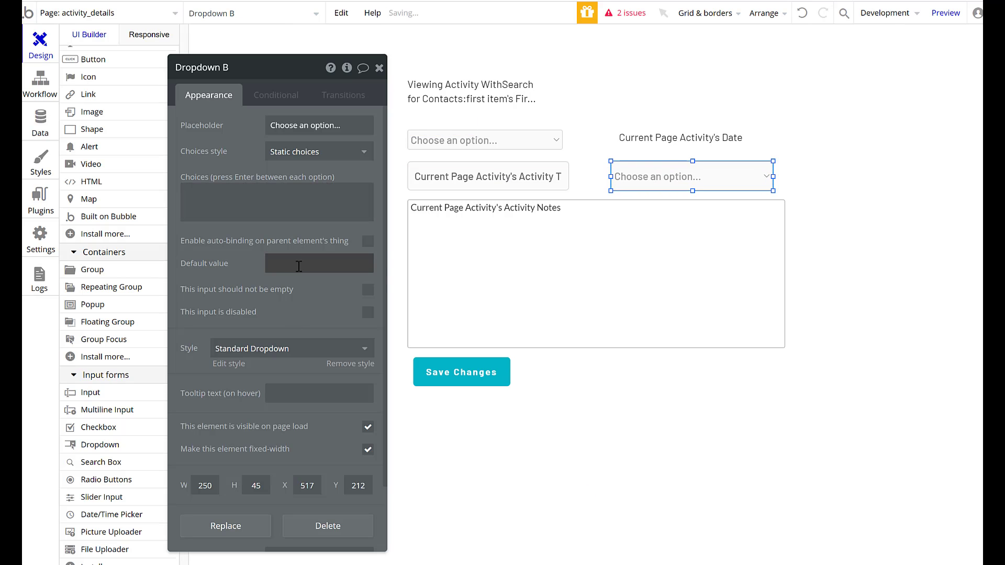
Step: Default Dropdown B to Current Page Activity's Completed and give it choices Yes and No
left_click(319, 263)
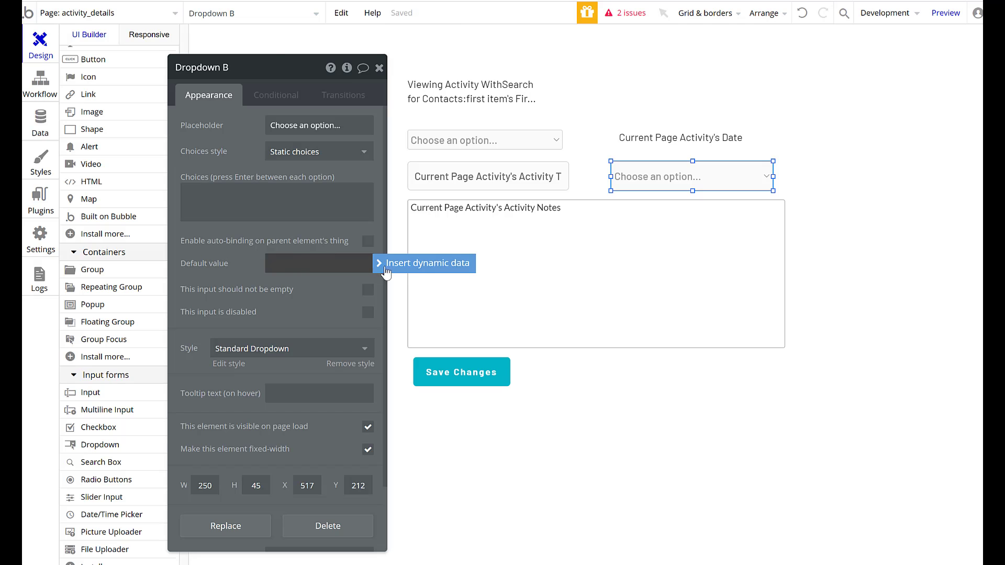
left_click(428, 263)
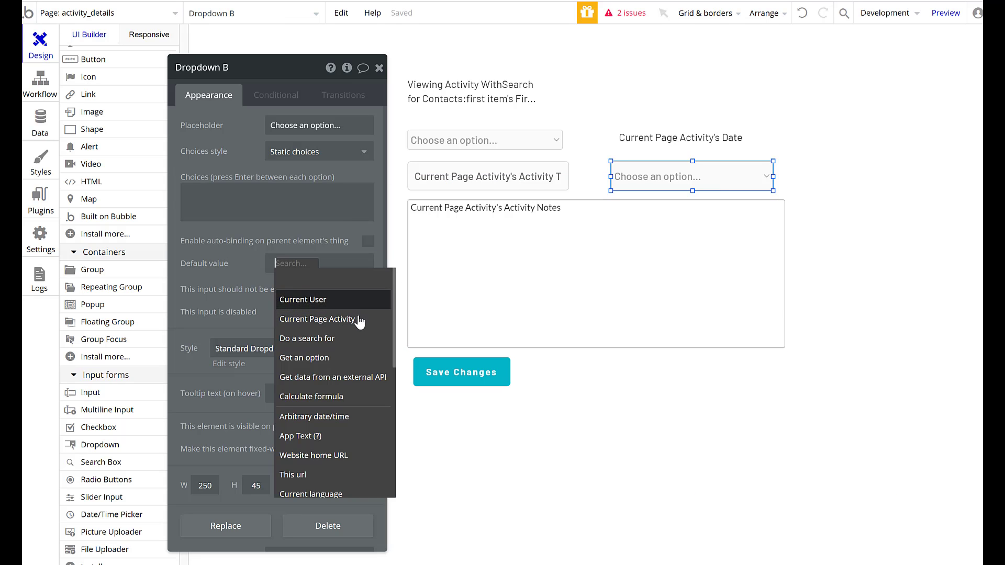
left_click(317, 319)
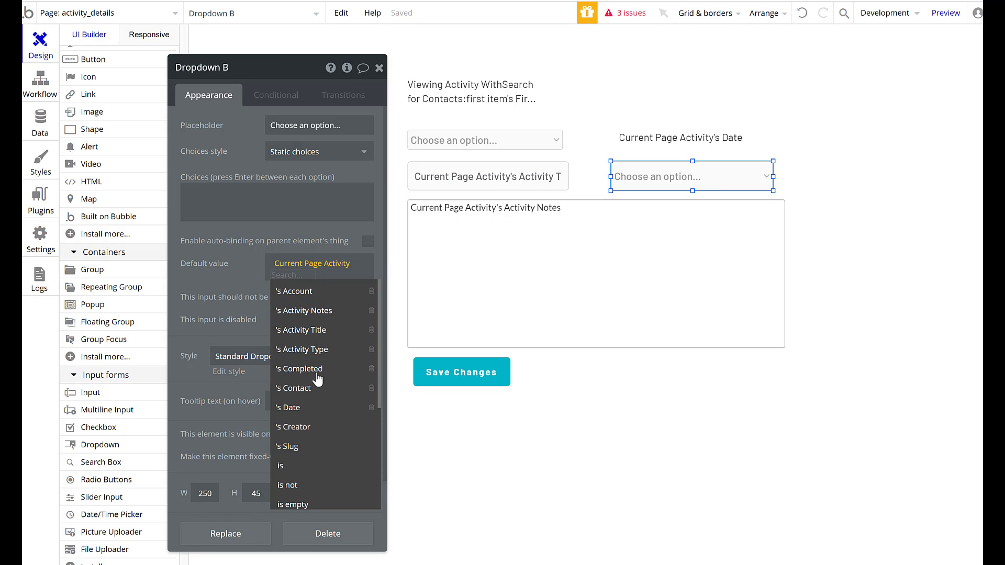
left_click(299, 369)
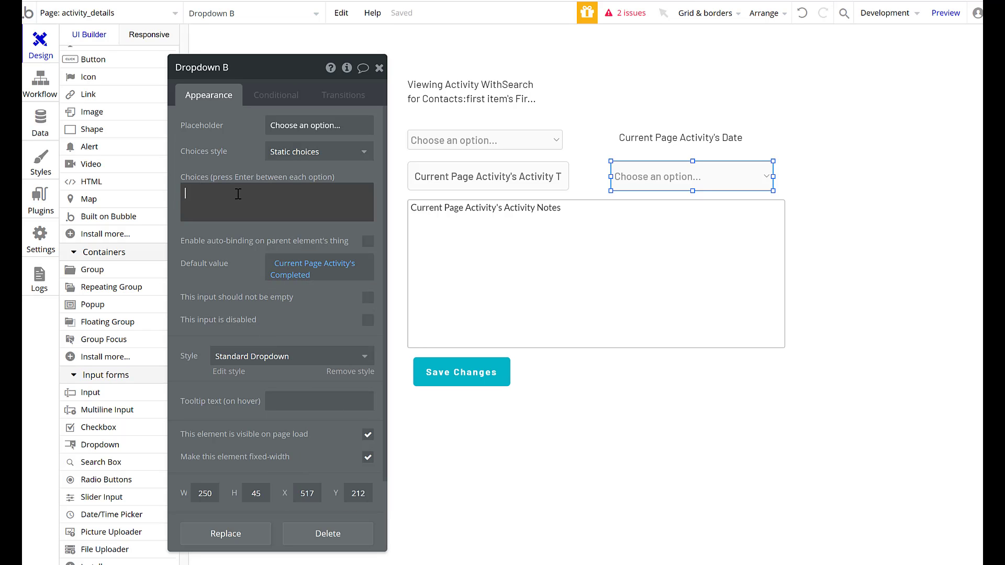
type("Yes")
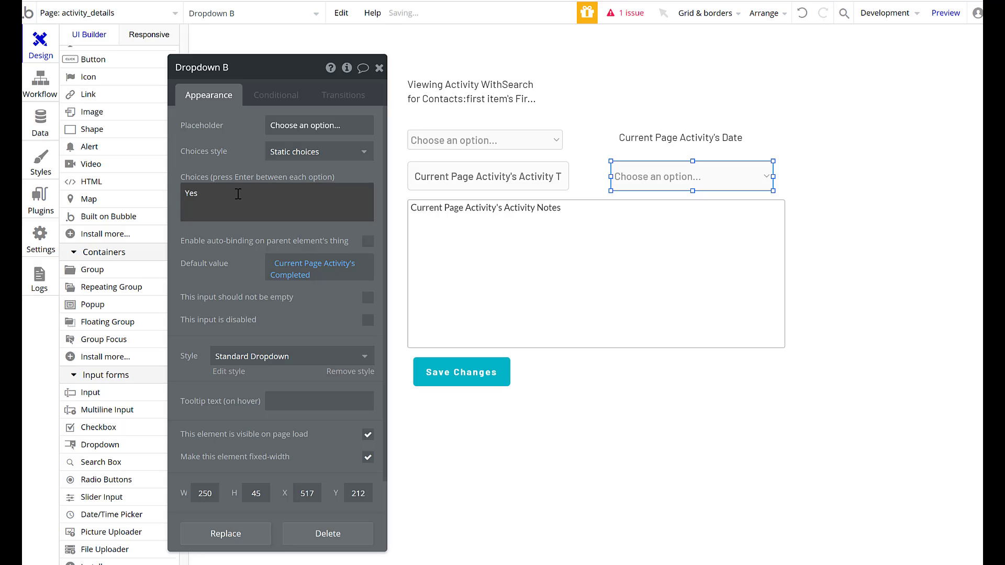
type("N")
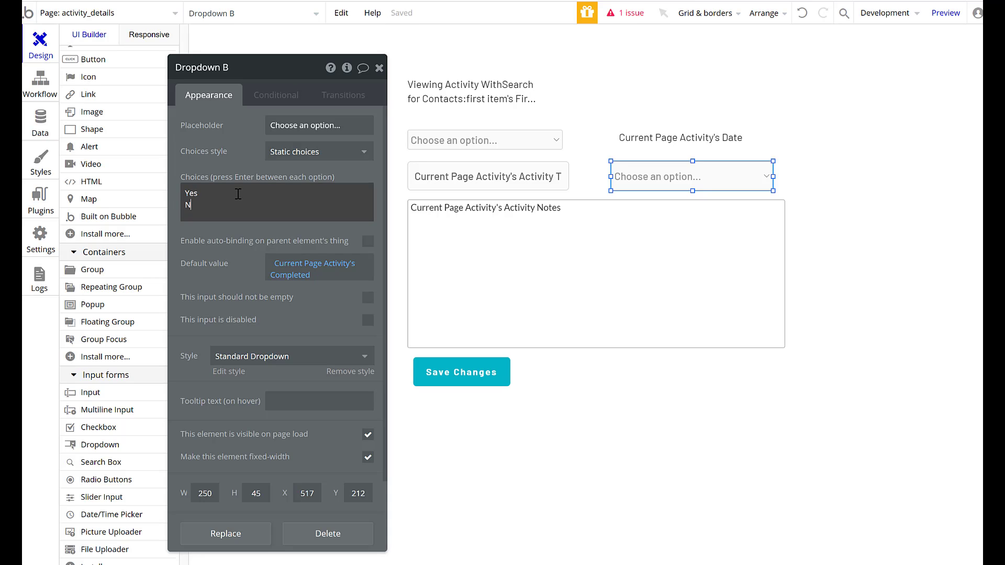
type("o")
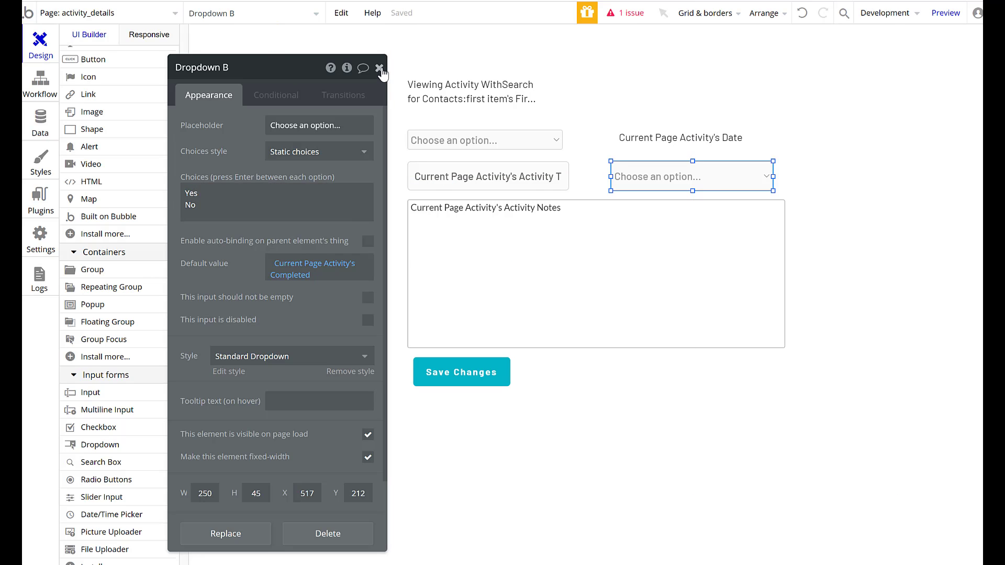
left_click(378, 67)
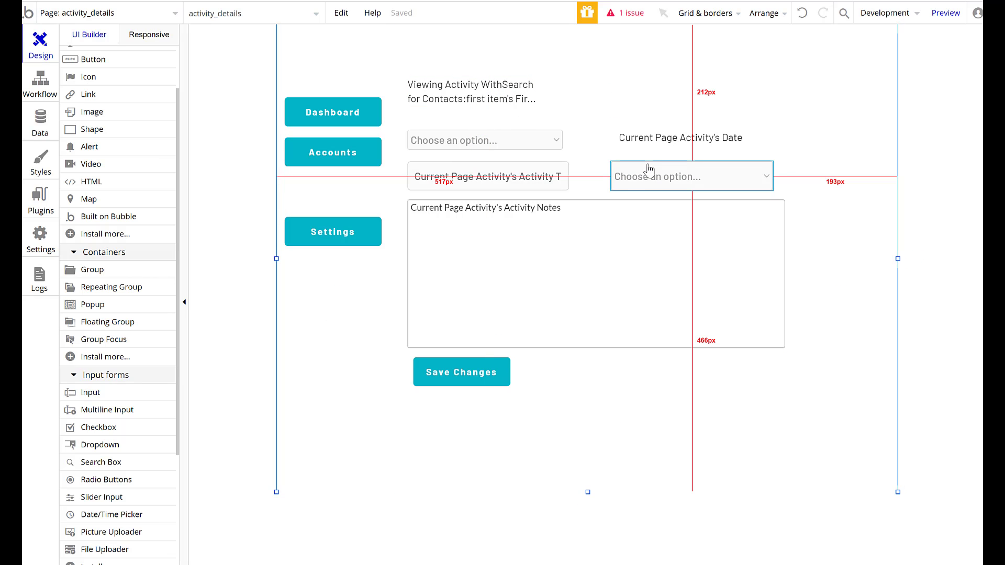
Step: In 'Make changes to Activity', add Completed set to Dropdown B's value
left_click(461, 371)
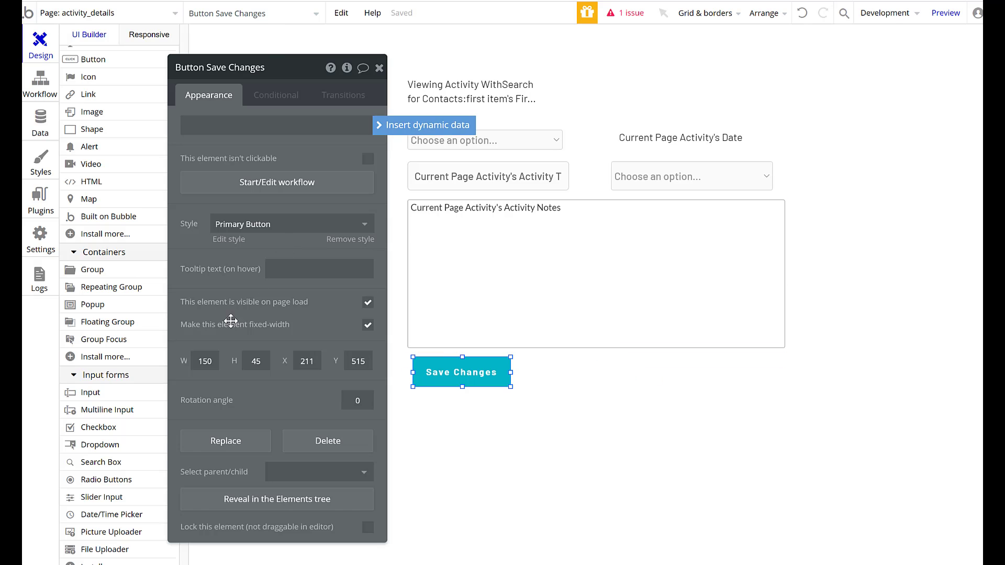
mouse_move(263, 280)
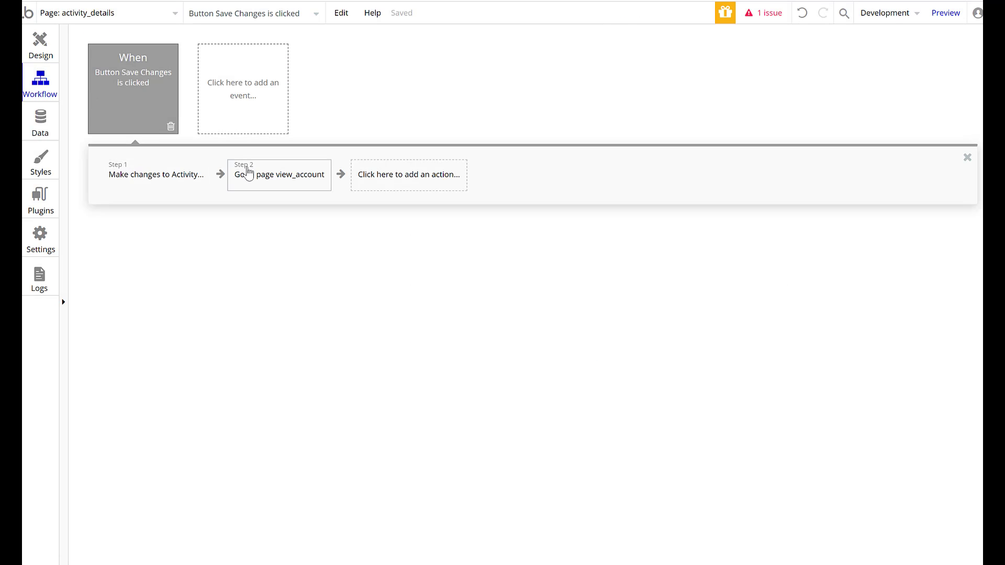
left_click(155, 174)
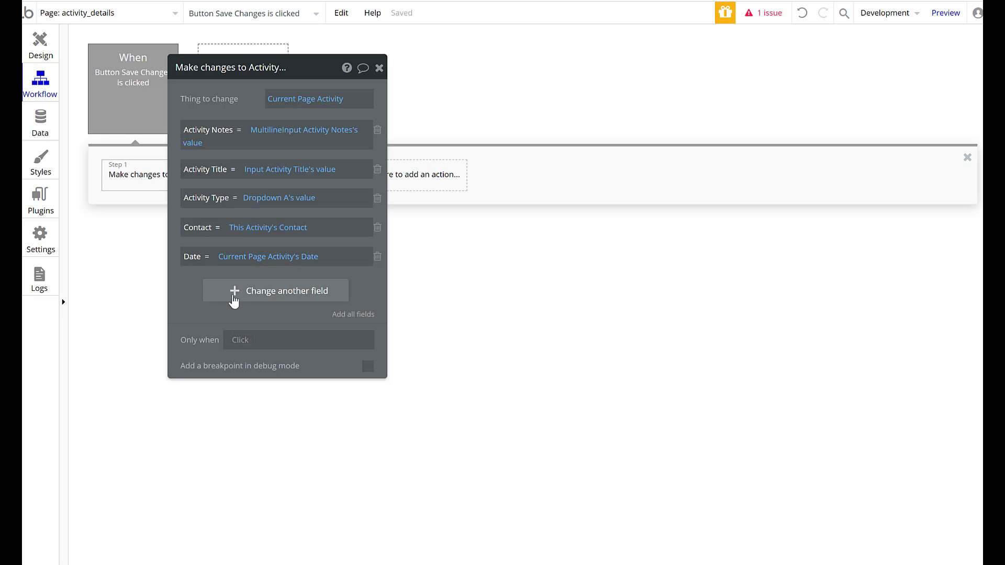
left_click(276, 290)
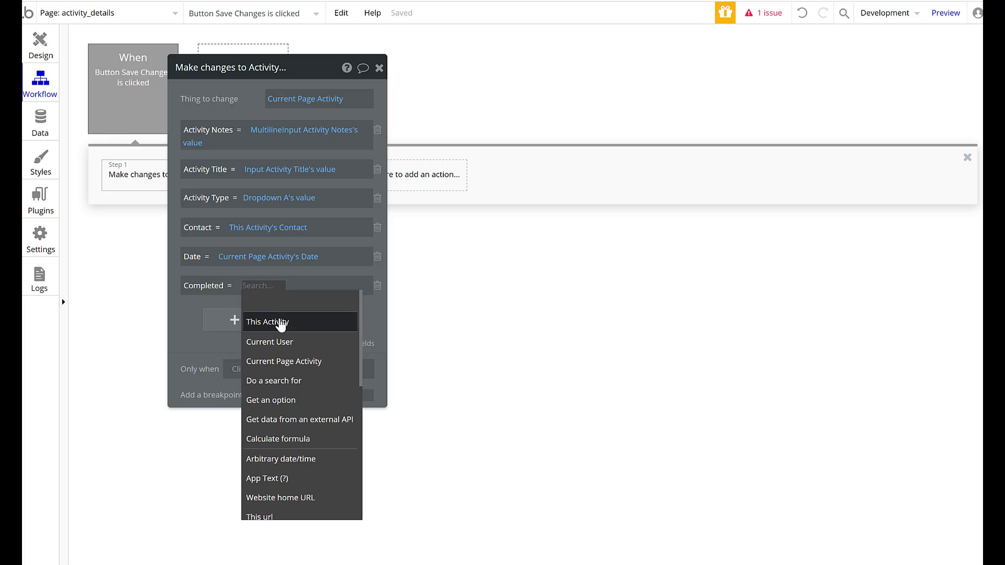
scroll("down", 3)
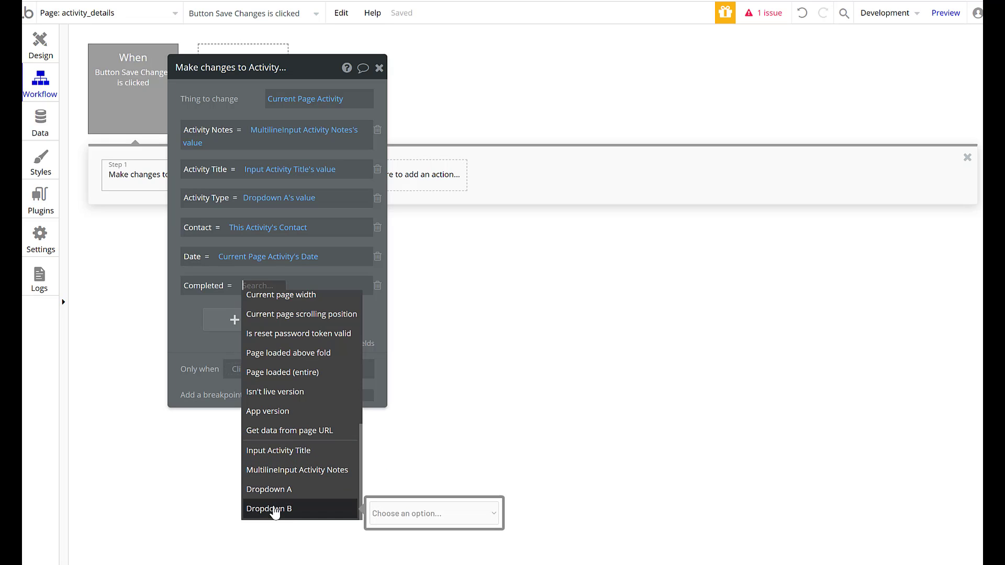
left_click(269, 509)
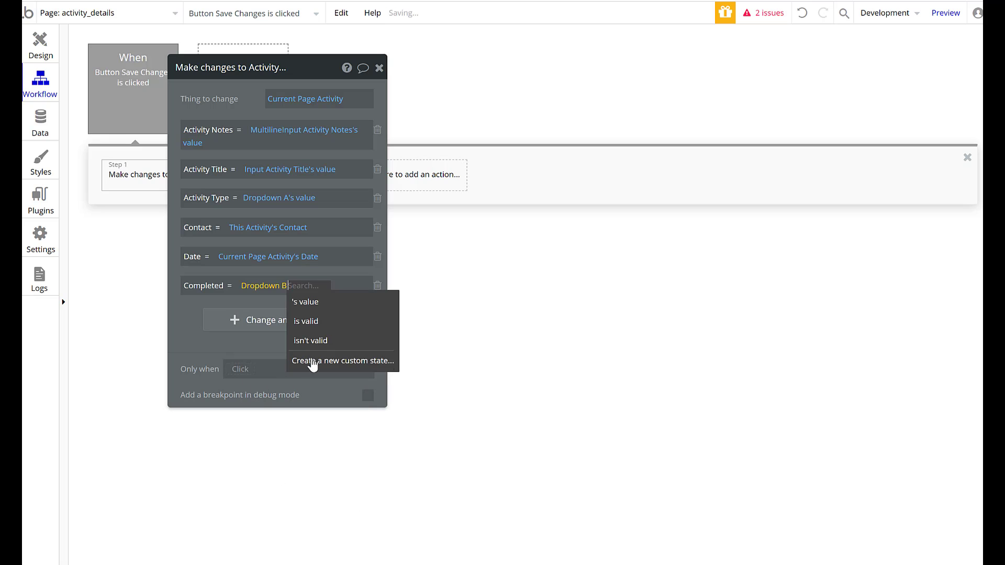
left_click(305, 303)
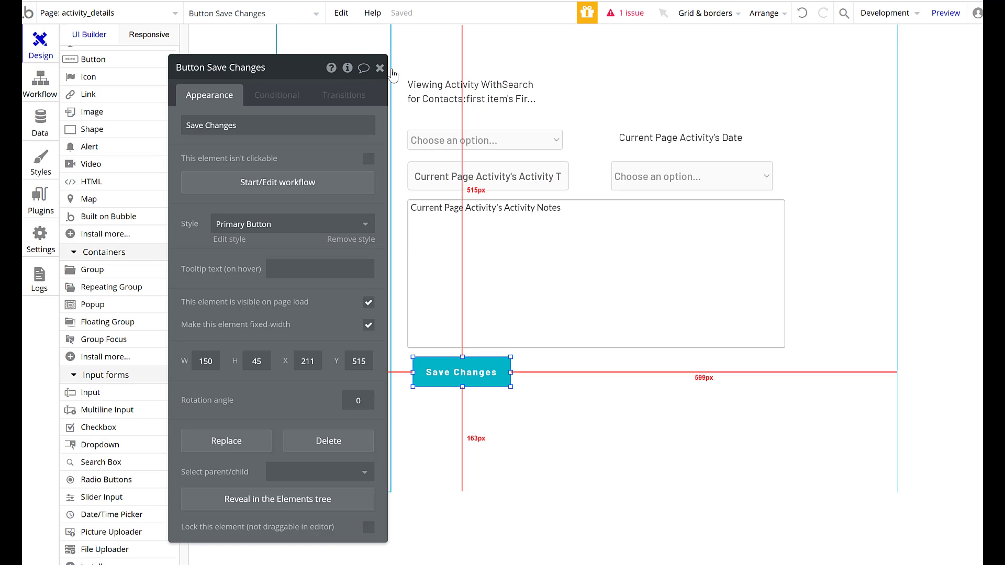
Step: Review the Completed dropdown's settings and bring up the app's page list
left_click(691, 176)
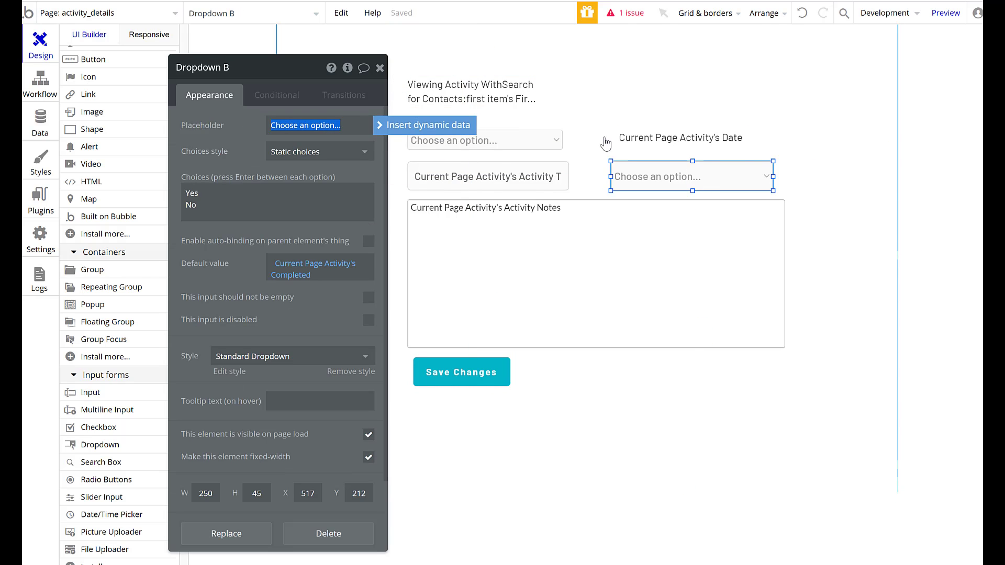
left_click(380, 68)
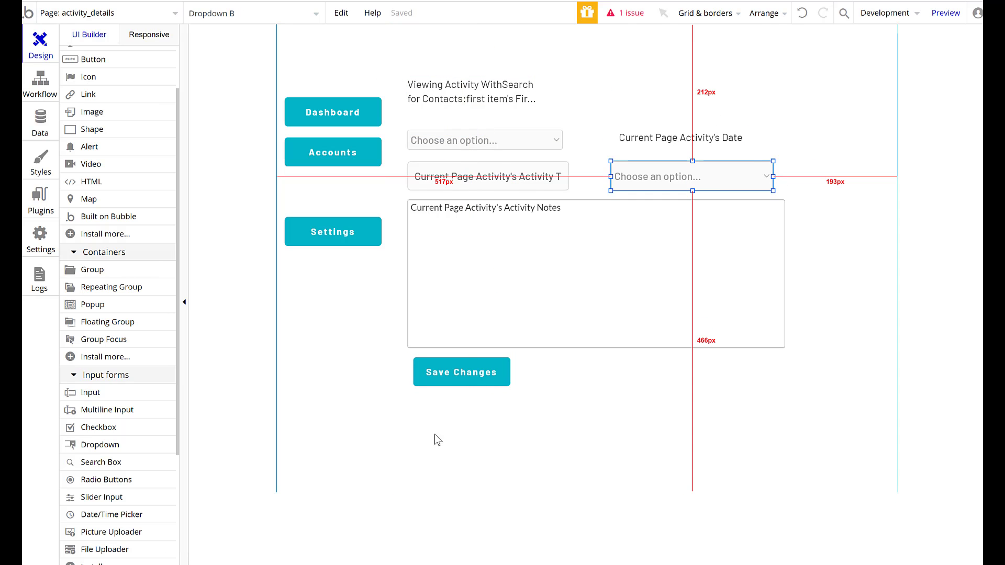
left_click(692, 176)
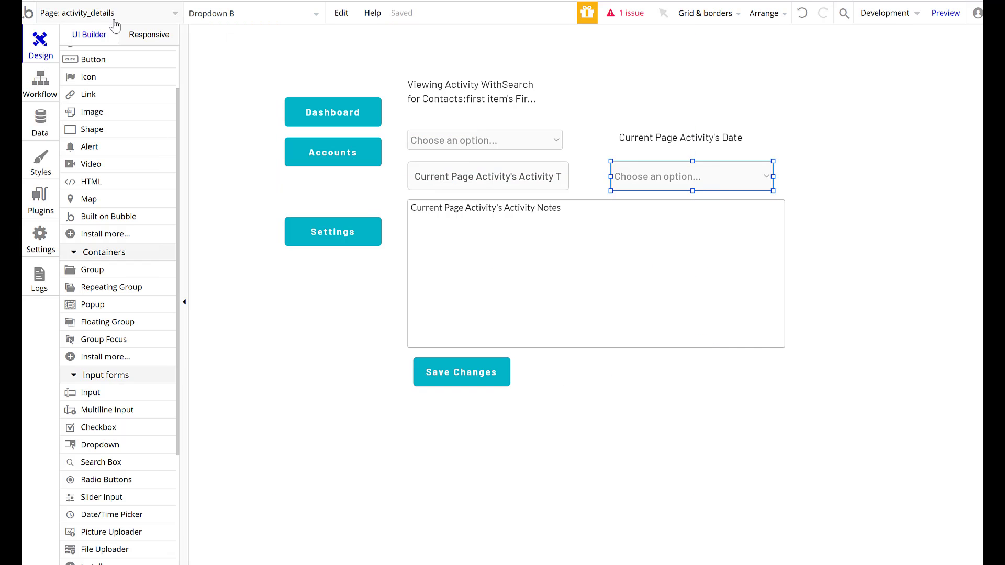
left_click(105, 13)
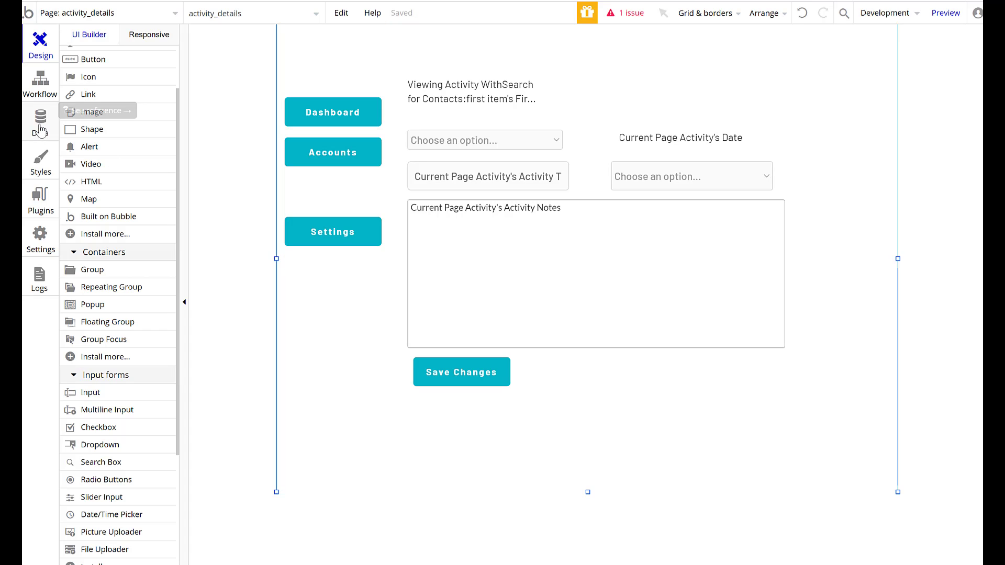
Step: On view_account, retitle the Activities heading 'Completed Activities' and open Button VM's workflow
left_click(110, 13)
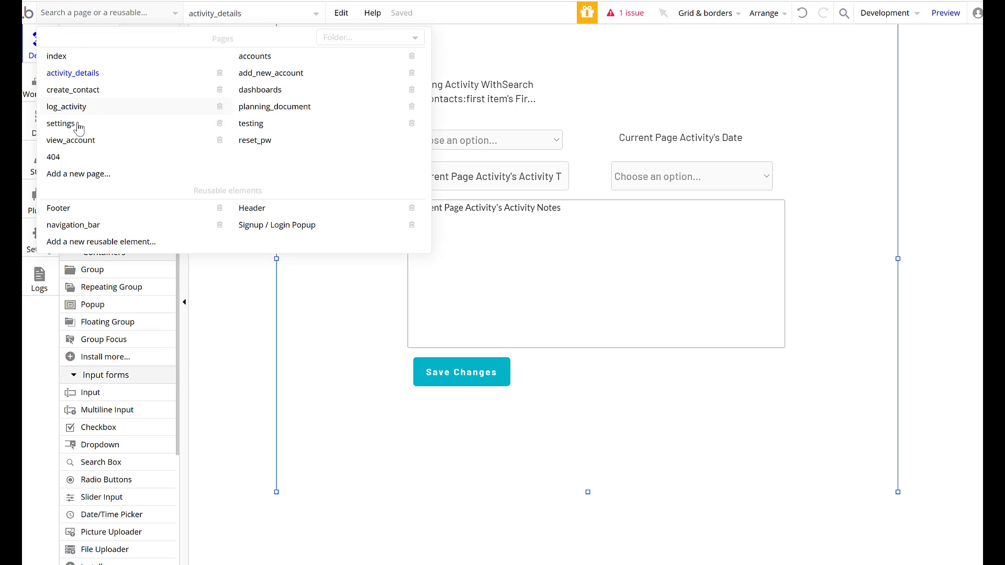
mouse_move(83, 169)
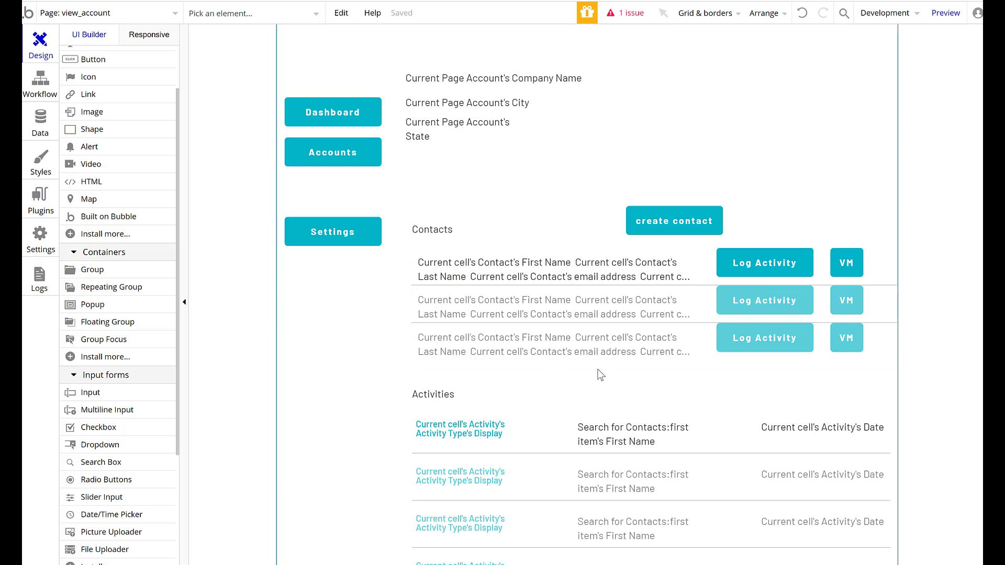
left_click(432, 394)
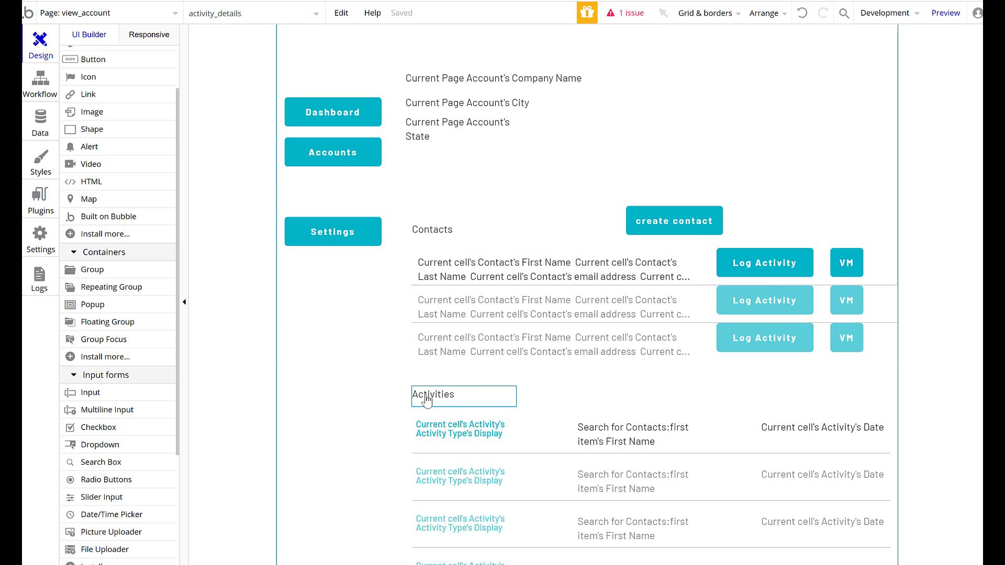
left_click(433, 396)
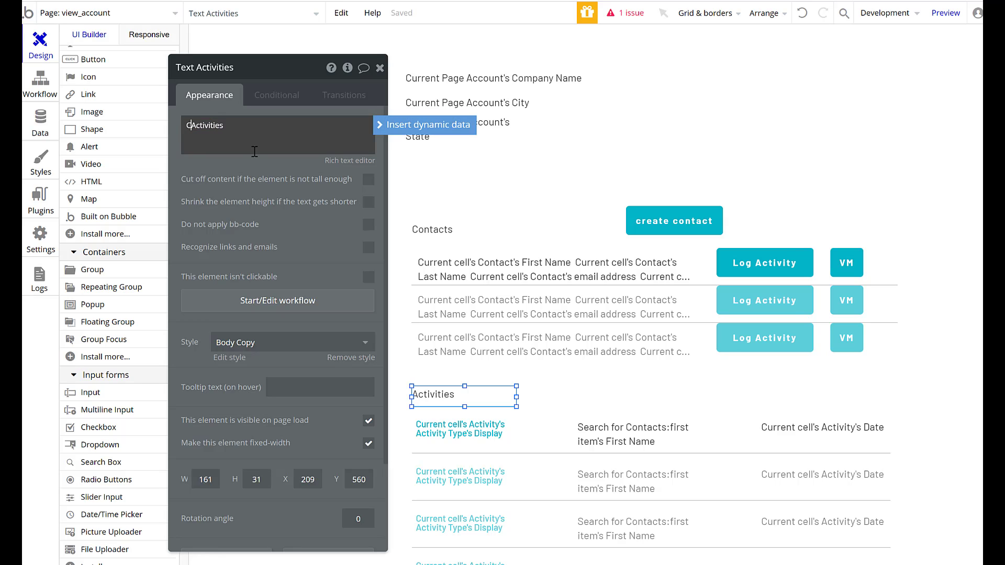
type("Completed")
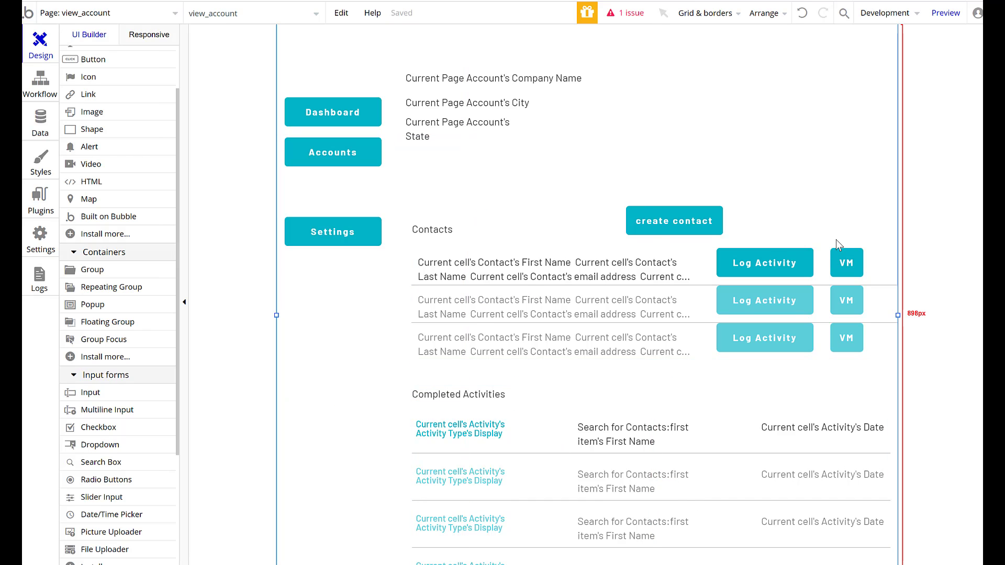
left_click(846, 262)
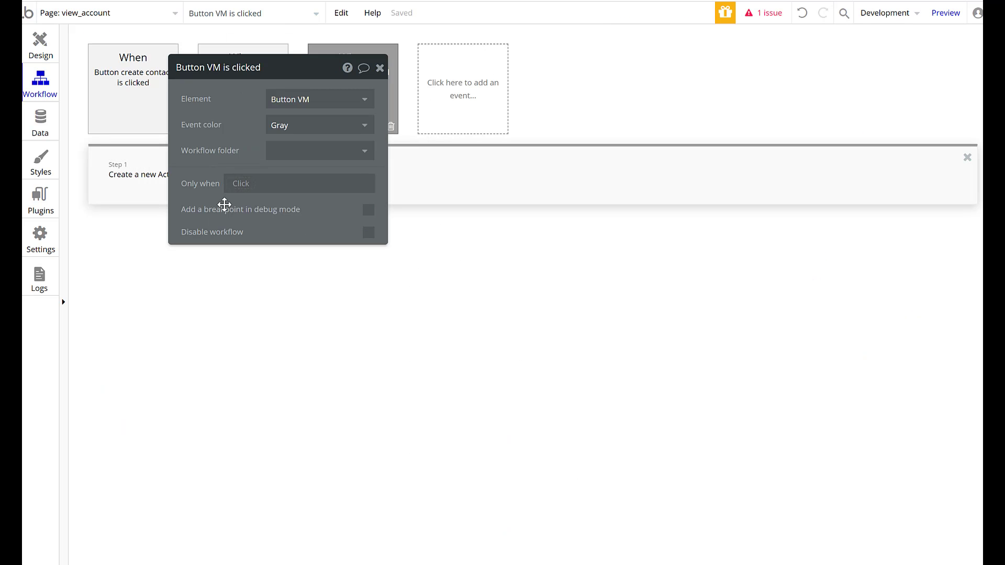
Step: Add Completed = Yes to the VM button's 'Create a new Activity' step
left_click(380, 68)
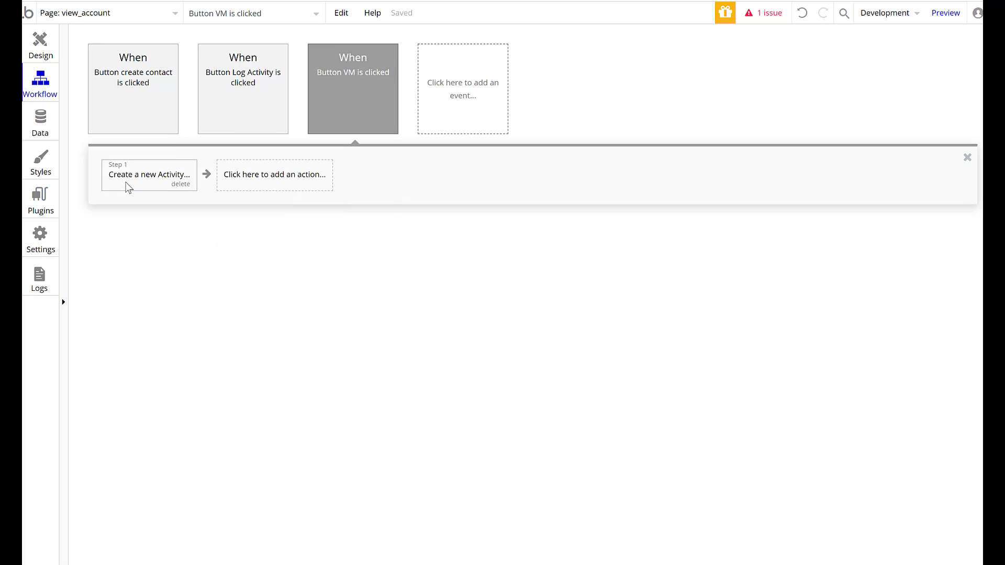
left_click(151, 175)
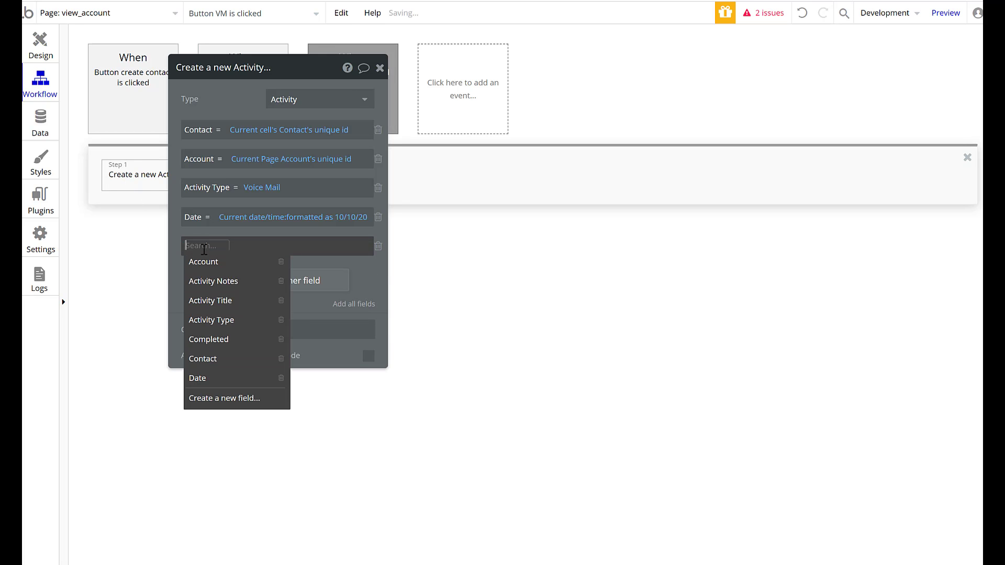
left_click(208, 339)
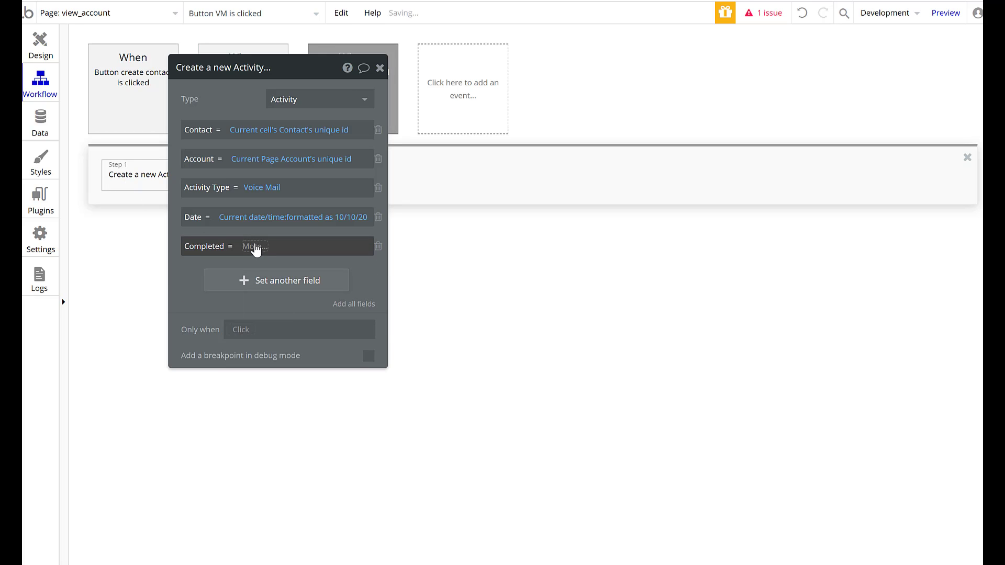
left_click(263, 247)
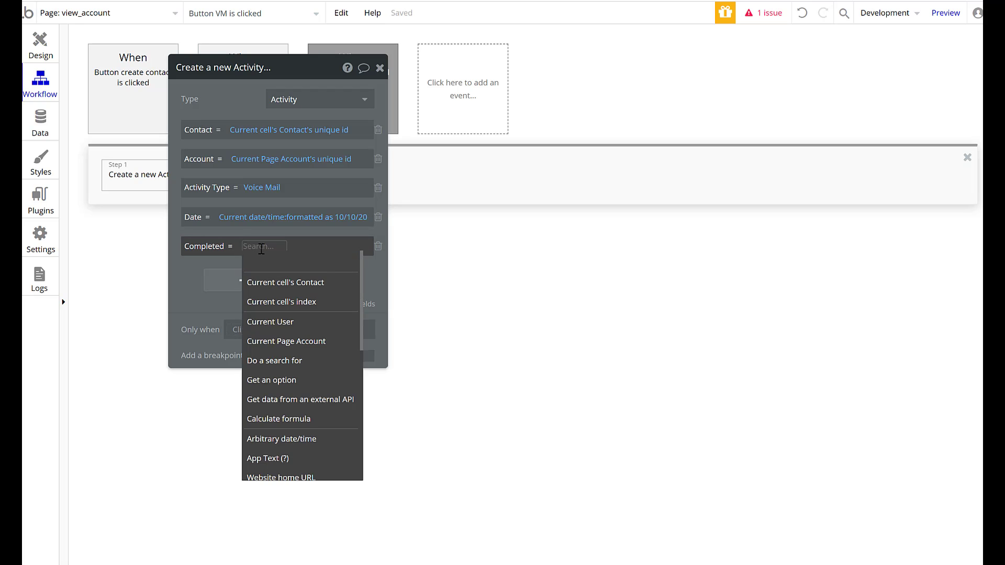
type("Yes")
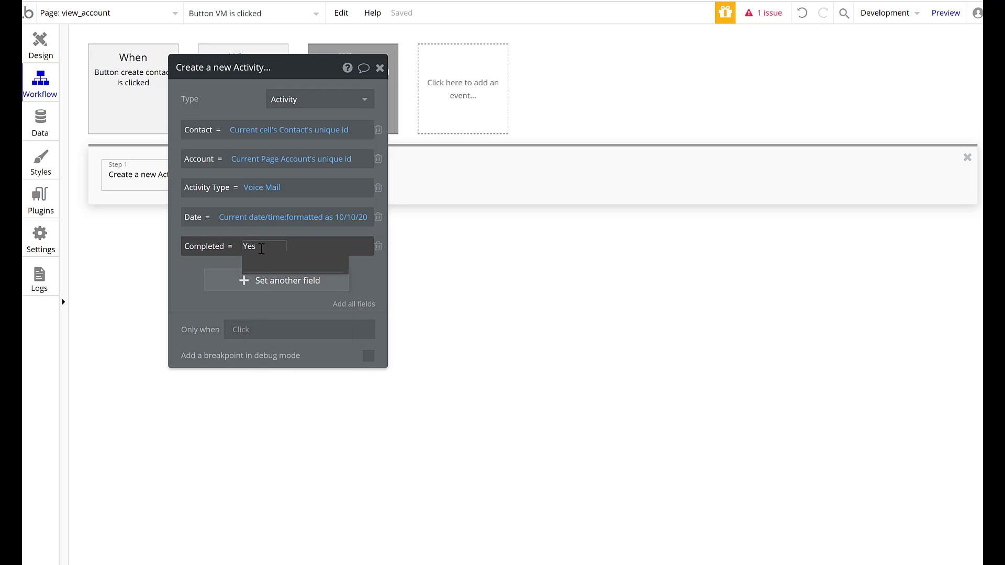
left_click(263, 247)
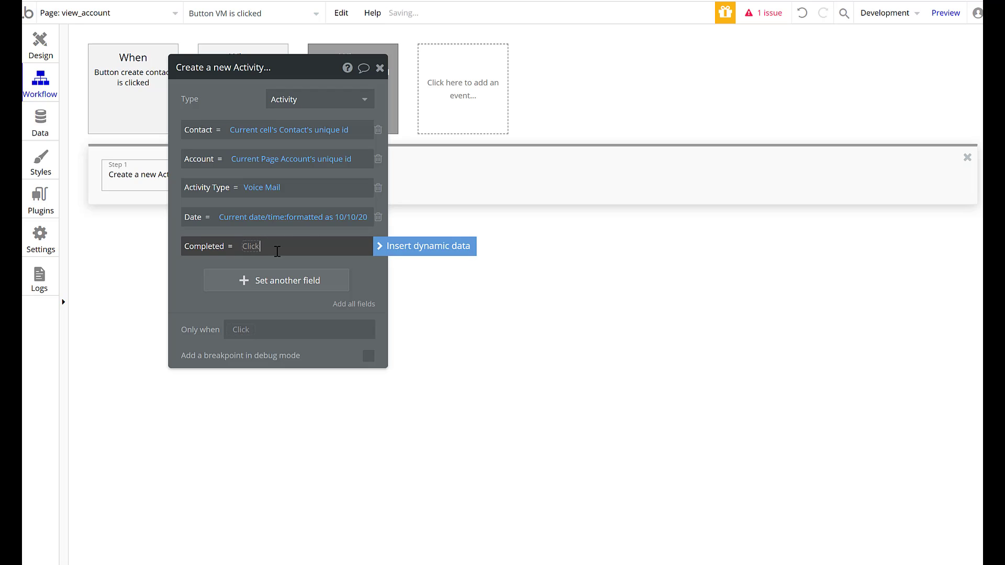
type("Yes")
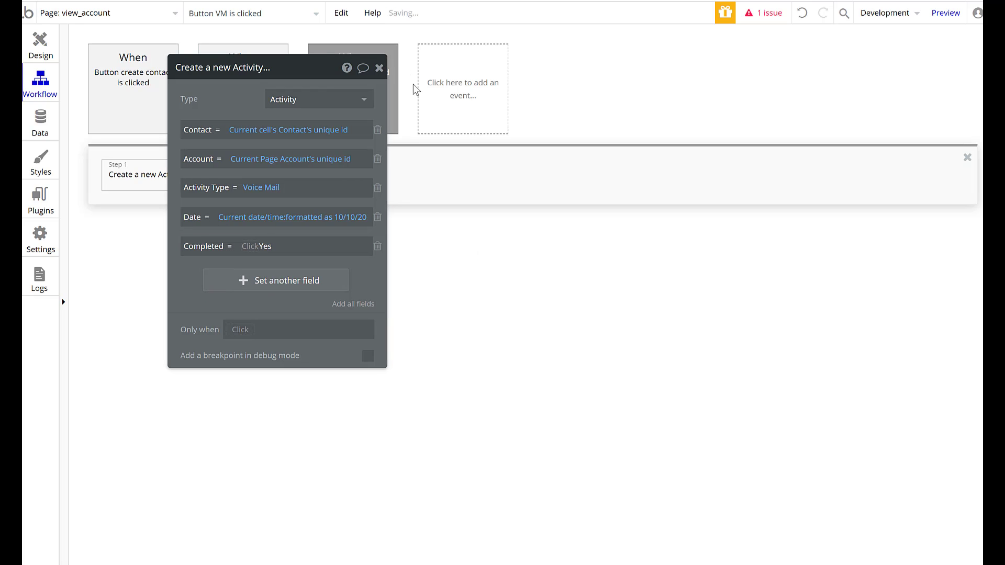
left_click(379, 68)
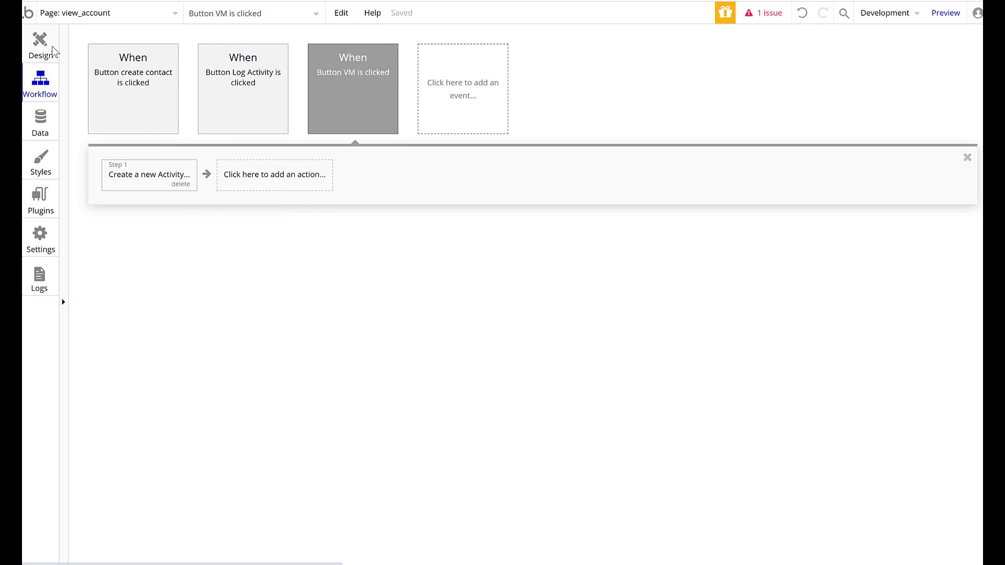
Step: Preview the app, reload it, and open the accounts list to check Completed Activities
left_click(40, 35)
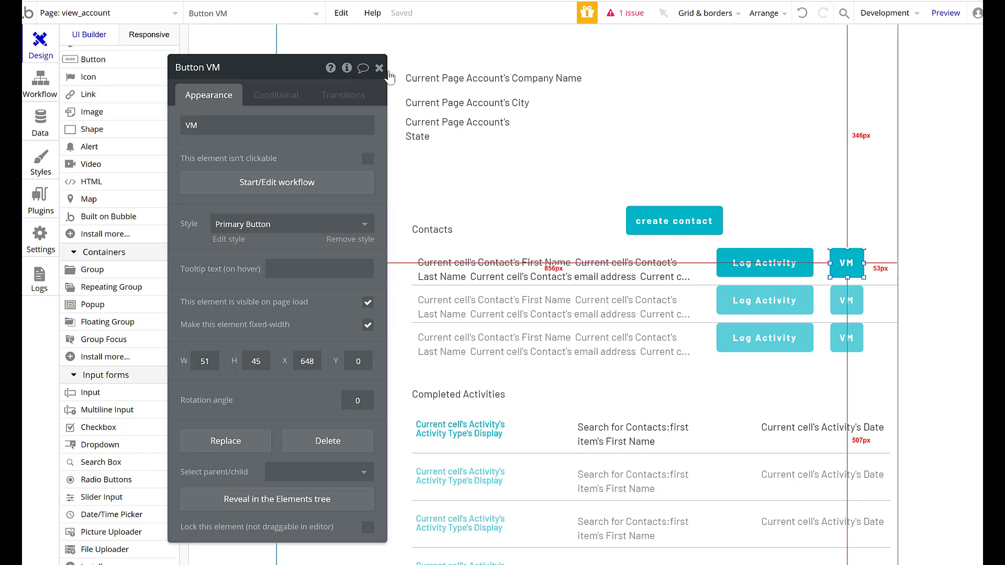
left_click(944, 13)
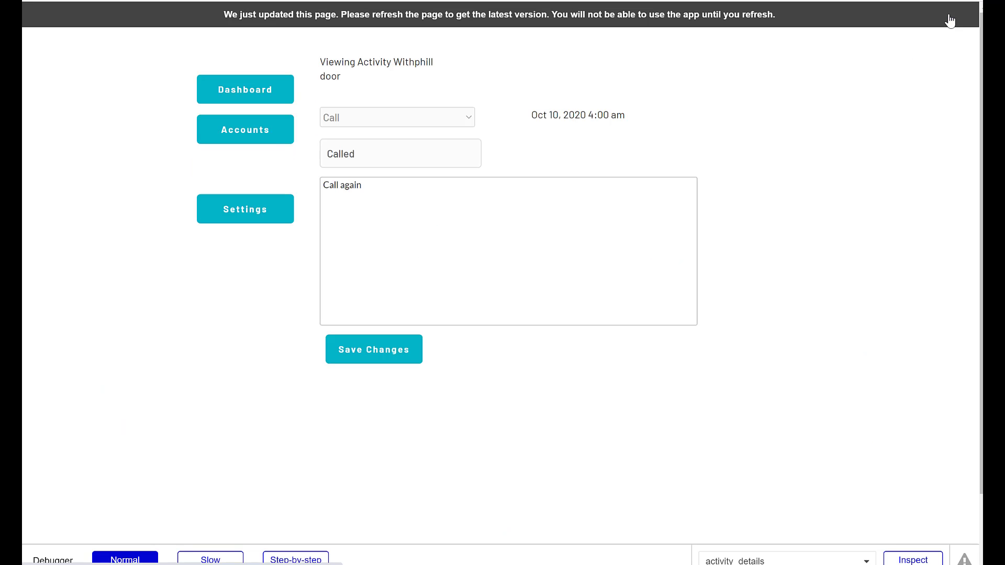
left_click(400, 153)
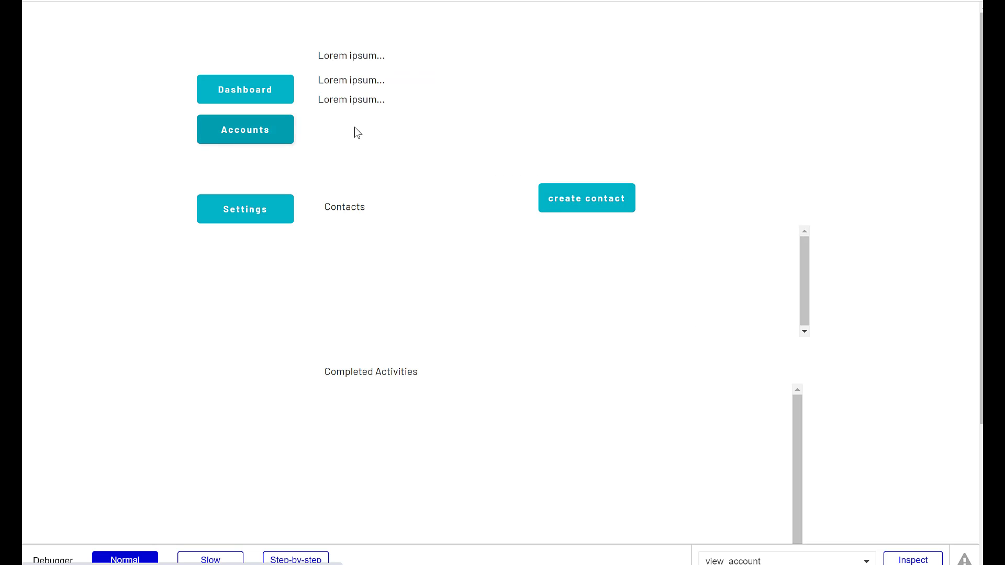
left_click(245, 129)
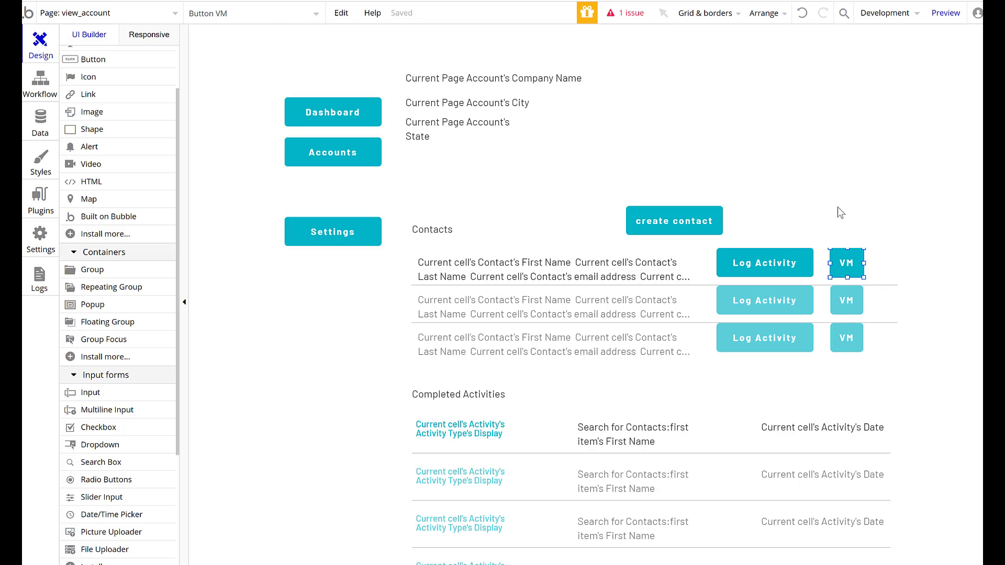
mouse_move(231, 359)
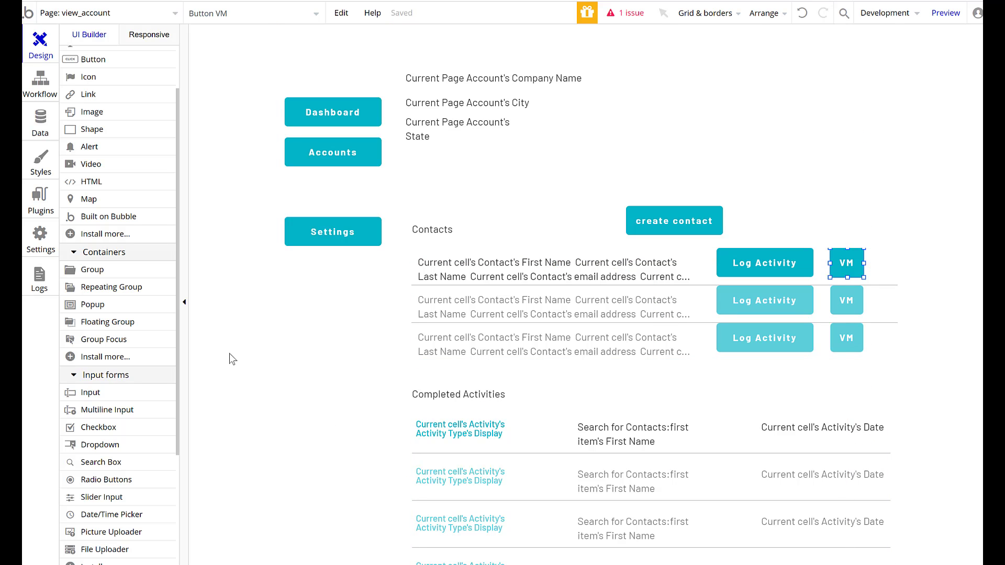
Step: Drag the Completed Activities heading and repeating group lower on view_account
scroll("down", 3)
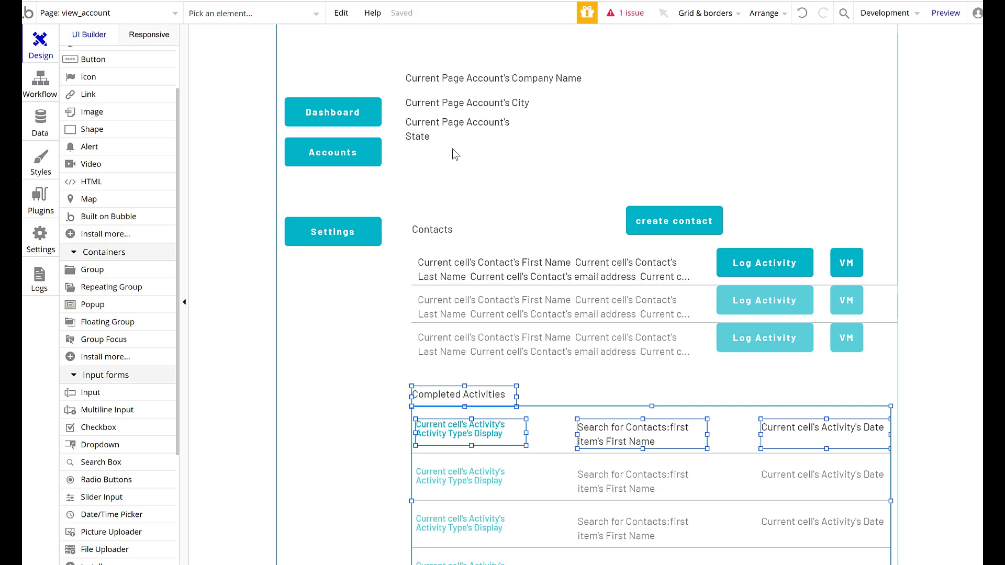
left_click(455, 137)
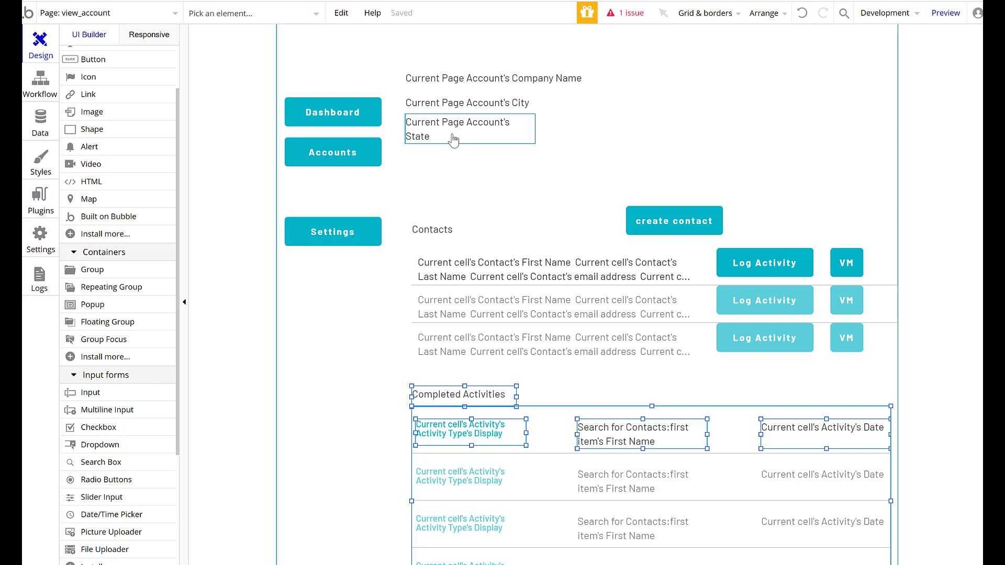
mouse_move(463, 124)
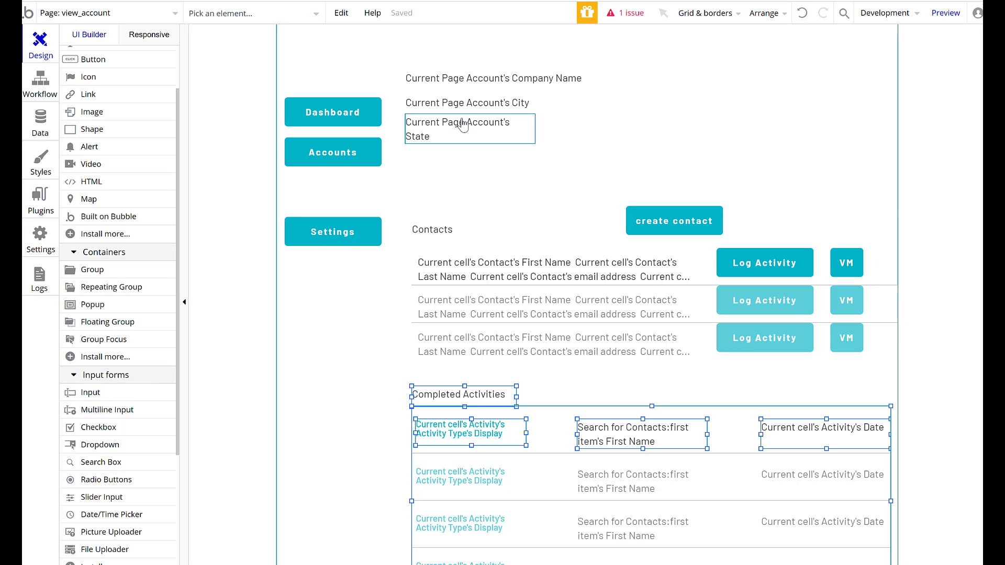
mouse_move(469, 139)
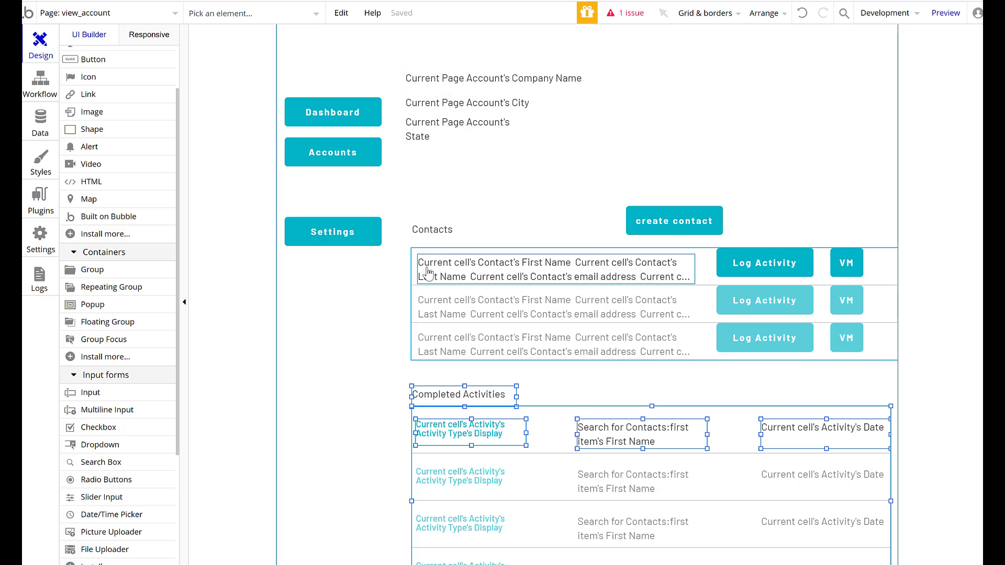
scroll("down", 3)
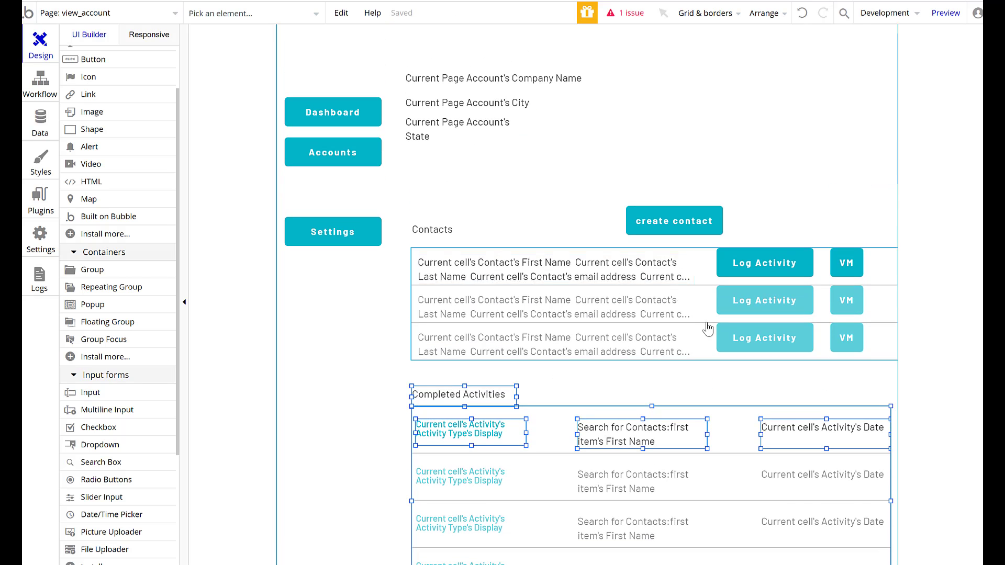
scroll("down", 3)
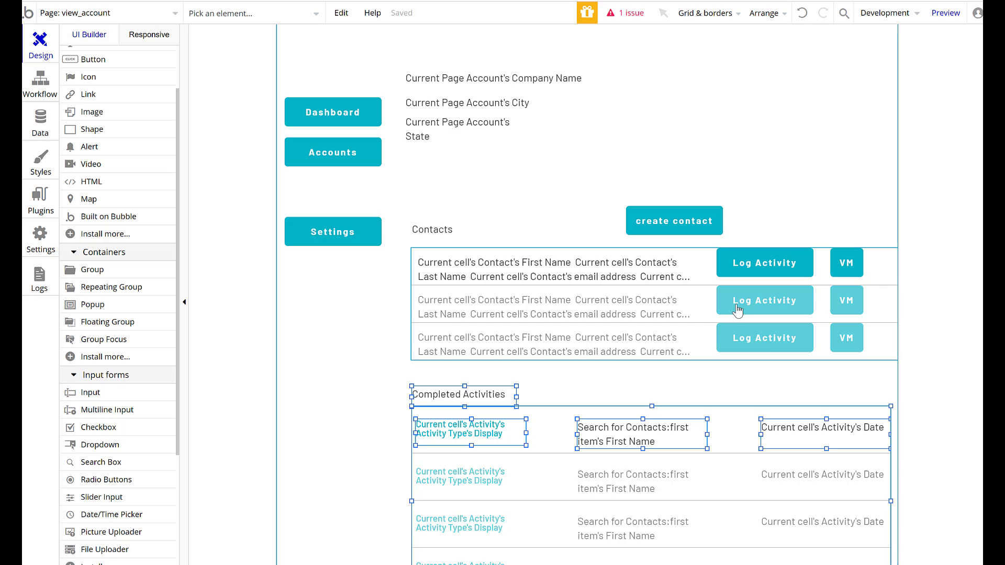
scroll("down", 3)
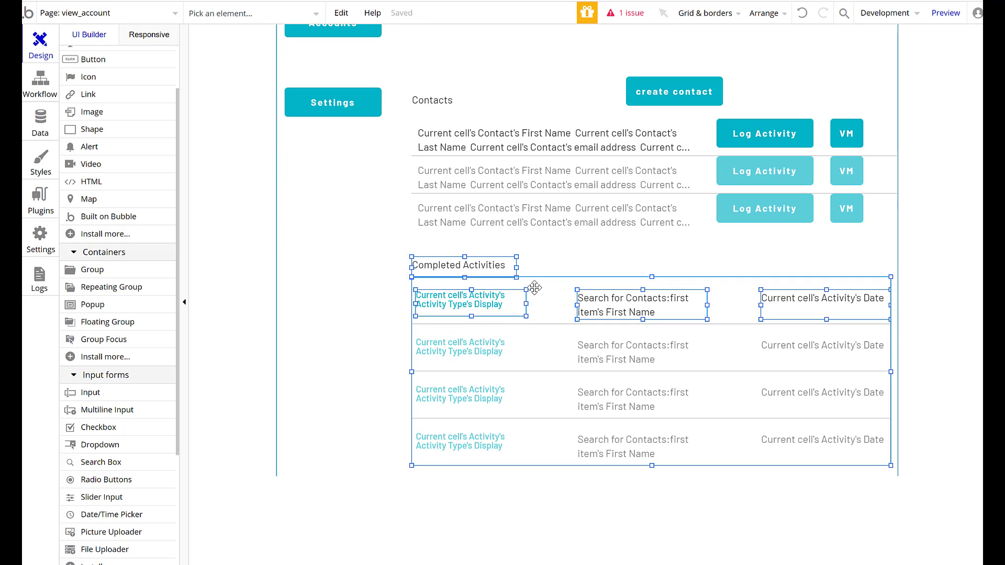
left_click_drag(535, 288, 549, 420)
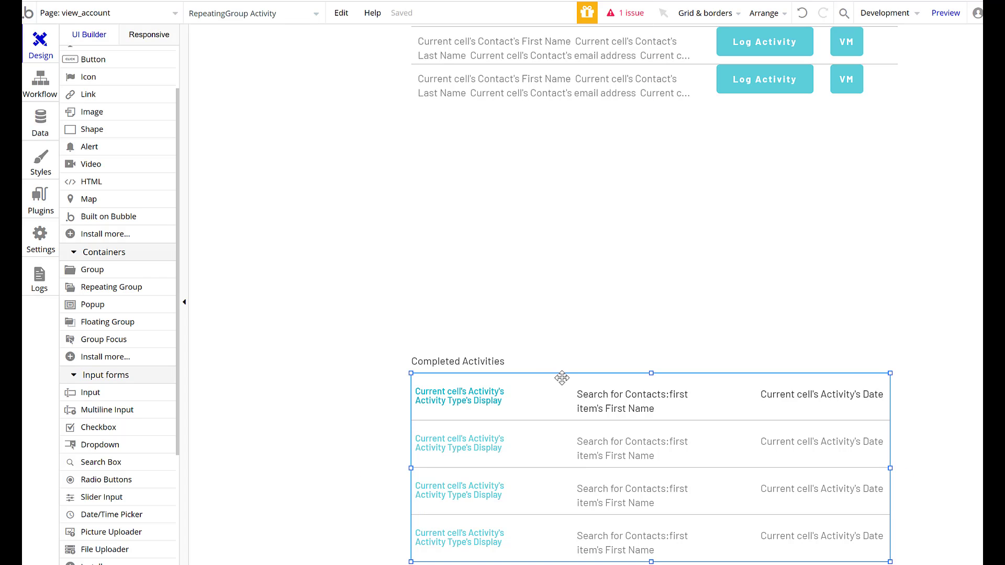
mouse_move(558, 385)
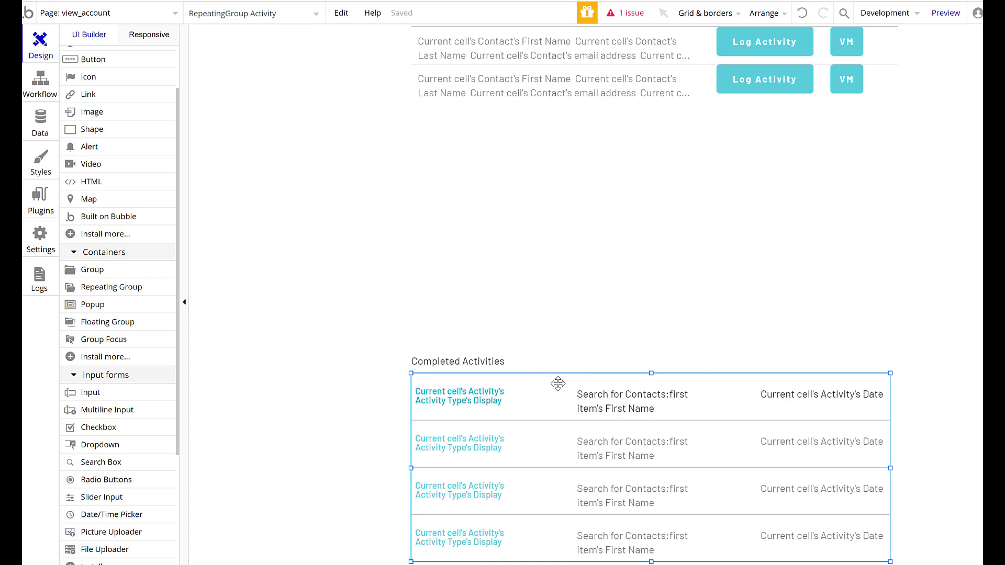
Step: Duplicate the Activities list above Completed Activities and constrain its search to Completed = No
right_click(558, 384)
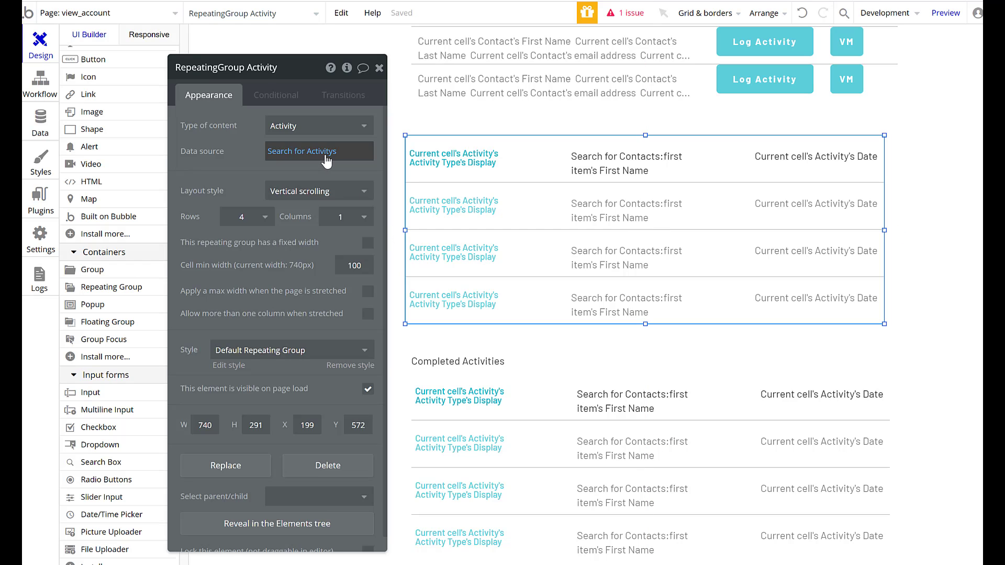
left_click(302, 151)
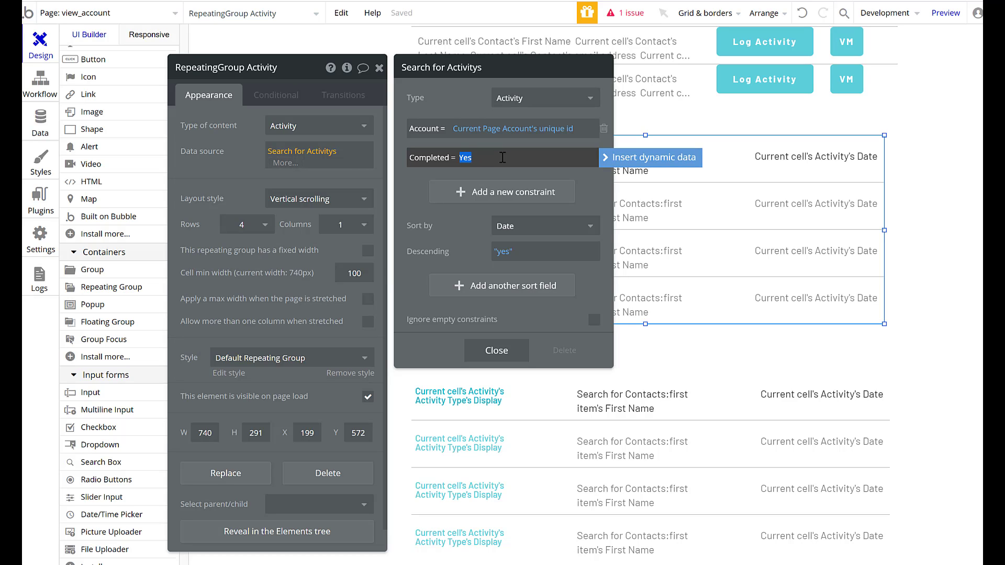
type("No")
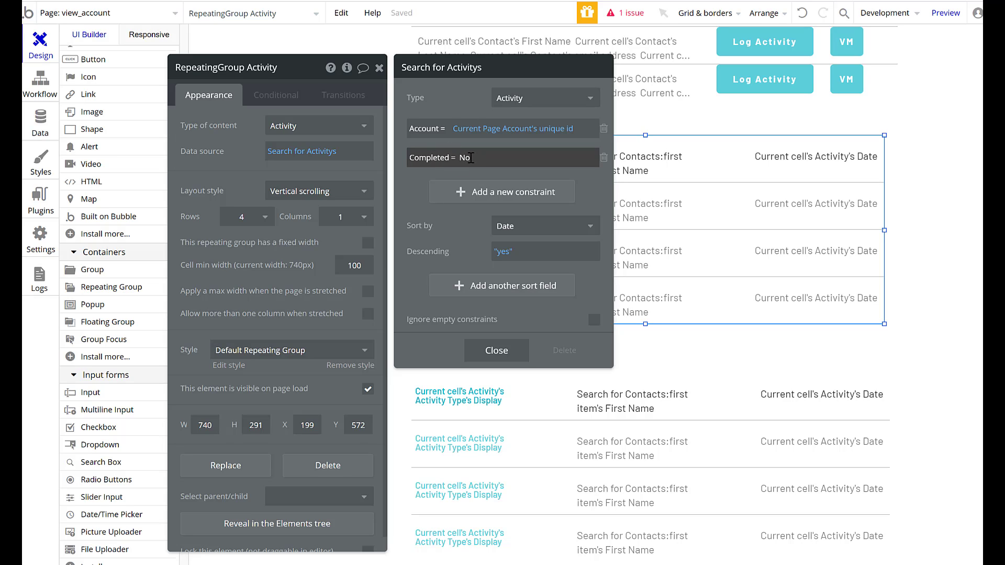
mouse_move(529, 115)
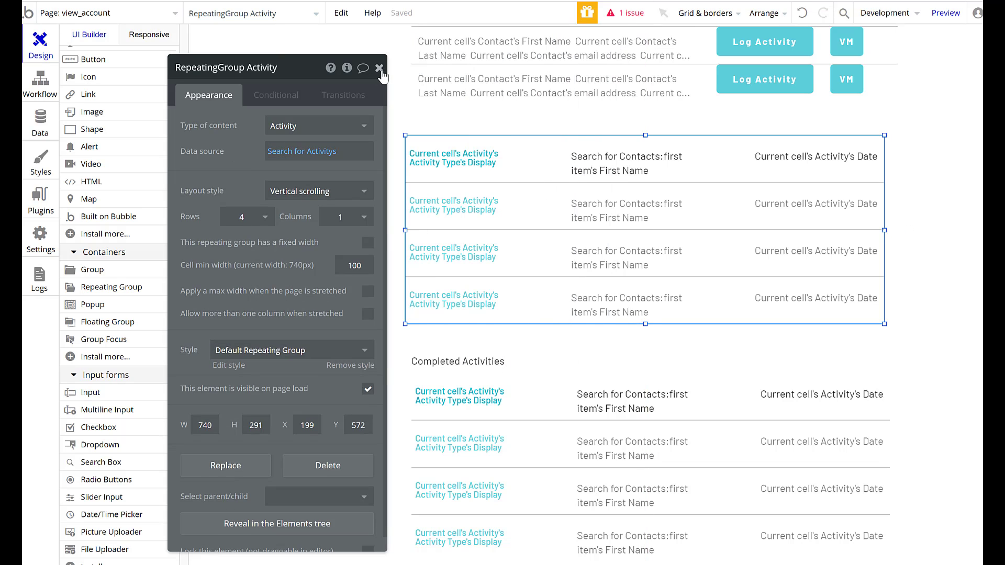
Step: Place an 'Upcoming Activities' heading above the new list, then shorten and reposition the list
left_click(380, 69)
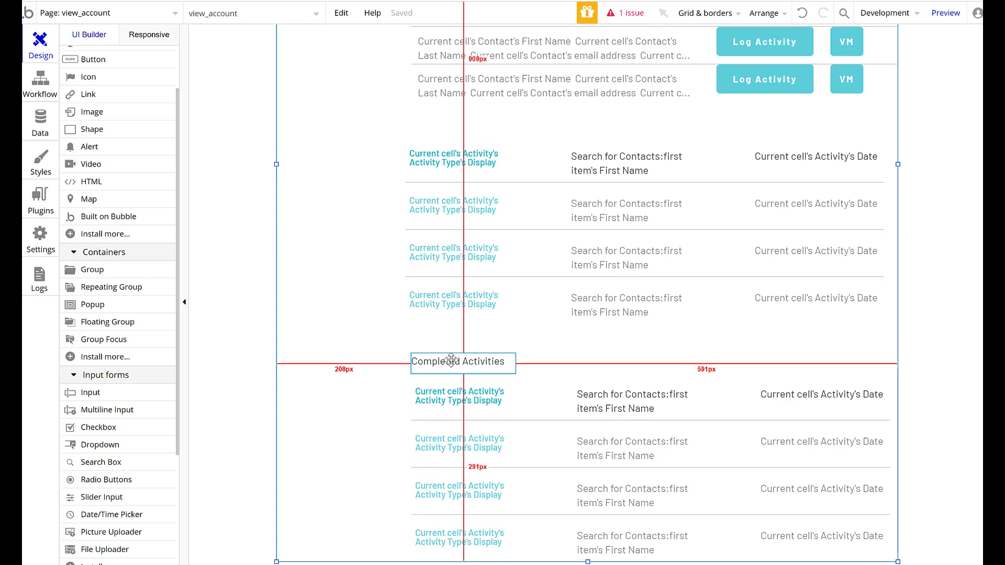
left_click(457, 362)
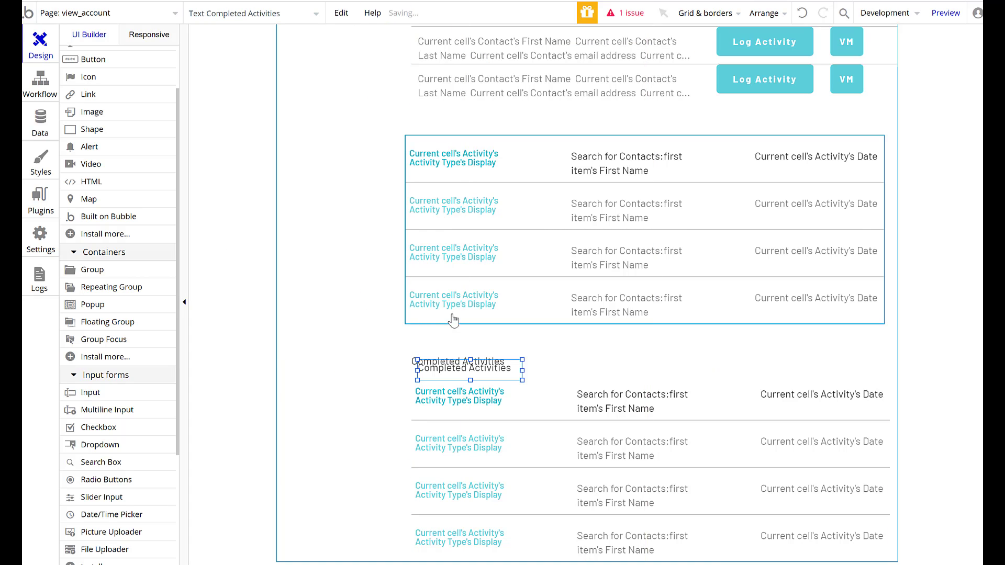
left_click_drag(469, 368, 457, 121)
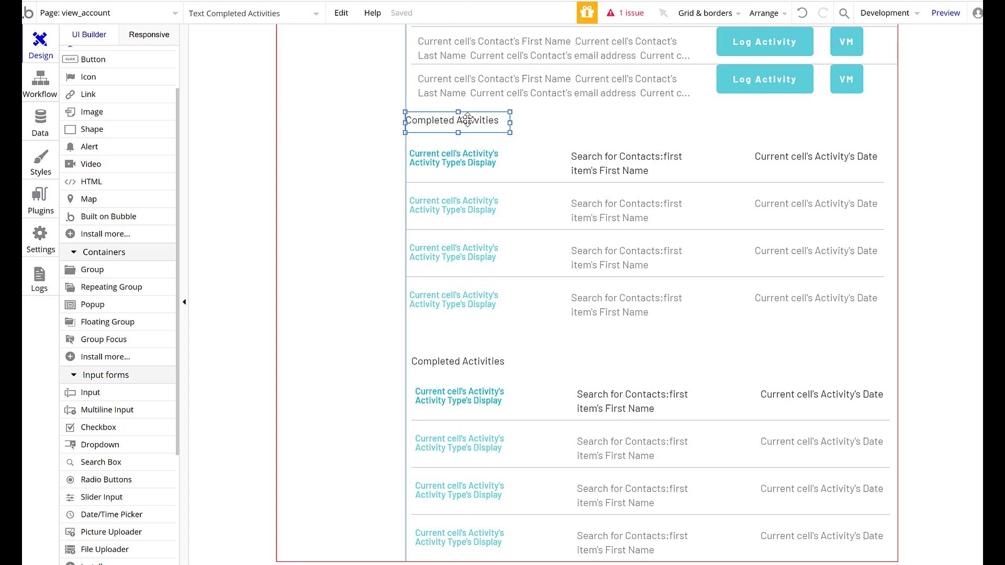
double_click(459, 121)
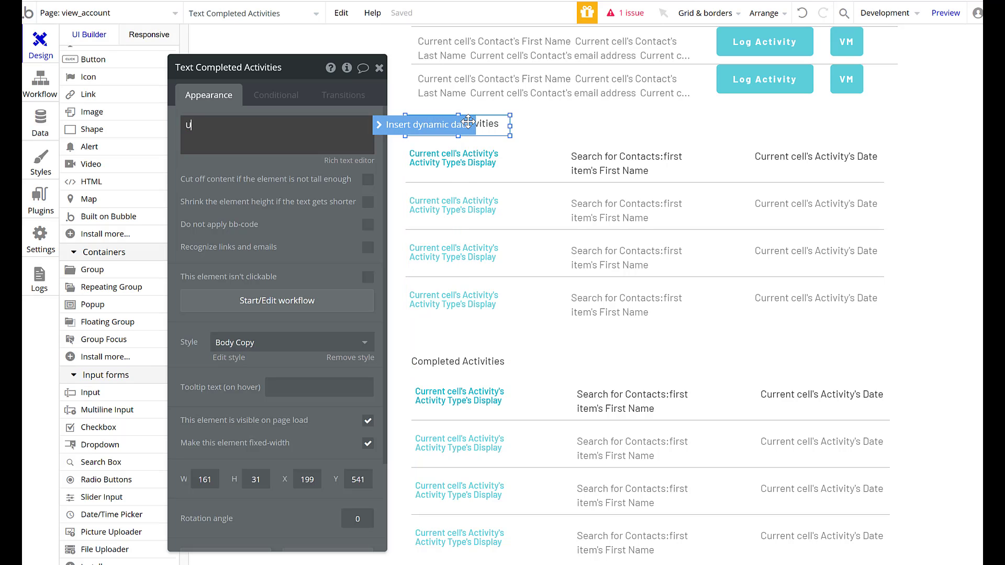
type("pcomming Activ")
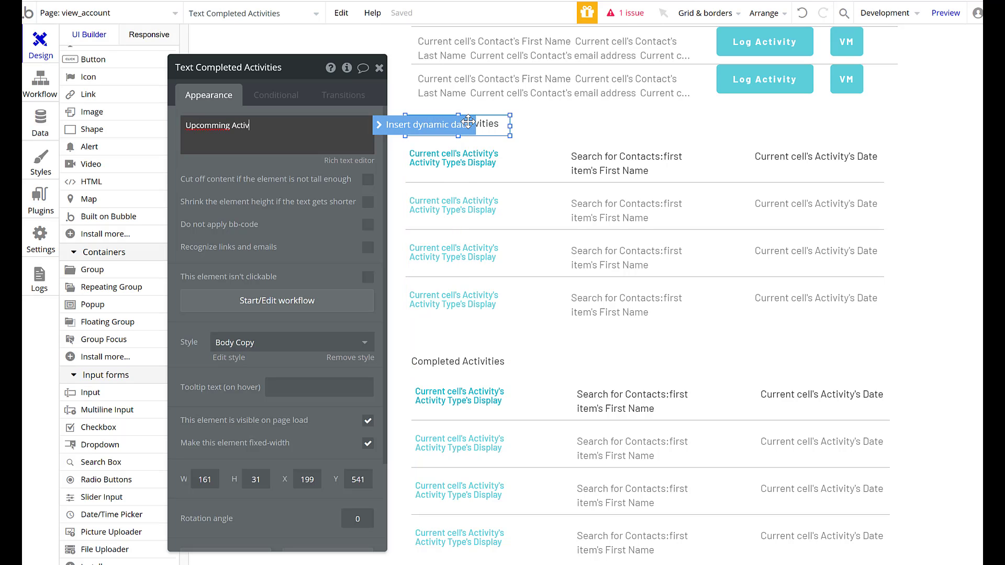
type("ito")
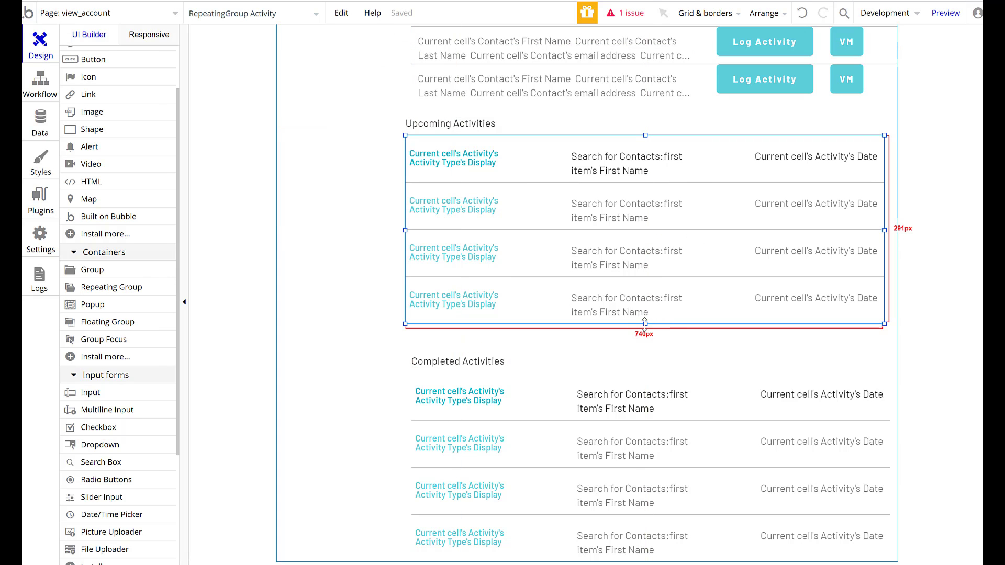
left_click_drag(644, 323, 644, 240)
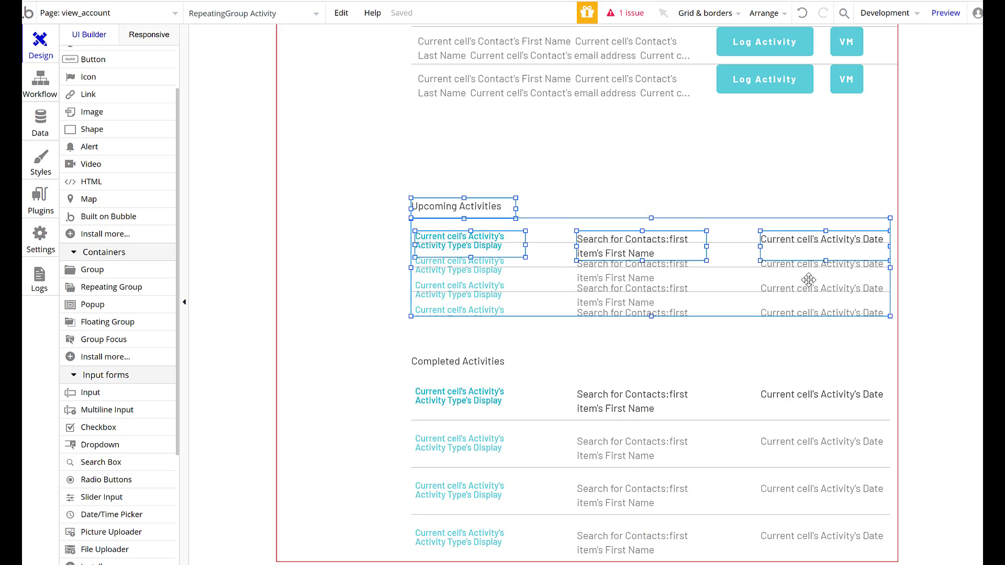
left_click_drag(810, 279, 805, 302)
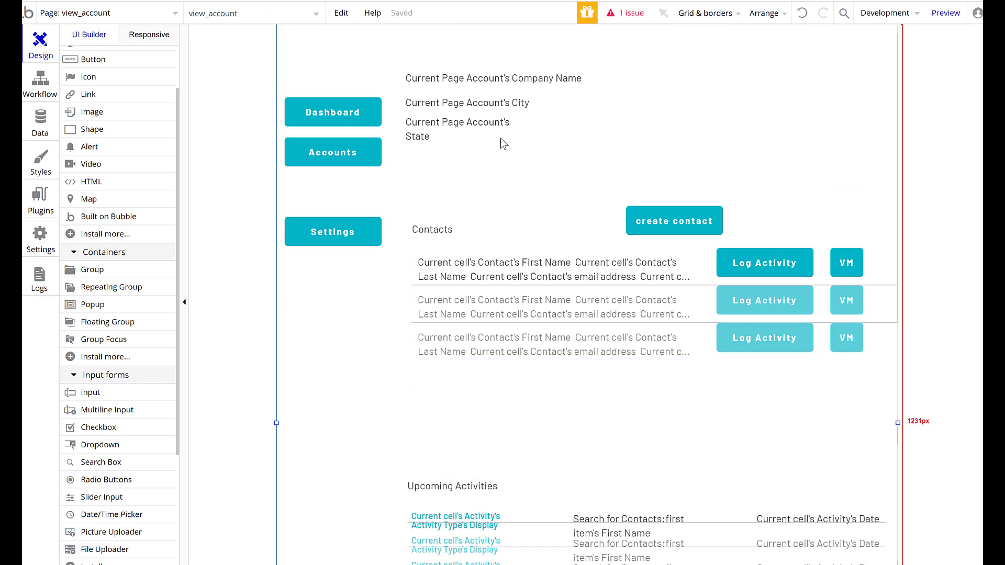
mouse_move(873, 232)
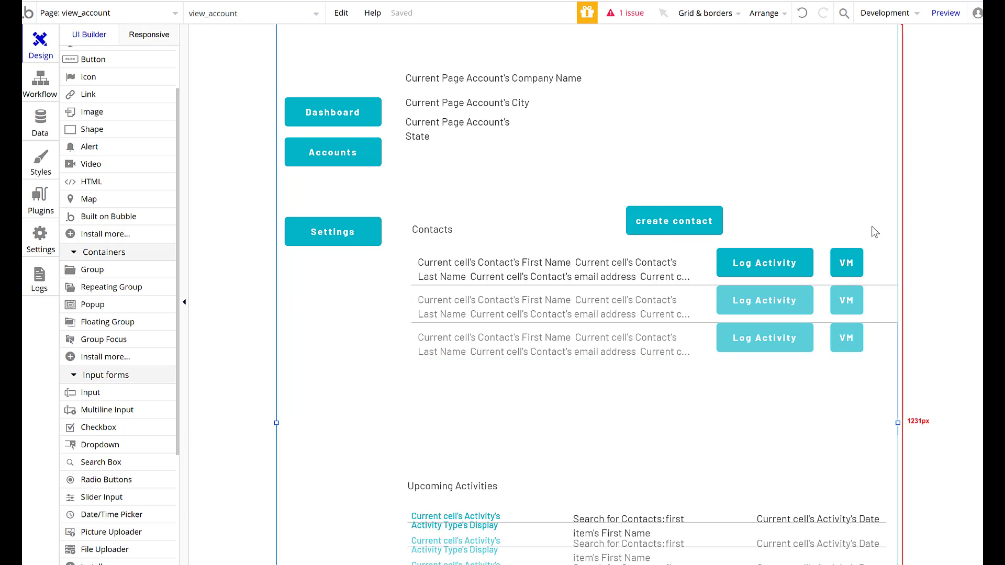
Step: Move the create contact button beside the Contacts heading
left_click(674, 220)
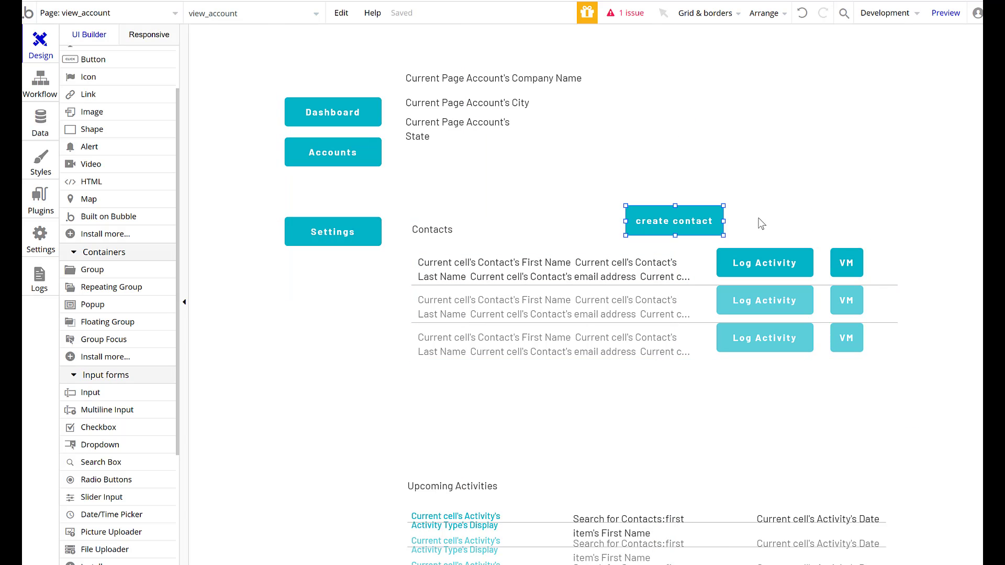
left_click_drag(674, 221, 765, 223)
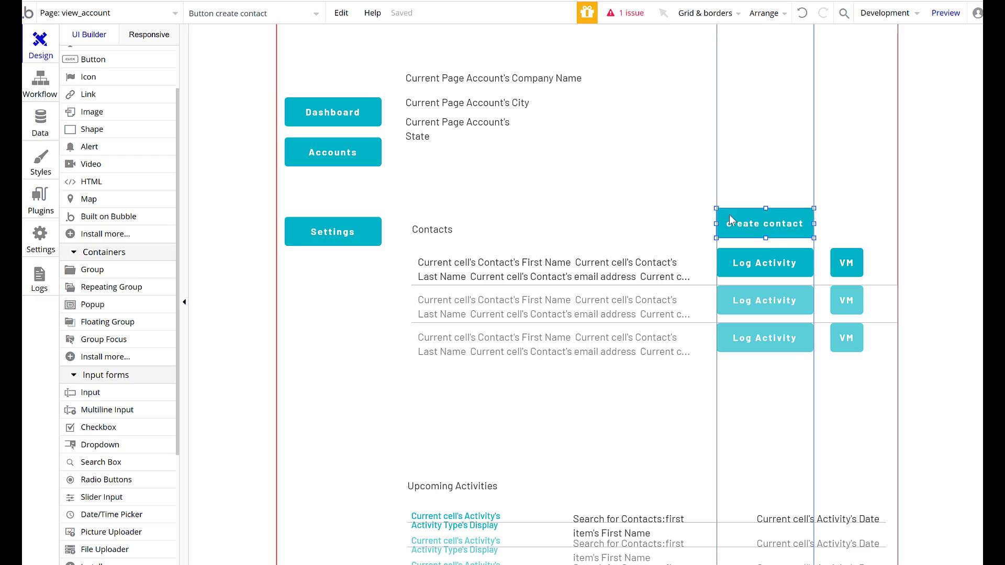
left_click_drag(764, 223, 535, 229)
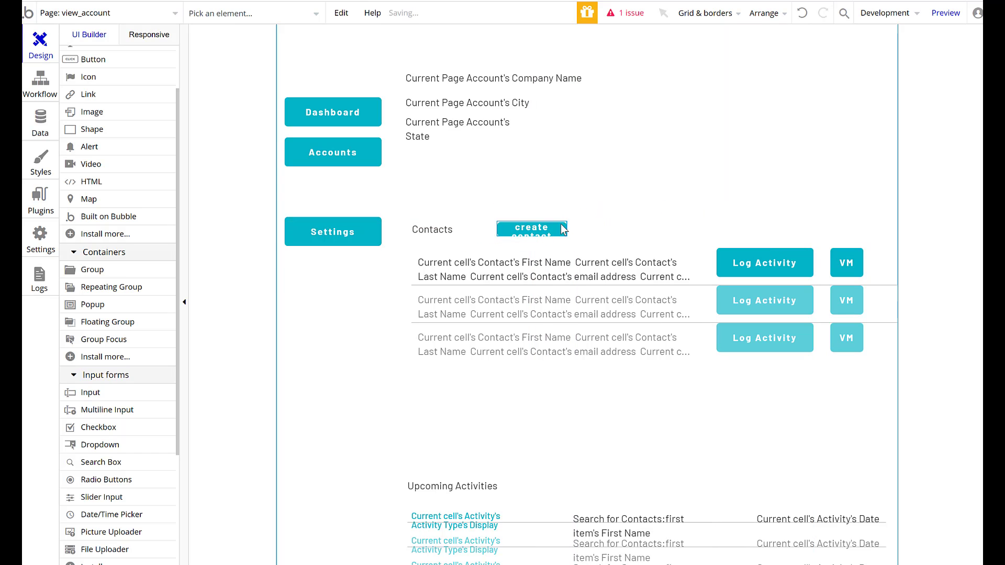
left_click(533, 227)
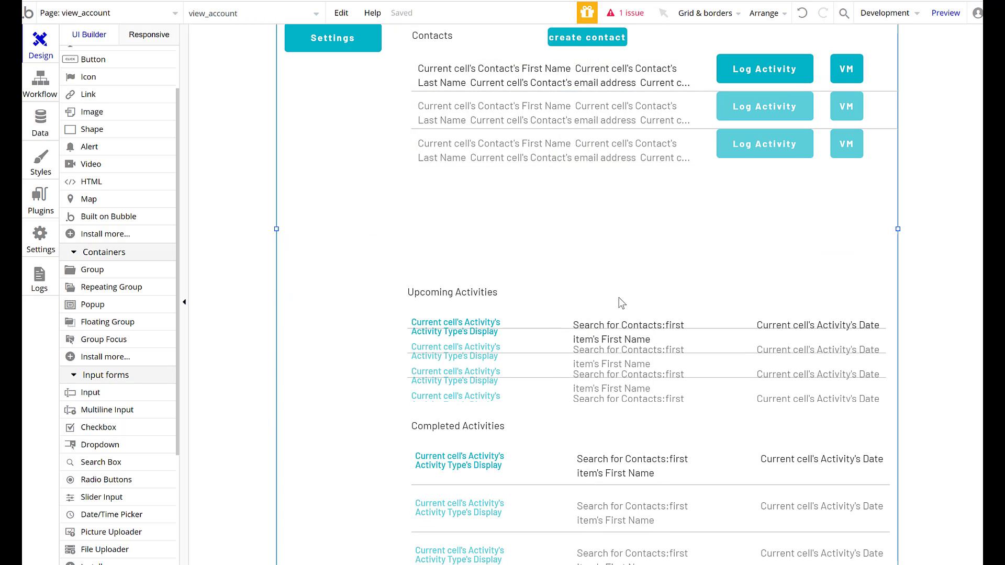
Step: Relabel the button 'Create Contact' and close its settings
left_click(587, 38)
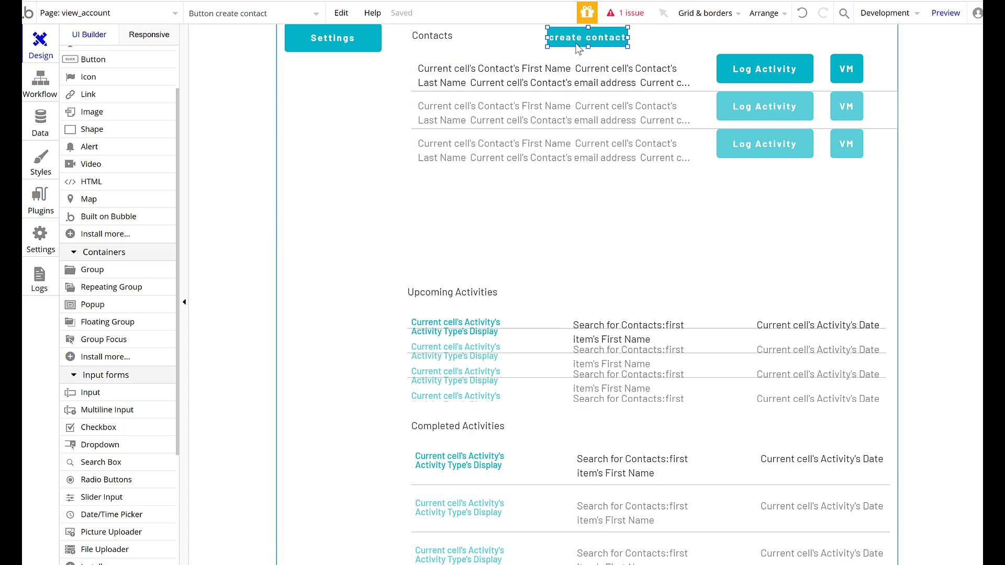
left_click(587, 37)
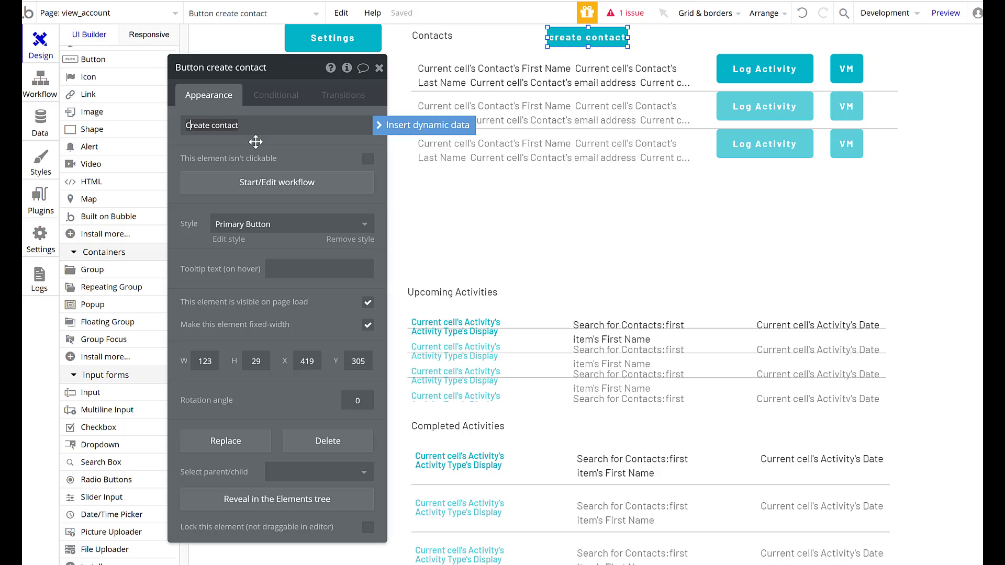
type("Create contact")
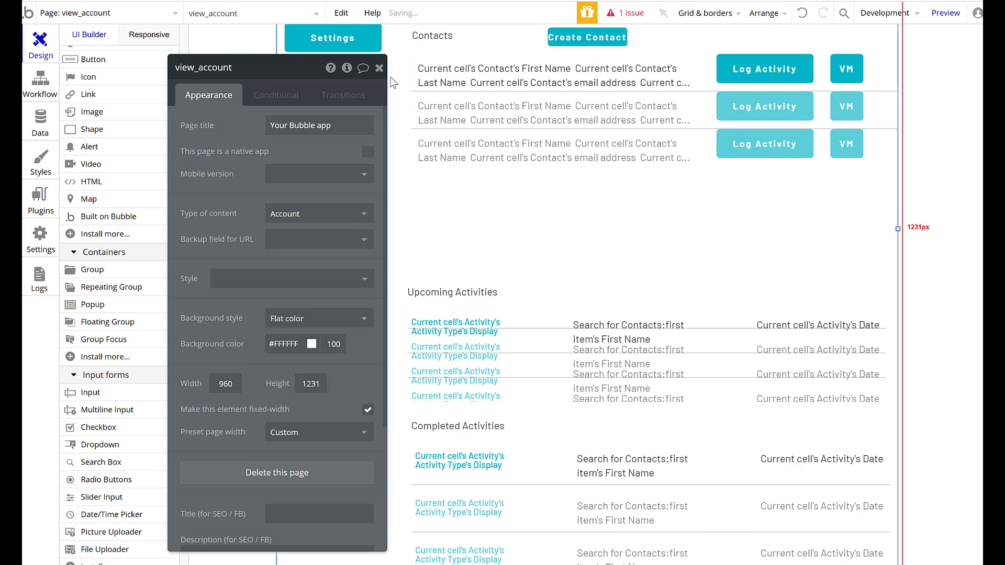
left_click(379, 68)
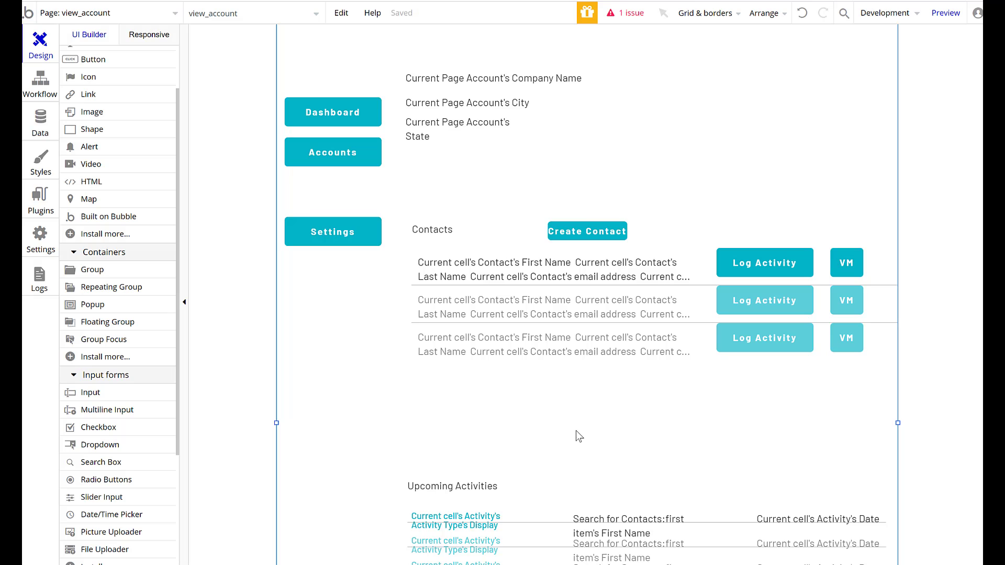
mouse_move(758, 390)
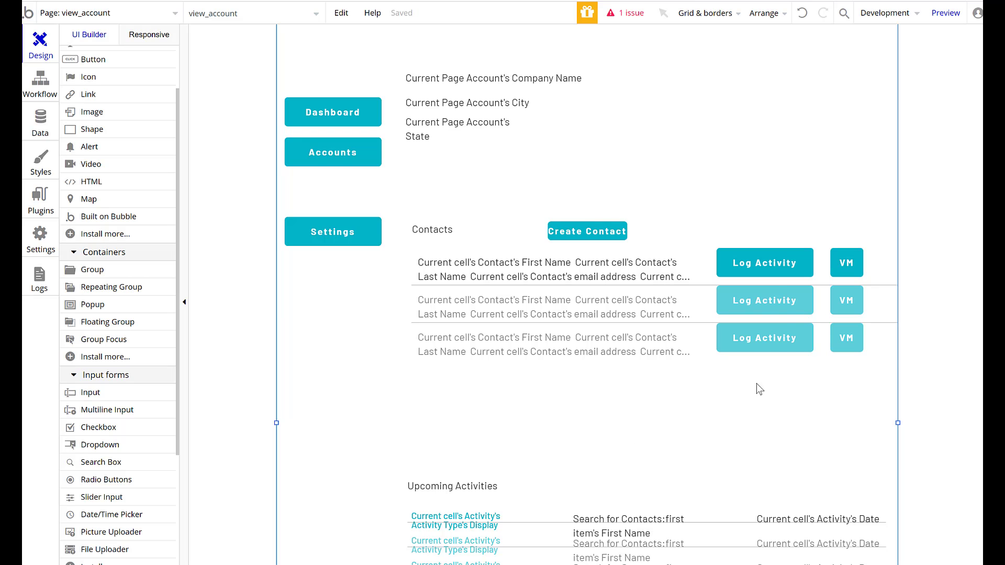
left_click(765, 262)
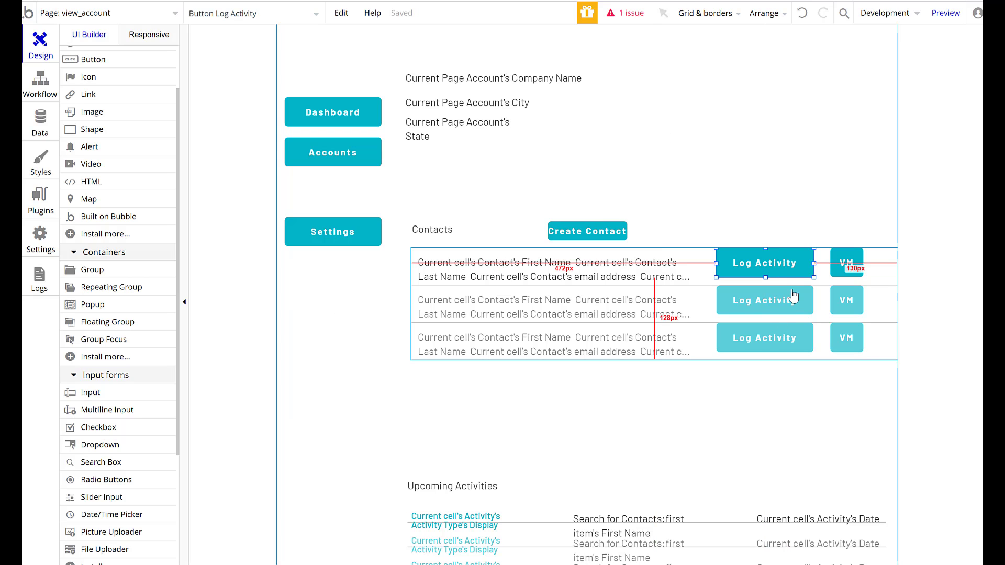
mouse_move(800, 288)
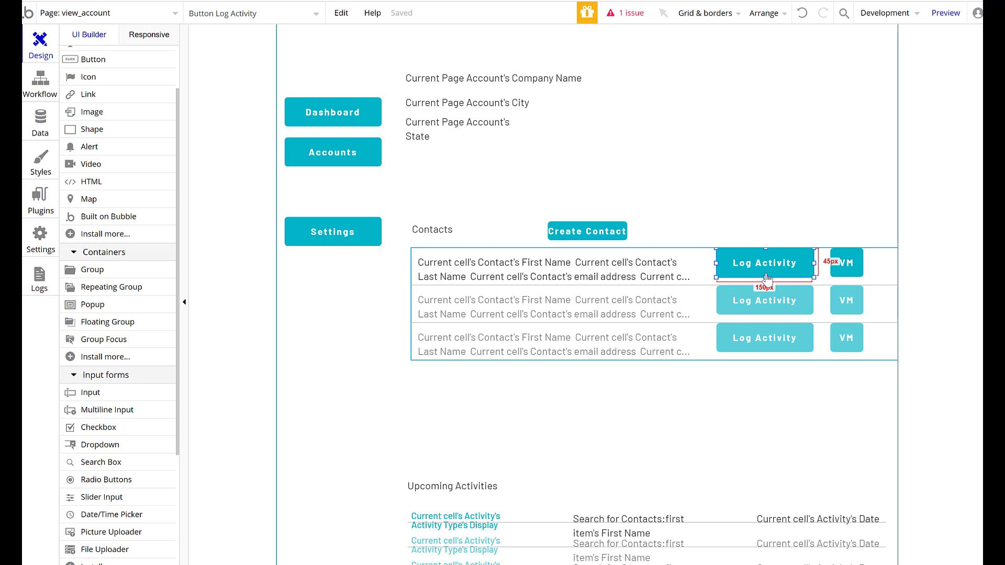
mouse_move(773, 271)
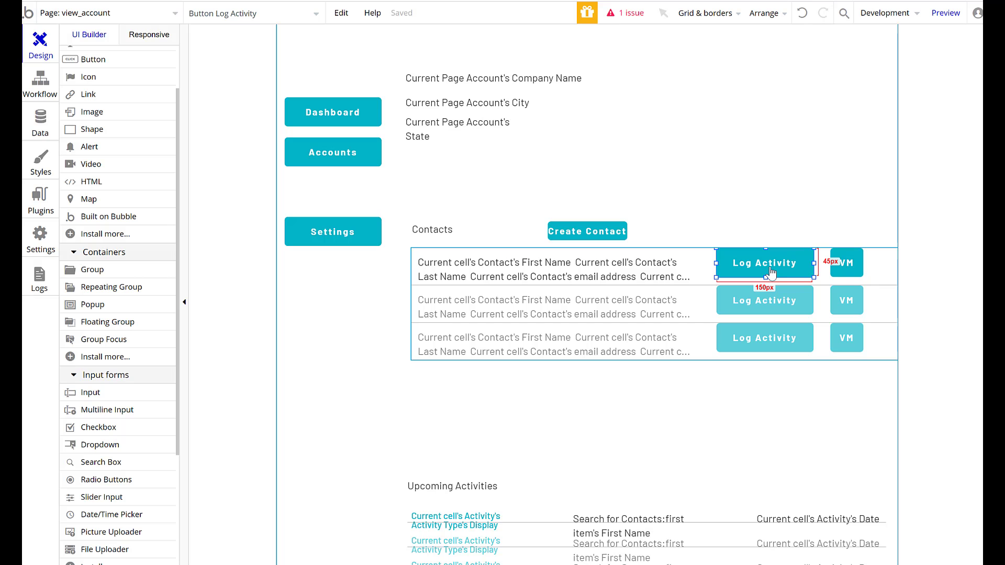
Step: Confirm the Log Activity button goes to log_activity, then switch the editor to the log_activity page
scroll("down", 3)
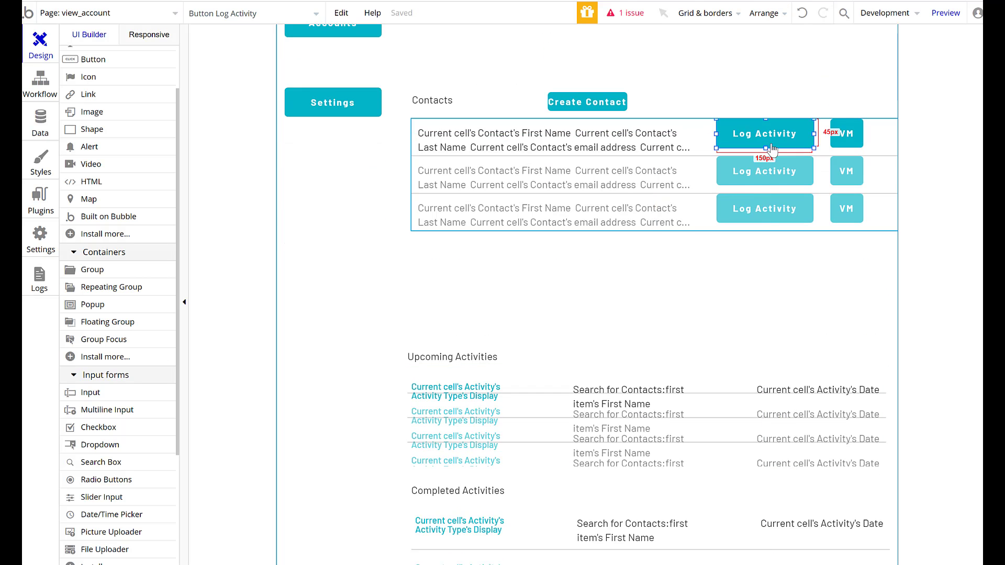
left_click(40, 82)
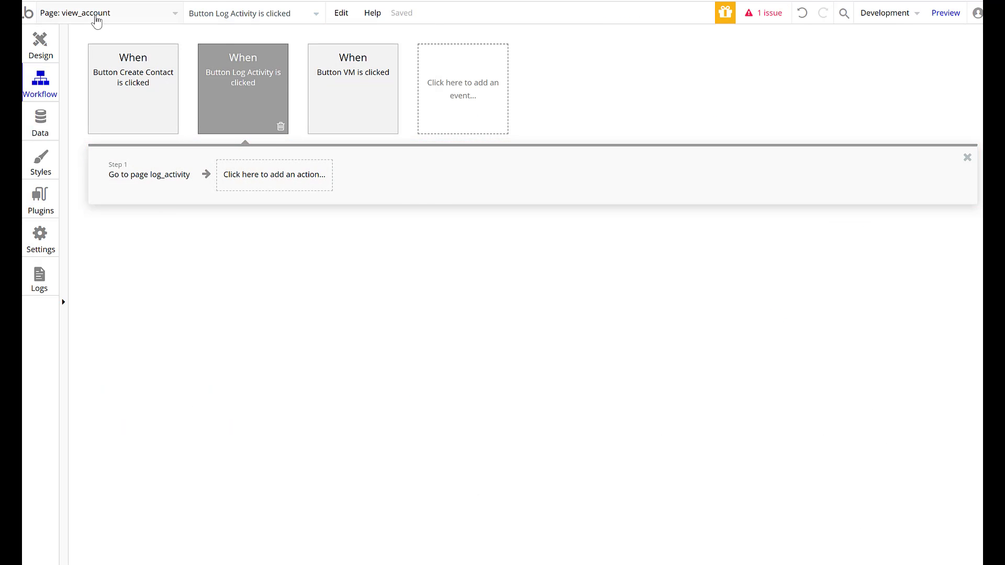
left_click(105, 13)
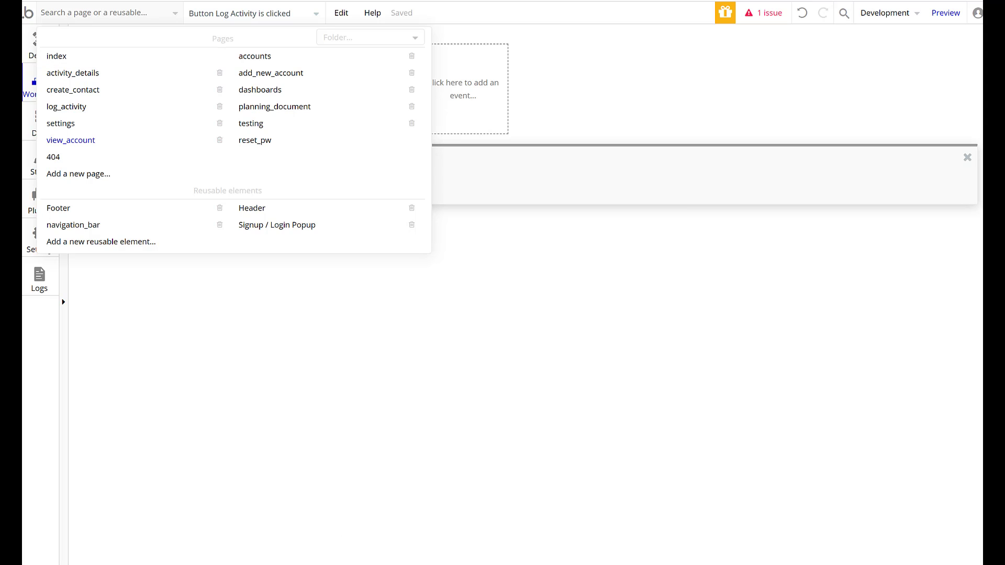
mouse_move(260, 184)
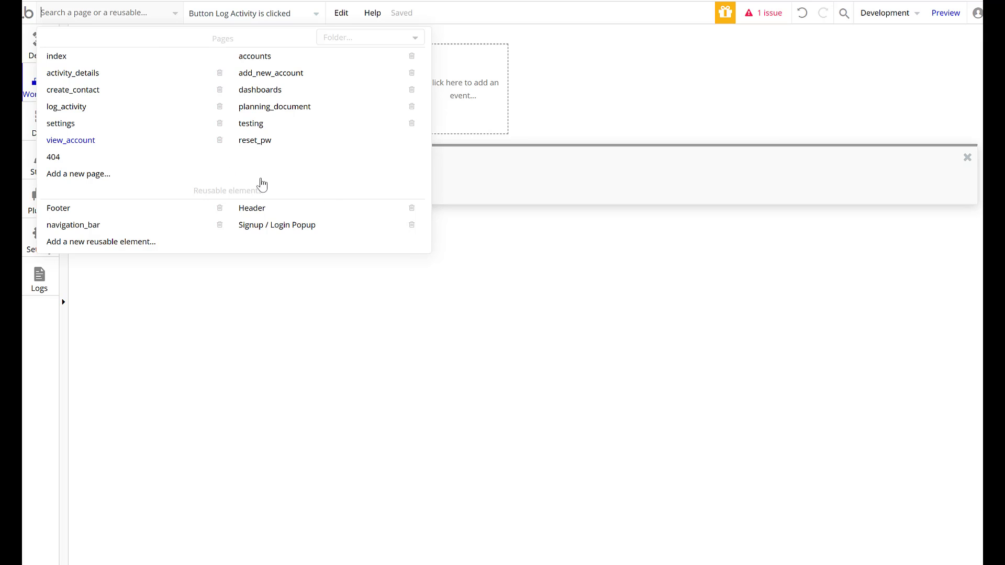
left_click(66, 107)
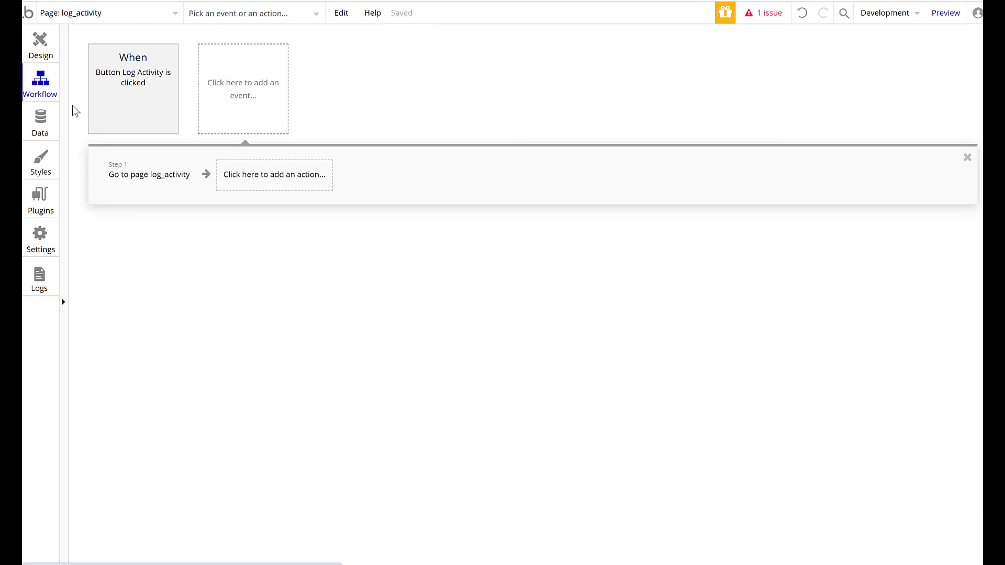
Step: Return to the log_activity page design and launch a live preview
left_click(28, 61)
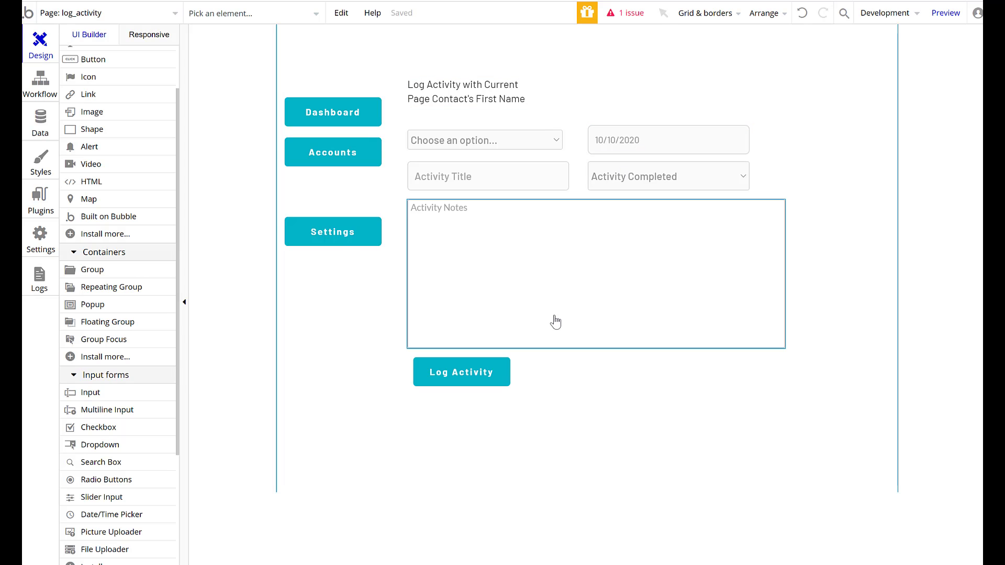
mouse_move(663, 232)
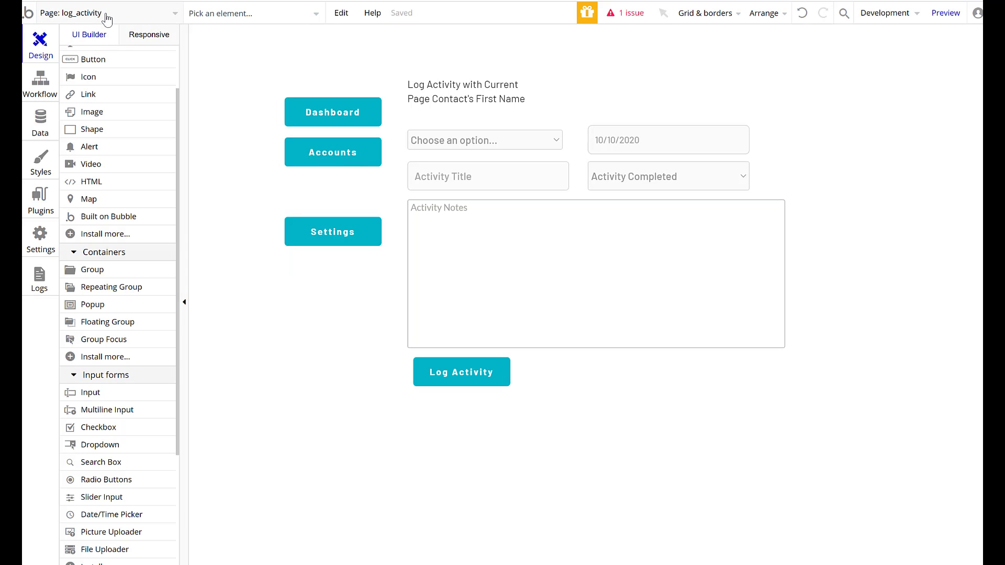
mouse_move(981, 91)
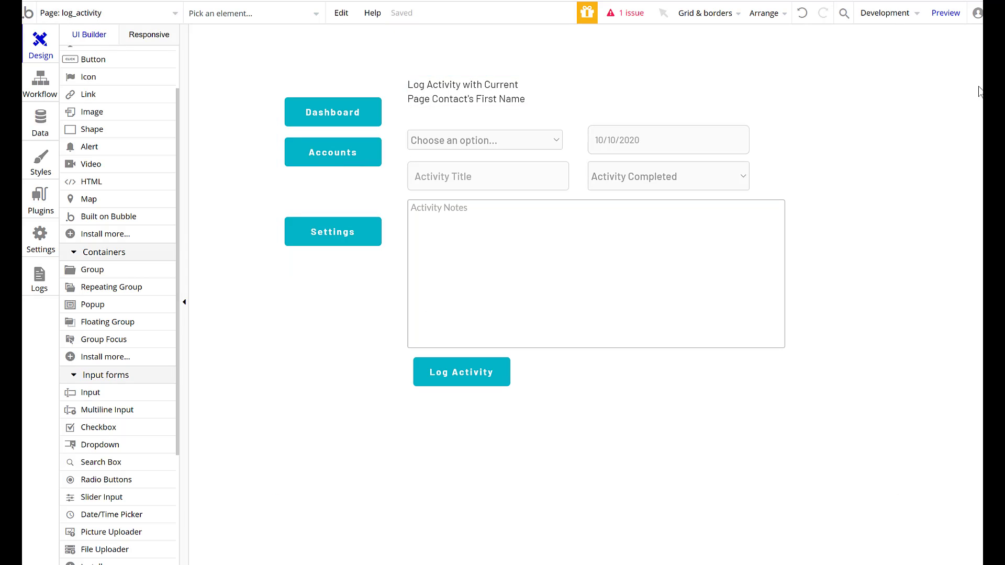
left_click(946, 12)
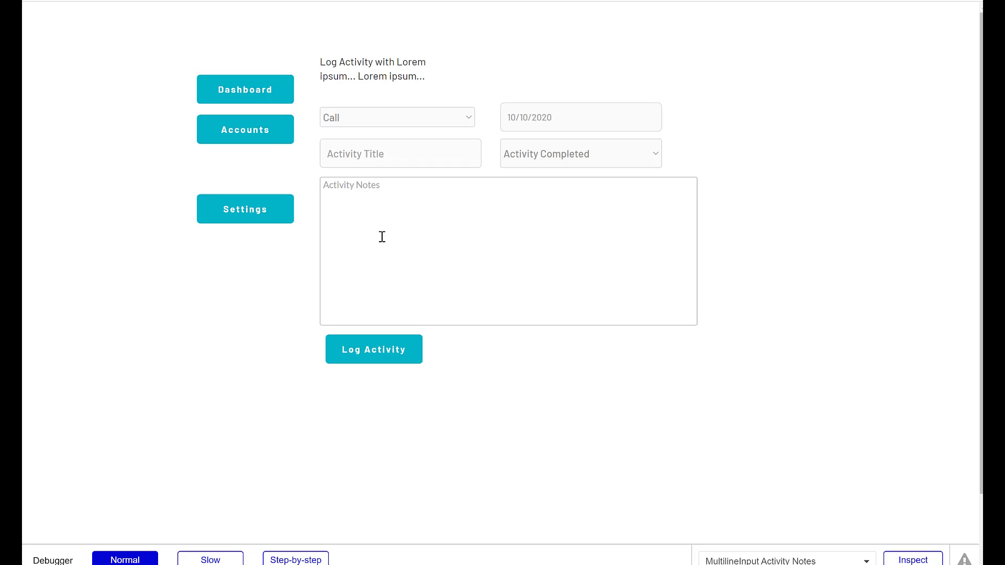
Step: In the preview, open the test 1 account and start logging an activity for phill door
left_click(400, 153)
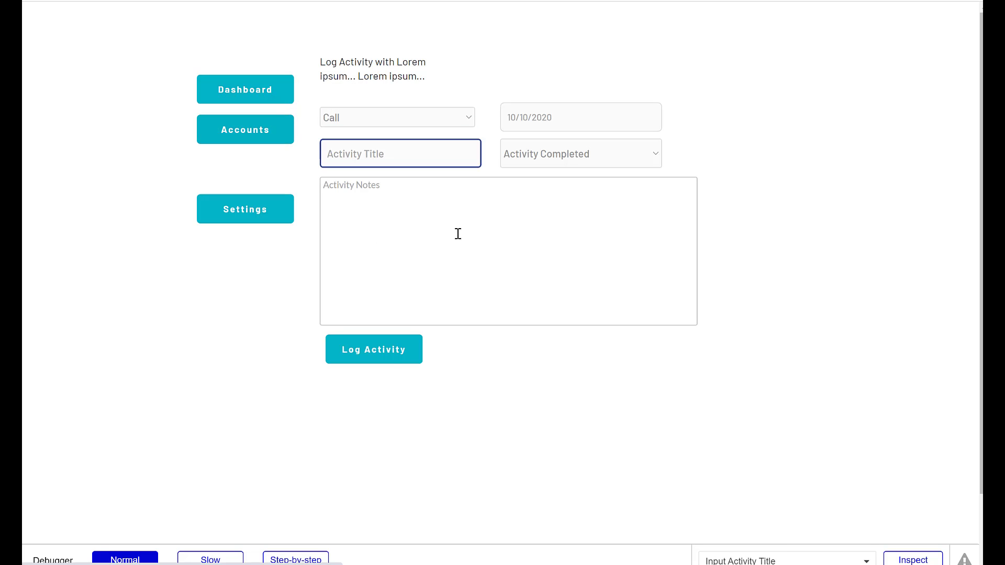
left_click(245, 130)
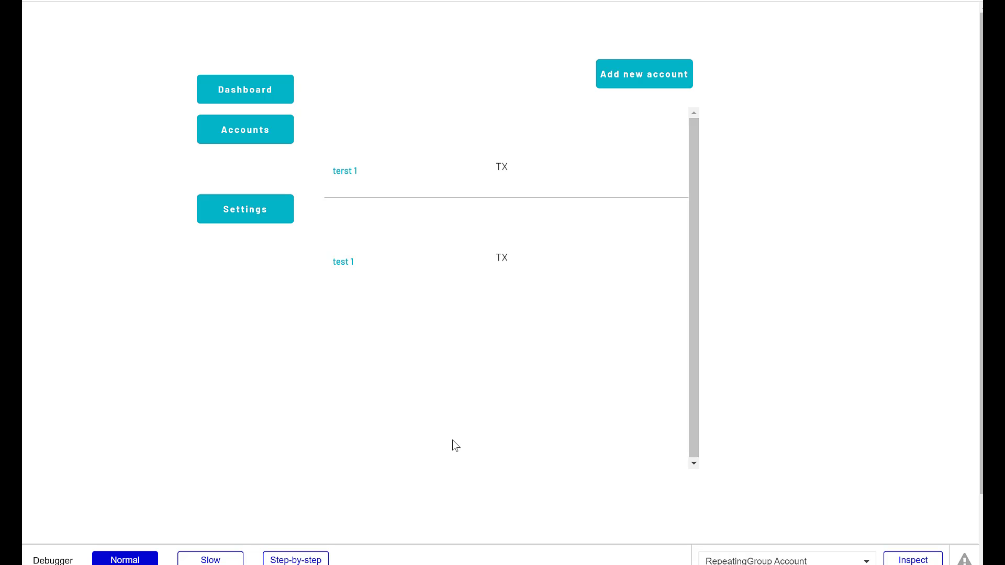
mouse_move(467, 409)
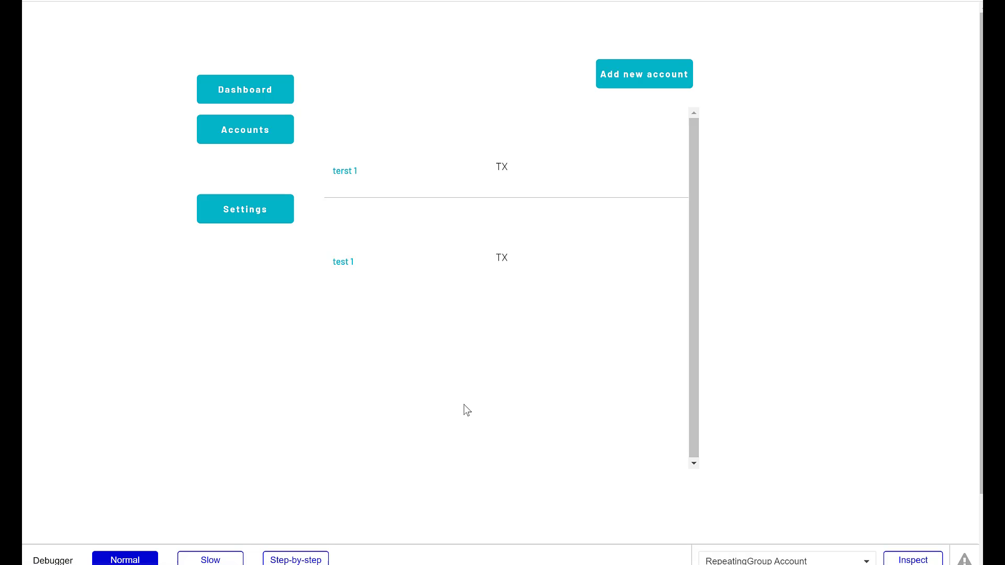
left_click(343, 261)
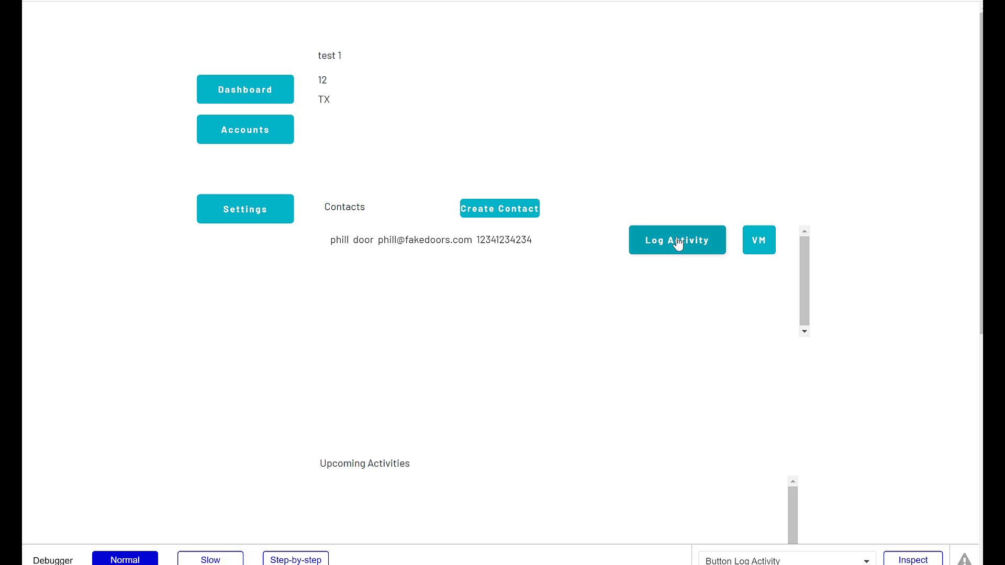
left_click(678, 240)
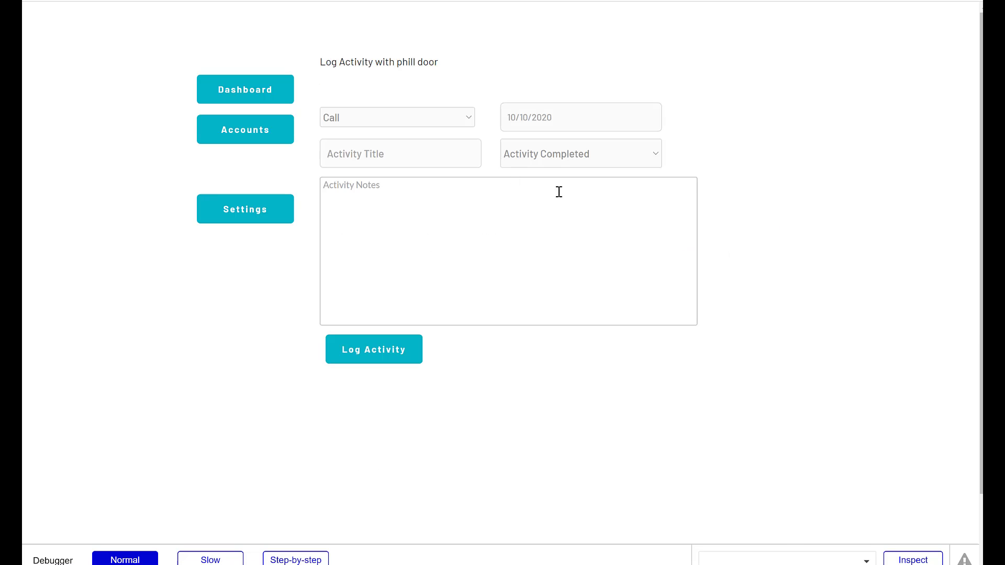
Step: Set the activity type to Meeting, title 'Meeting with Pil Door', and date October 11
left_click(397, 118)
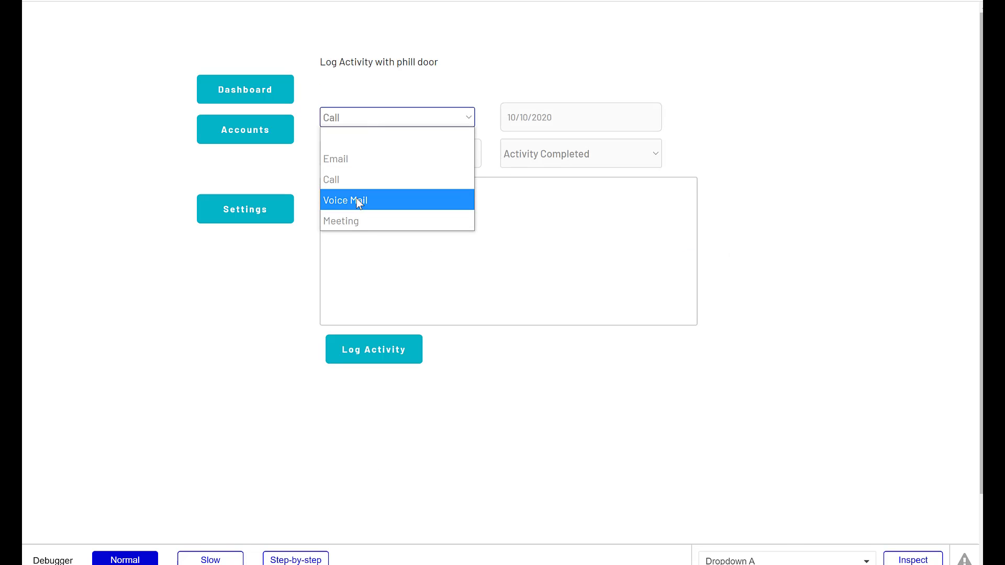
left_click(341, 221)
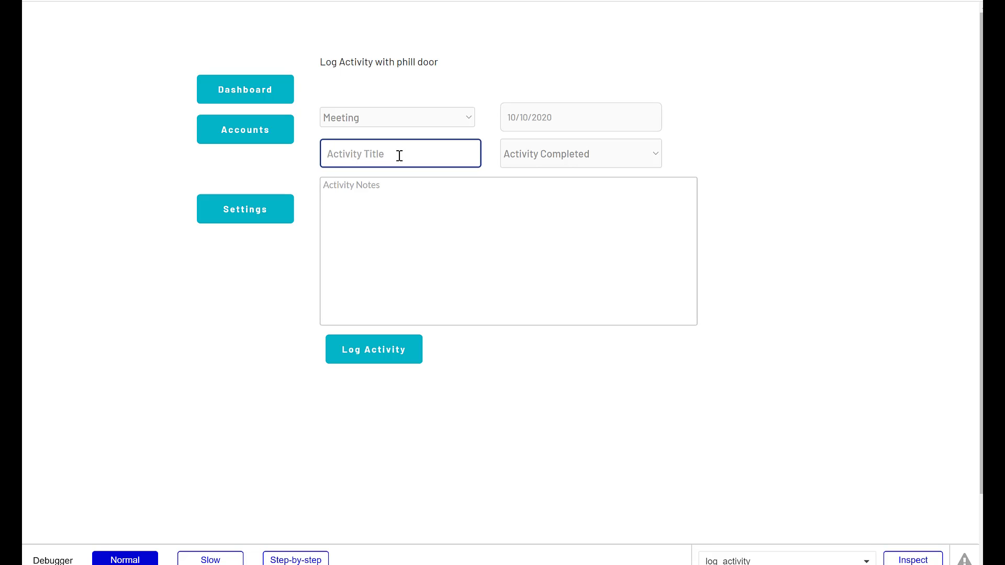
type("Meeting with Pil")
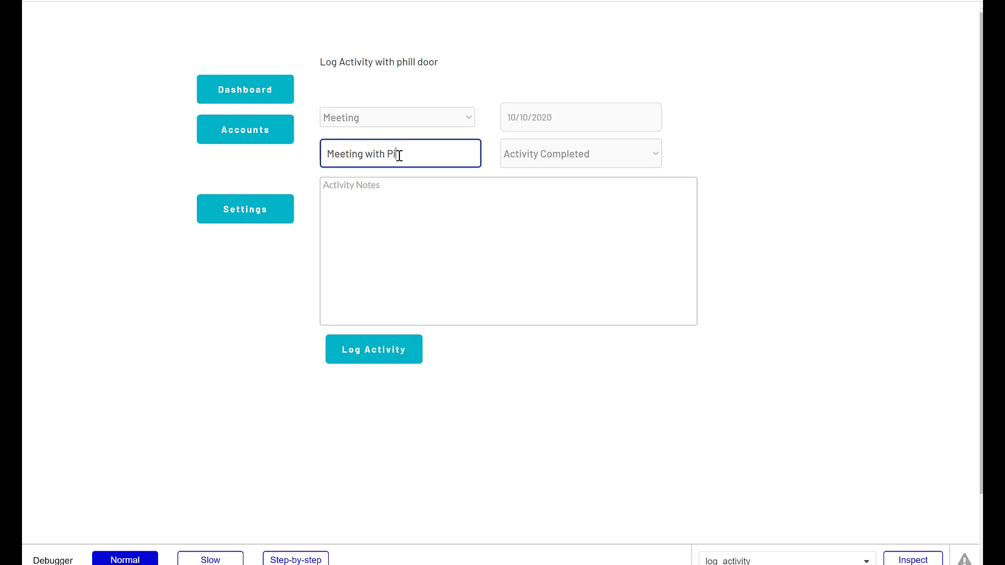
type("Door")
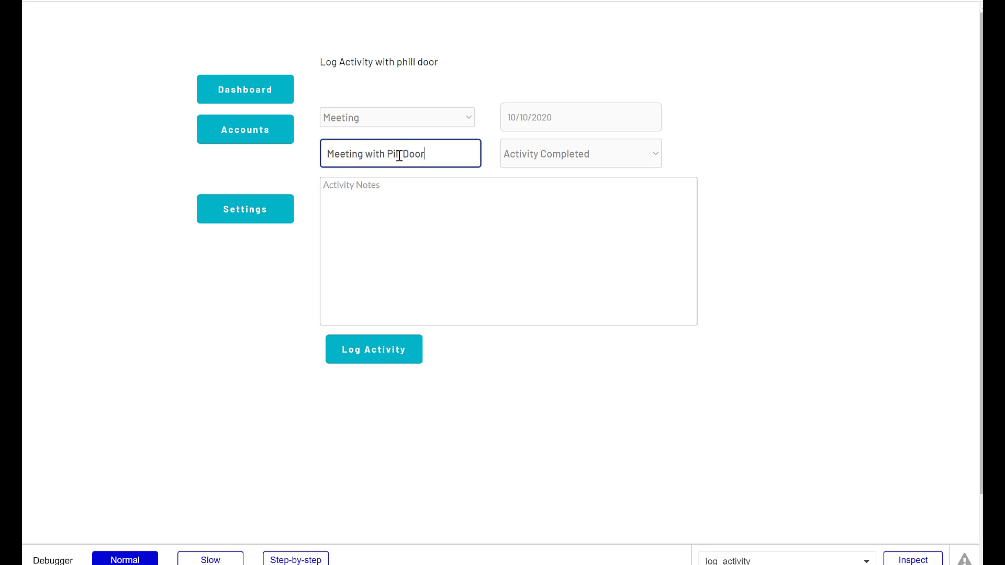
left_click(582, 118)
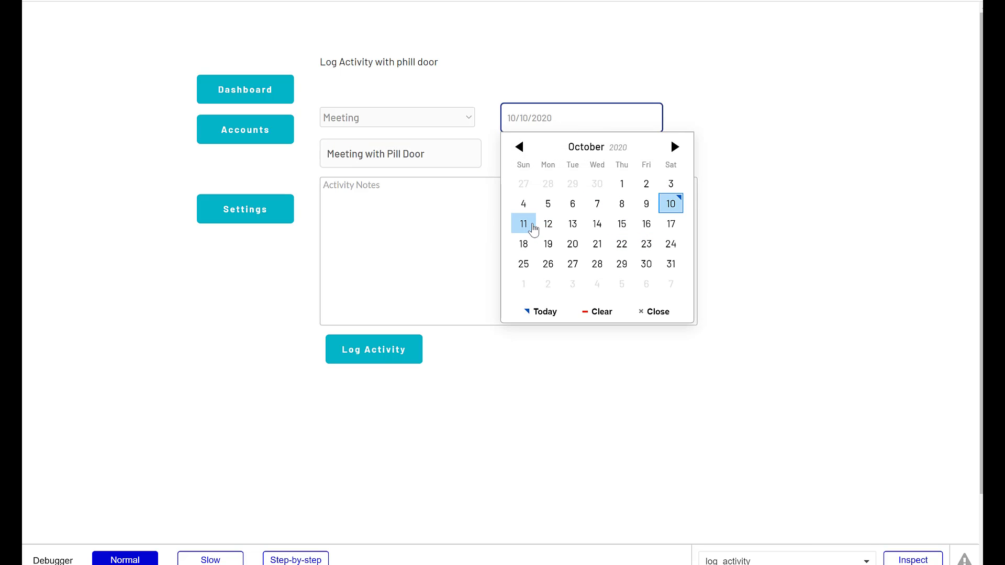
left_click(523, 224)
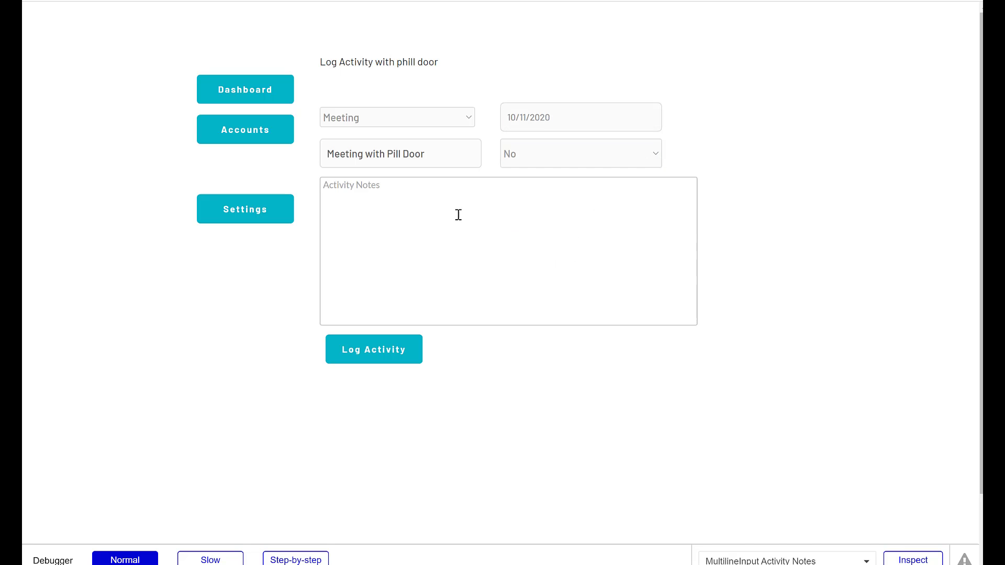
type("Meeting")
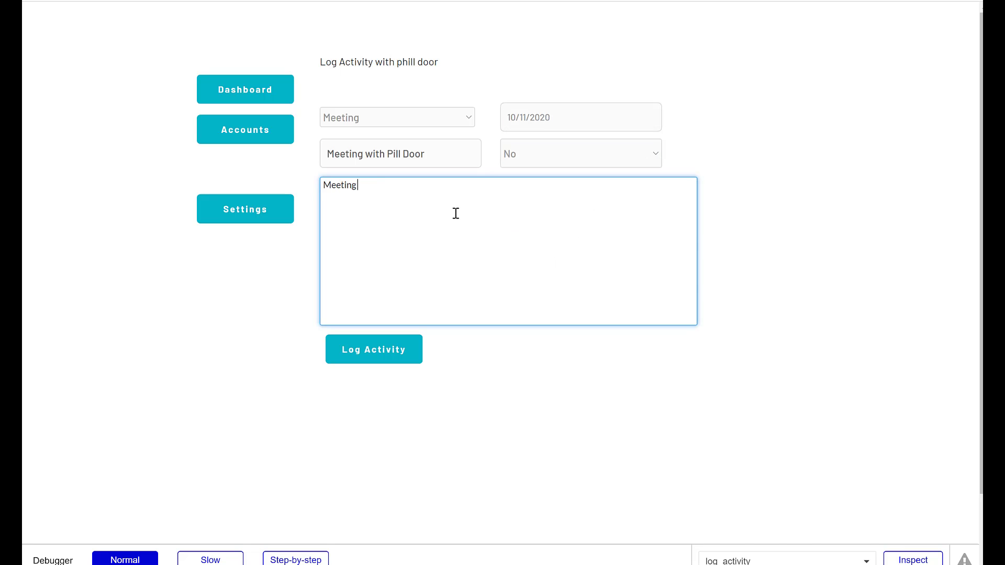
type("Phill Door in a")
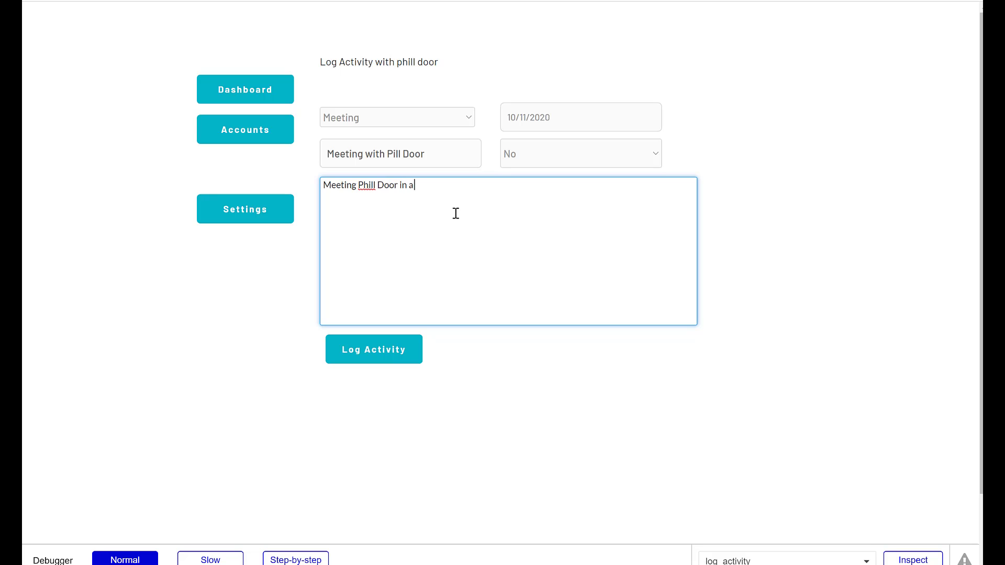
type("Zoom Call")
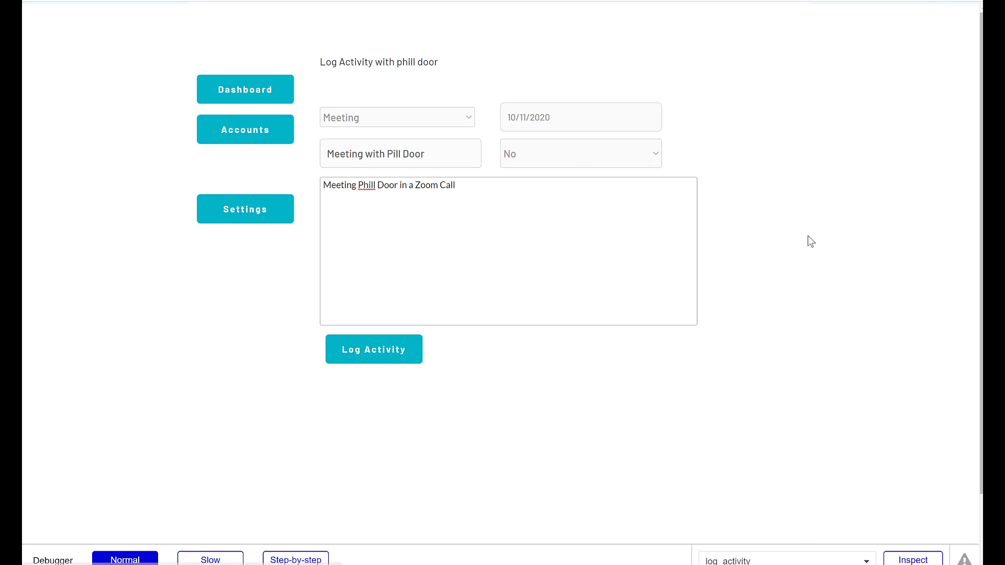
left_click(374, 349)
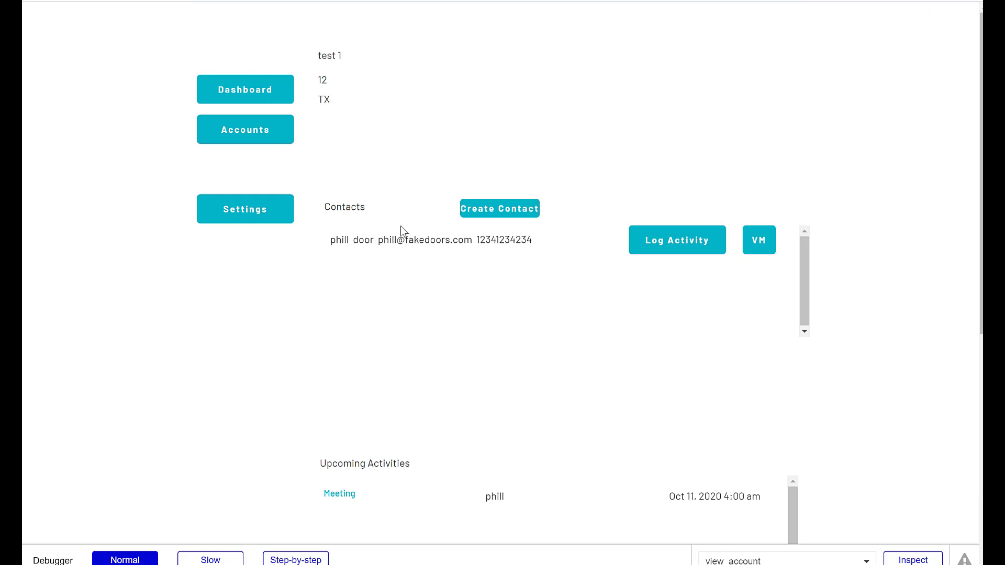
scroll("down", 3)
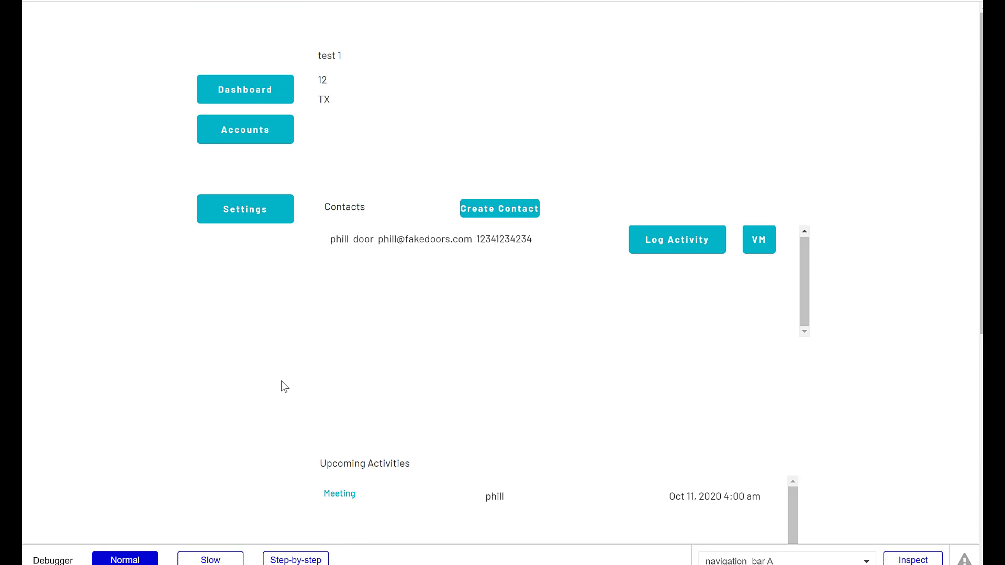
mouse_move(251, 314)
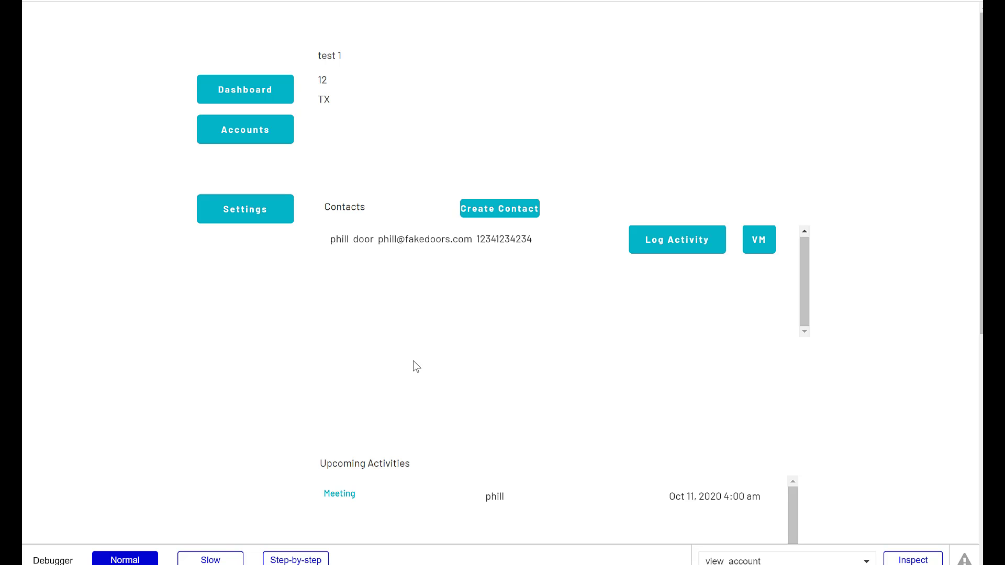
scroll("down", 3)
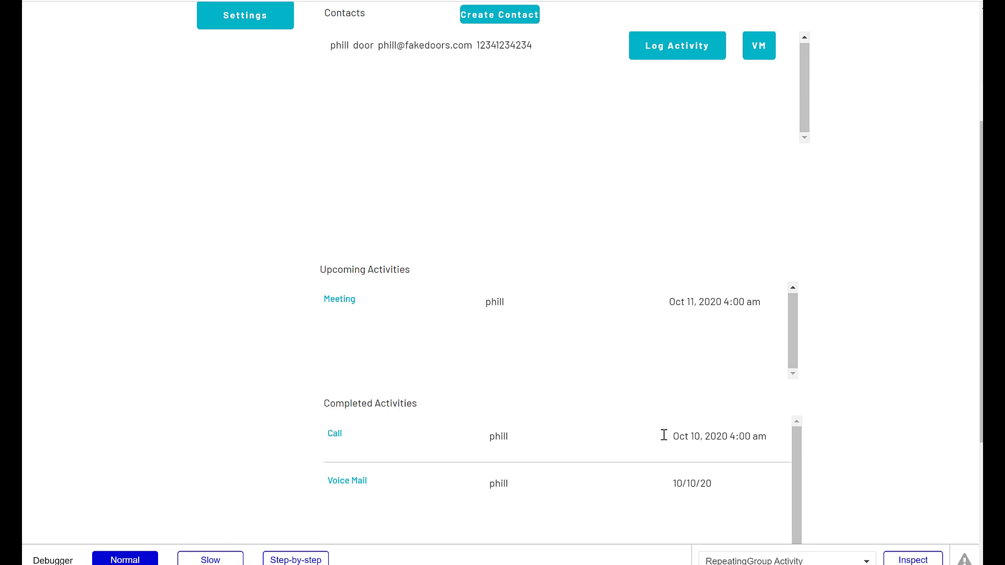
mouse_move(829, 383)
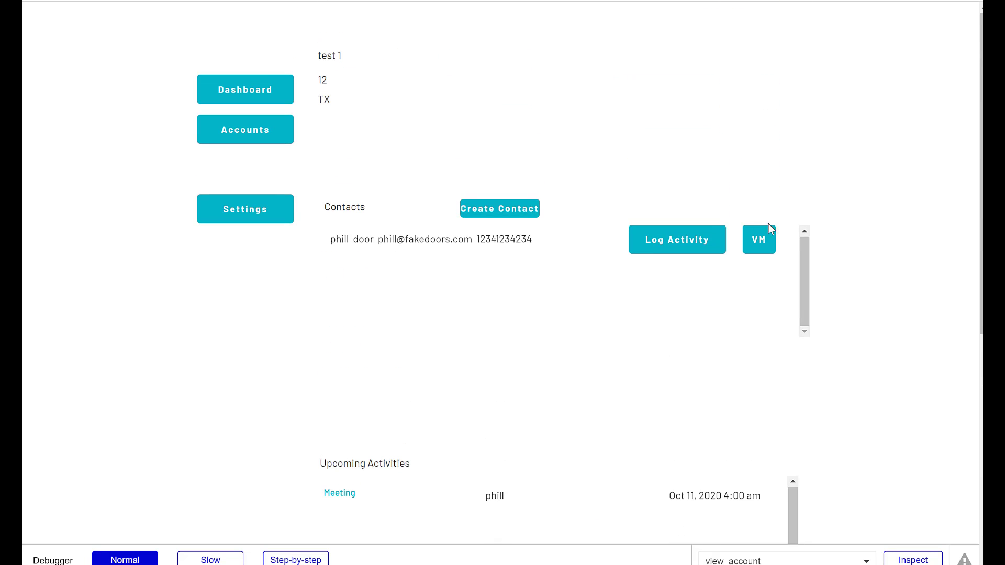
scroll("down", 3)
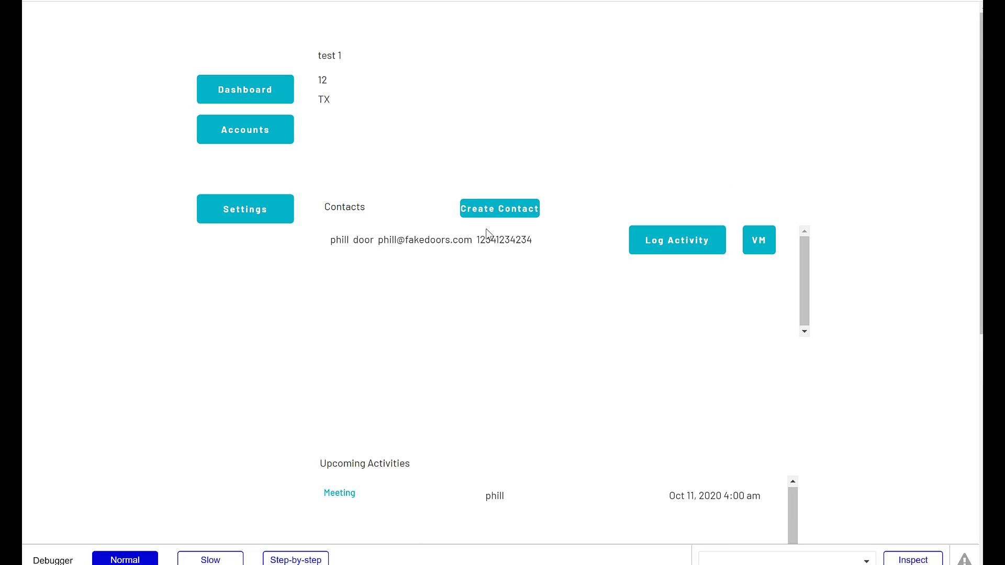
scroll("down", 3)
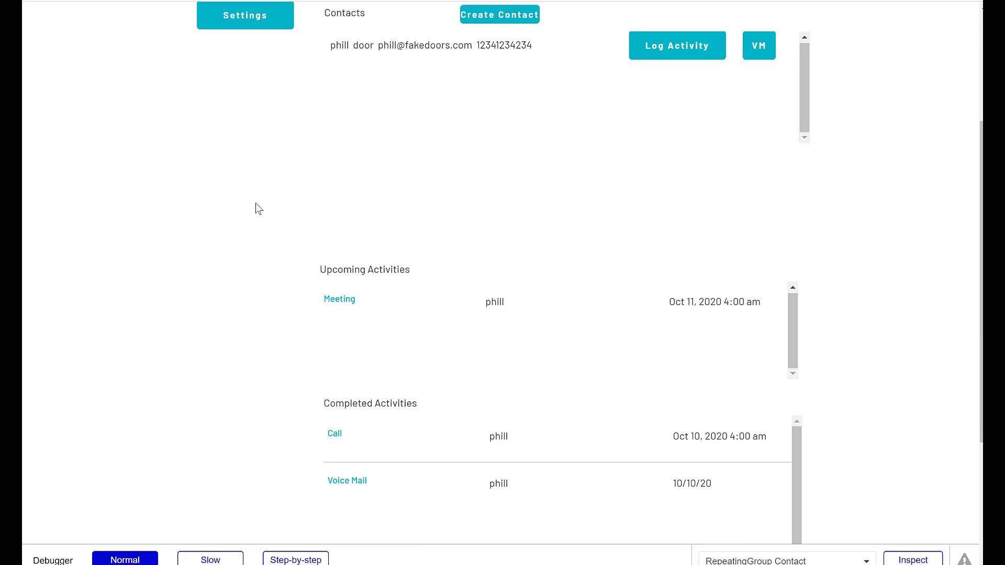
scroll("down", 3)
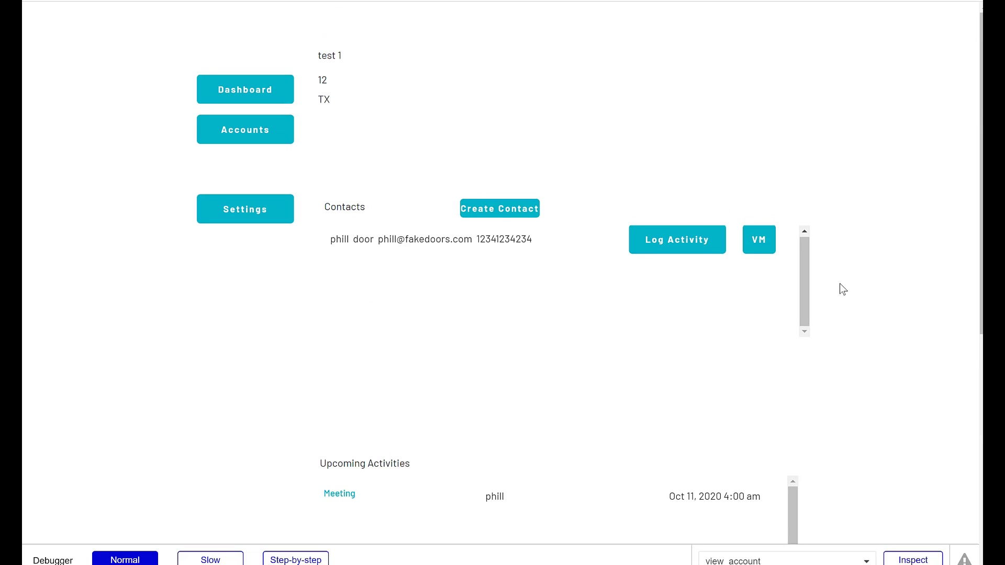
mouse_move(686, 78)
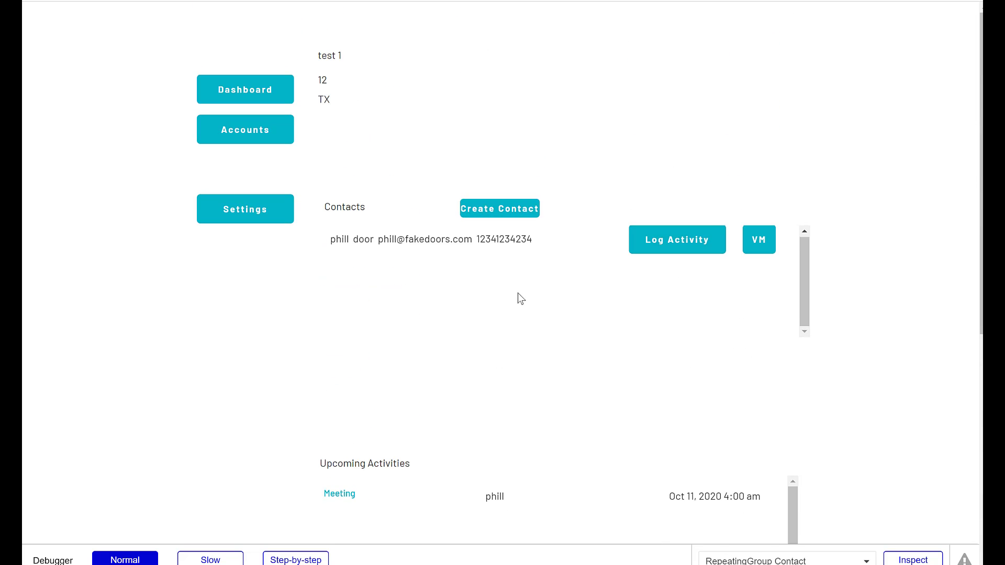
scroll("down", 3)
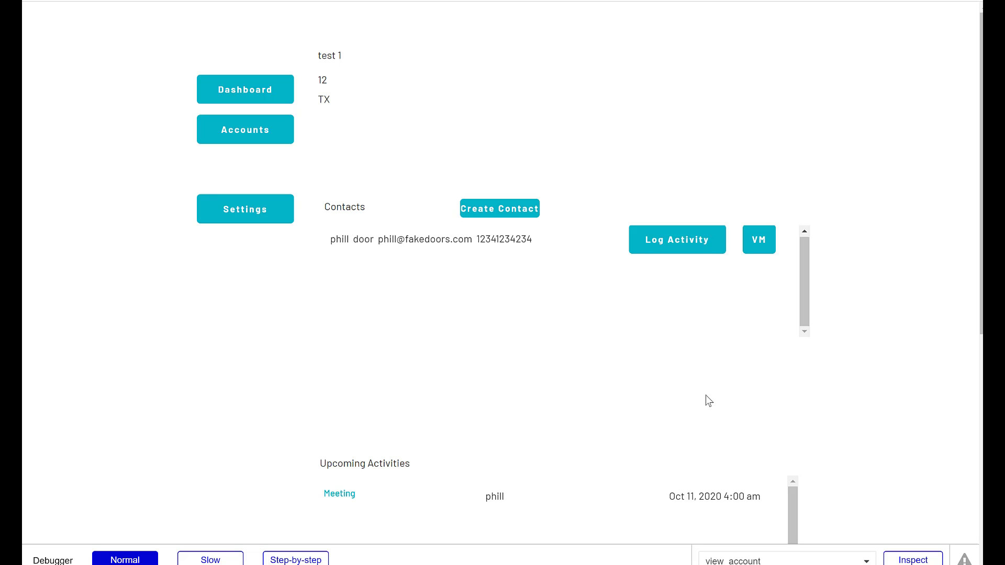
mouse_move(671, 369)
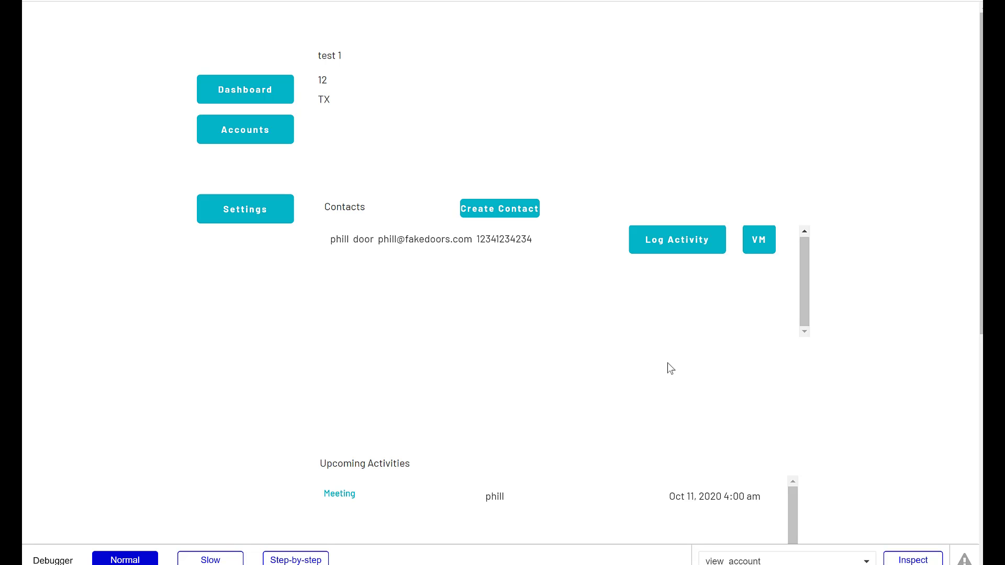
mouse_move(675, 368)
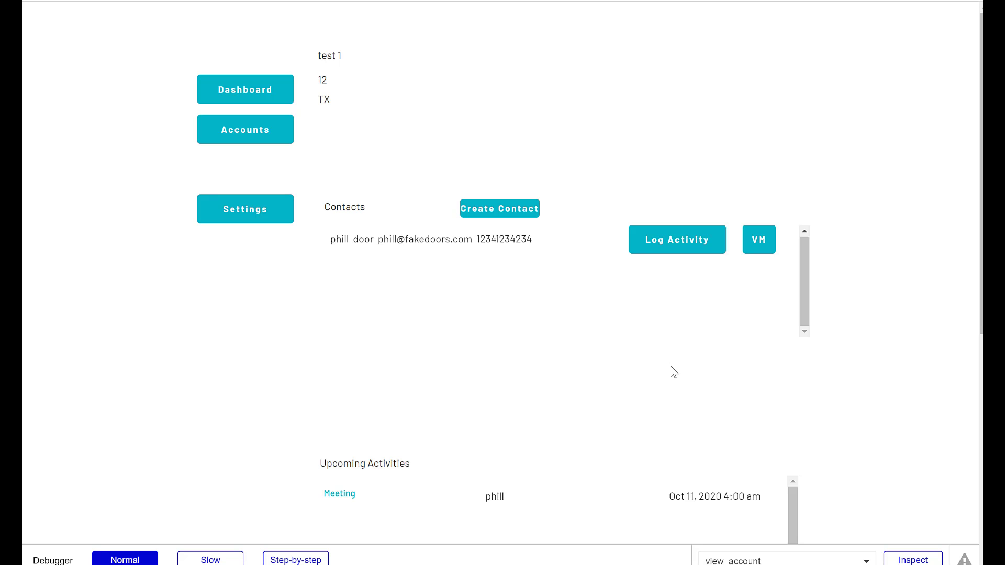
mouse_move(908, 391)
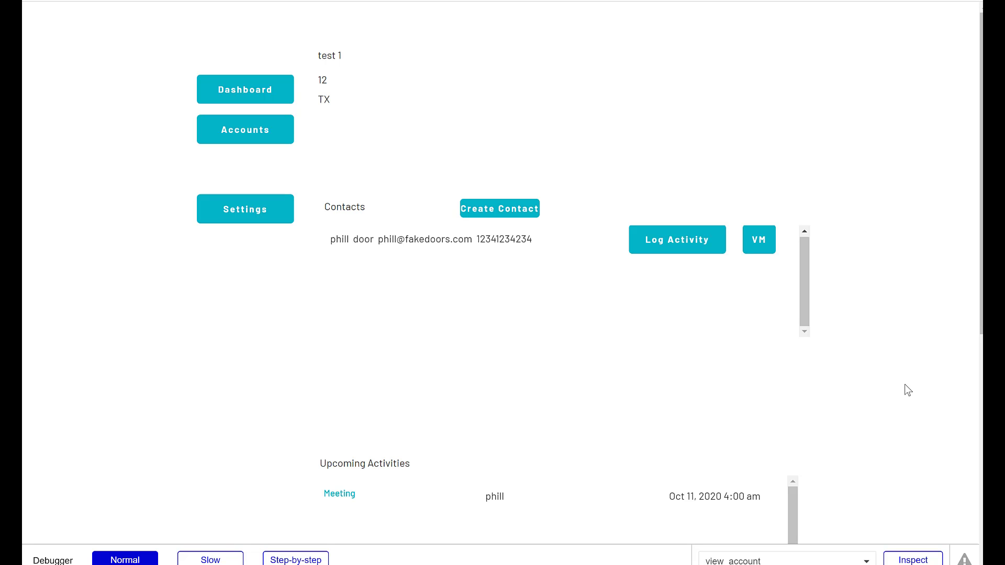
mouse_move(890, 397)
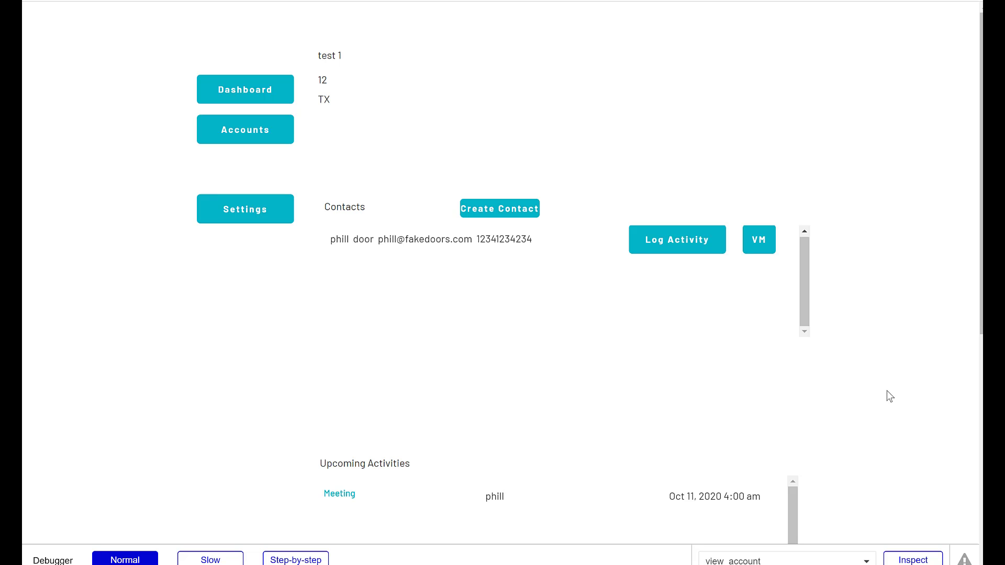
mouse_move(905, 377)
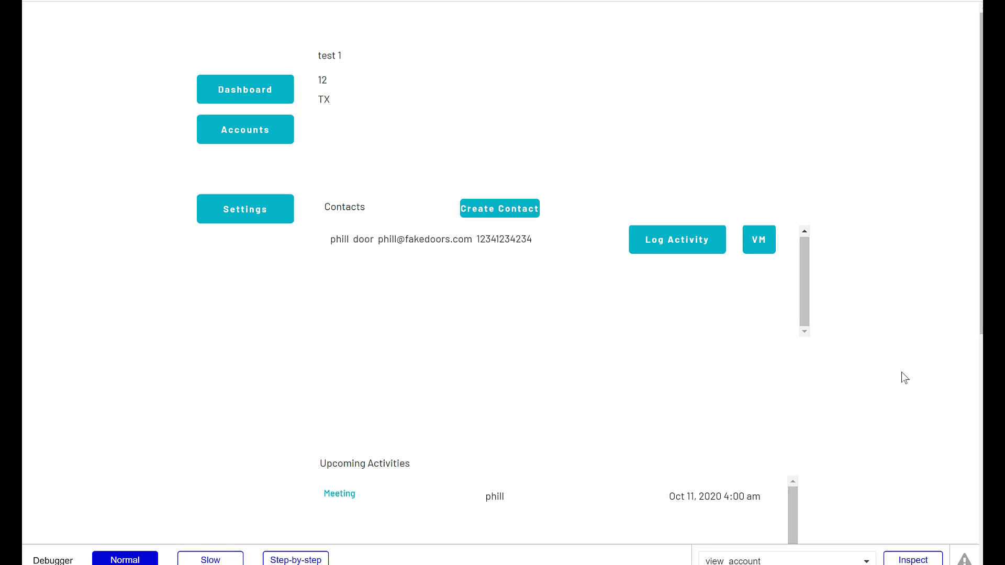
mouse_move(908, 377)
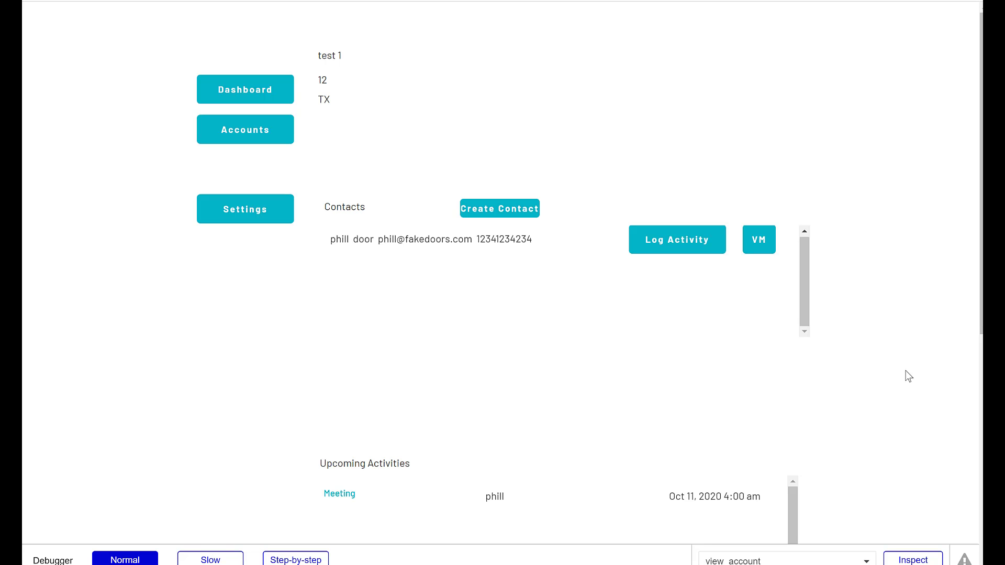
mouse_move(506, 373)
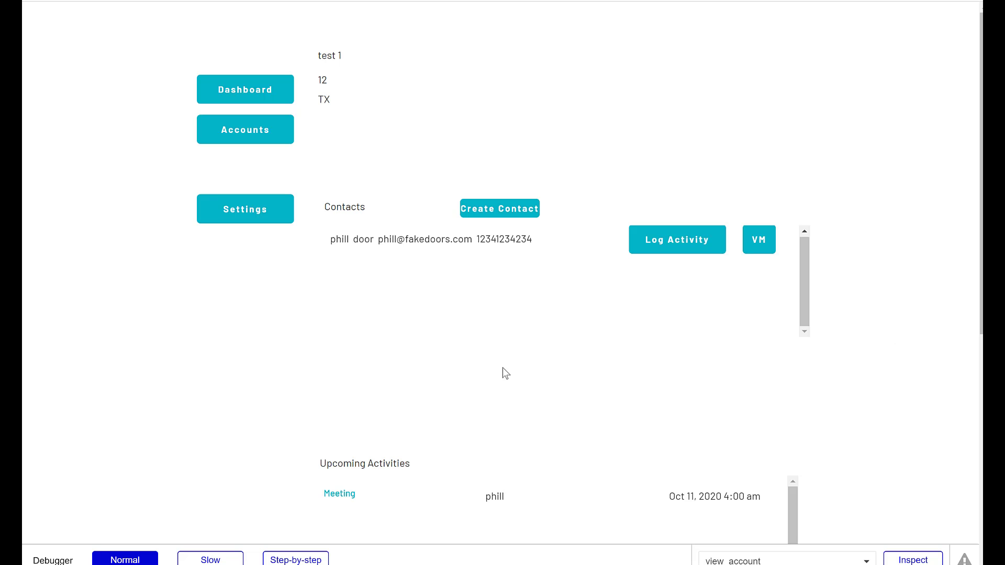
mouse_move(522, 371)
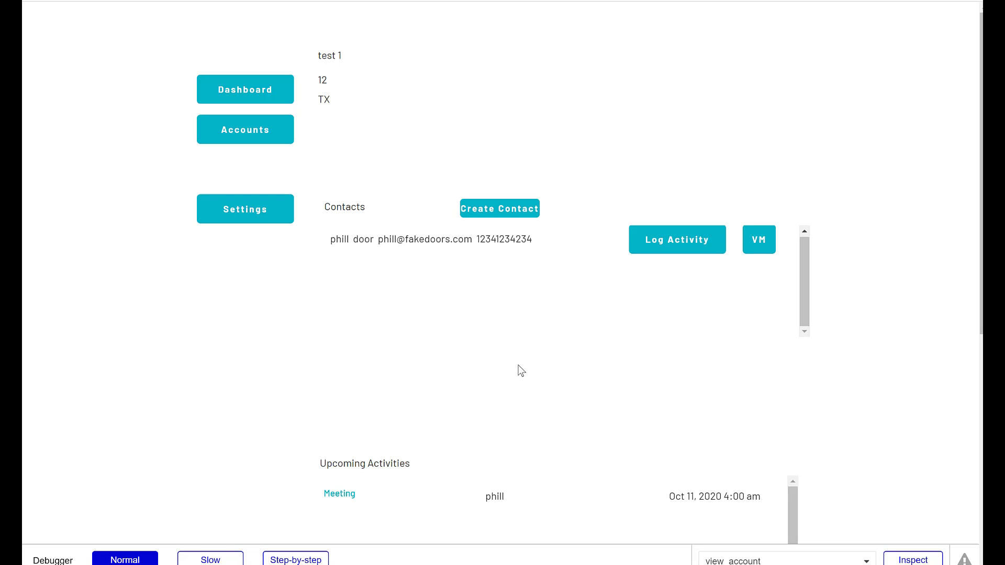